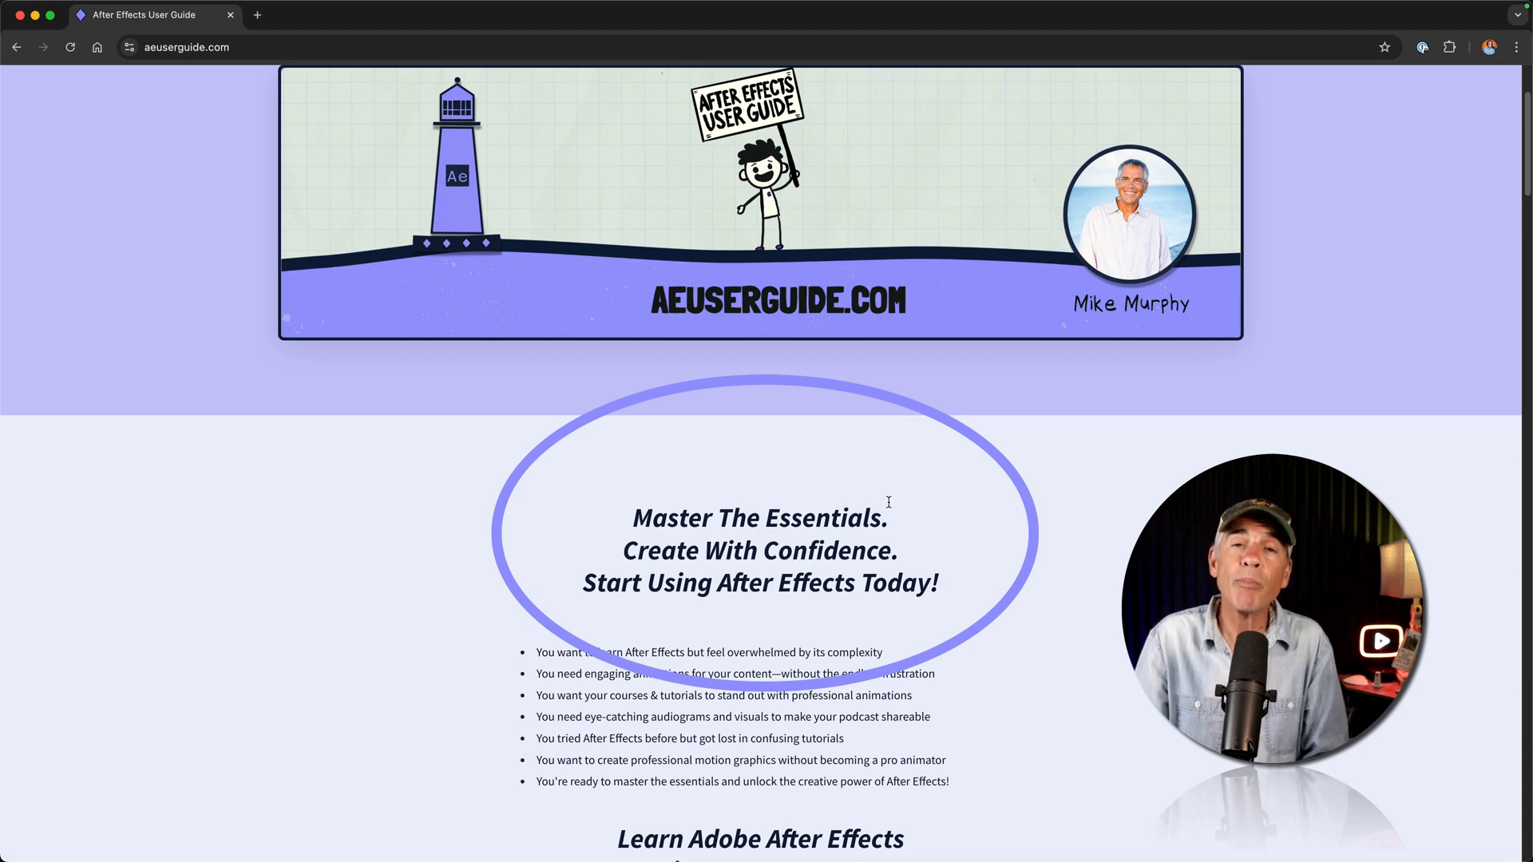
Scroll down aeuserguide.com past the course modules to the promo video and Enroll Today button
scroll("down", 3)
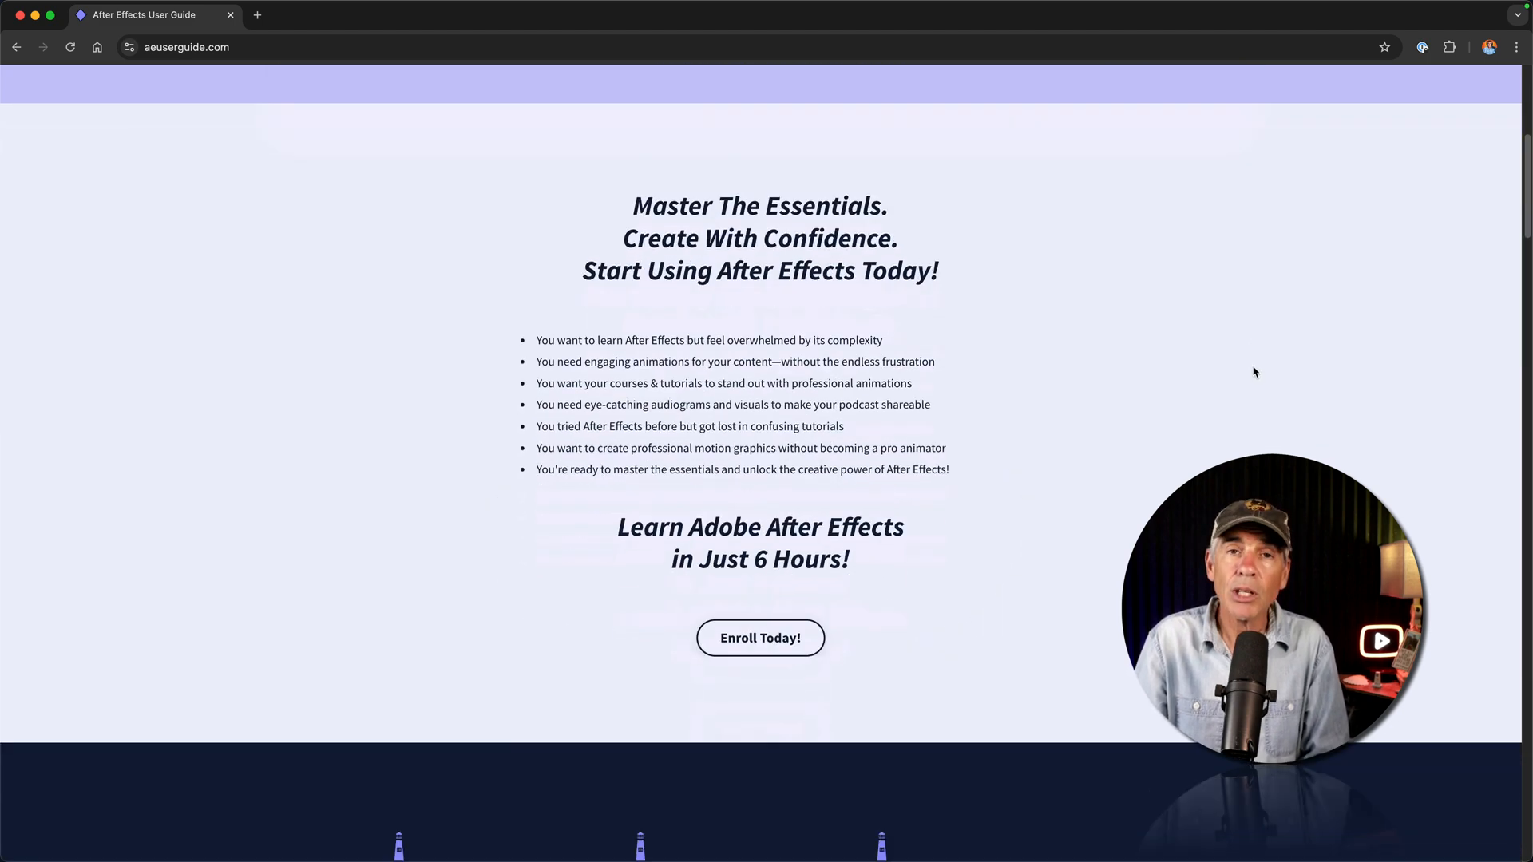
scroll("down", 3)
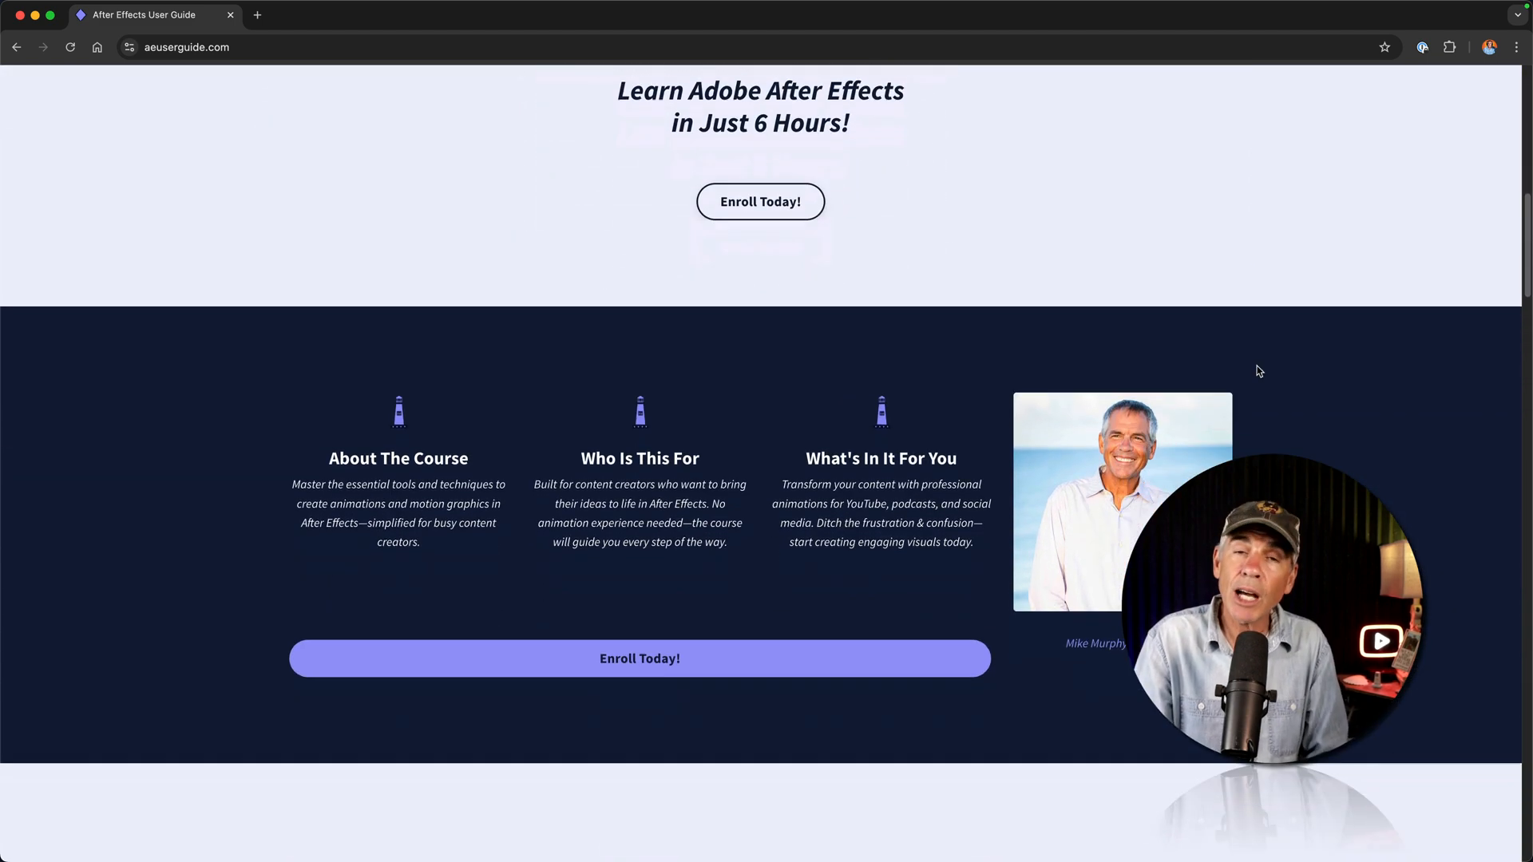
scroll("down", 3)
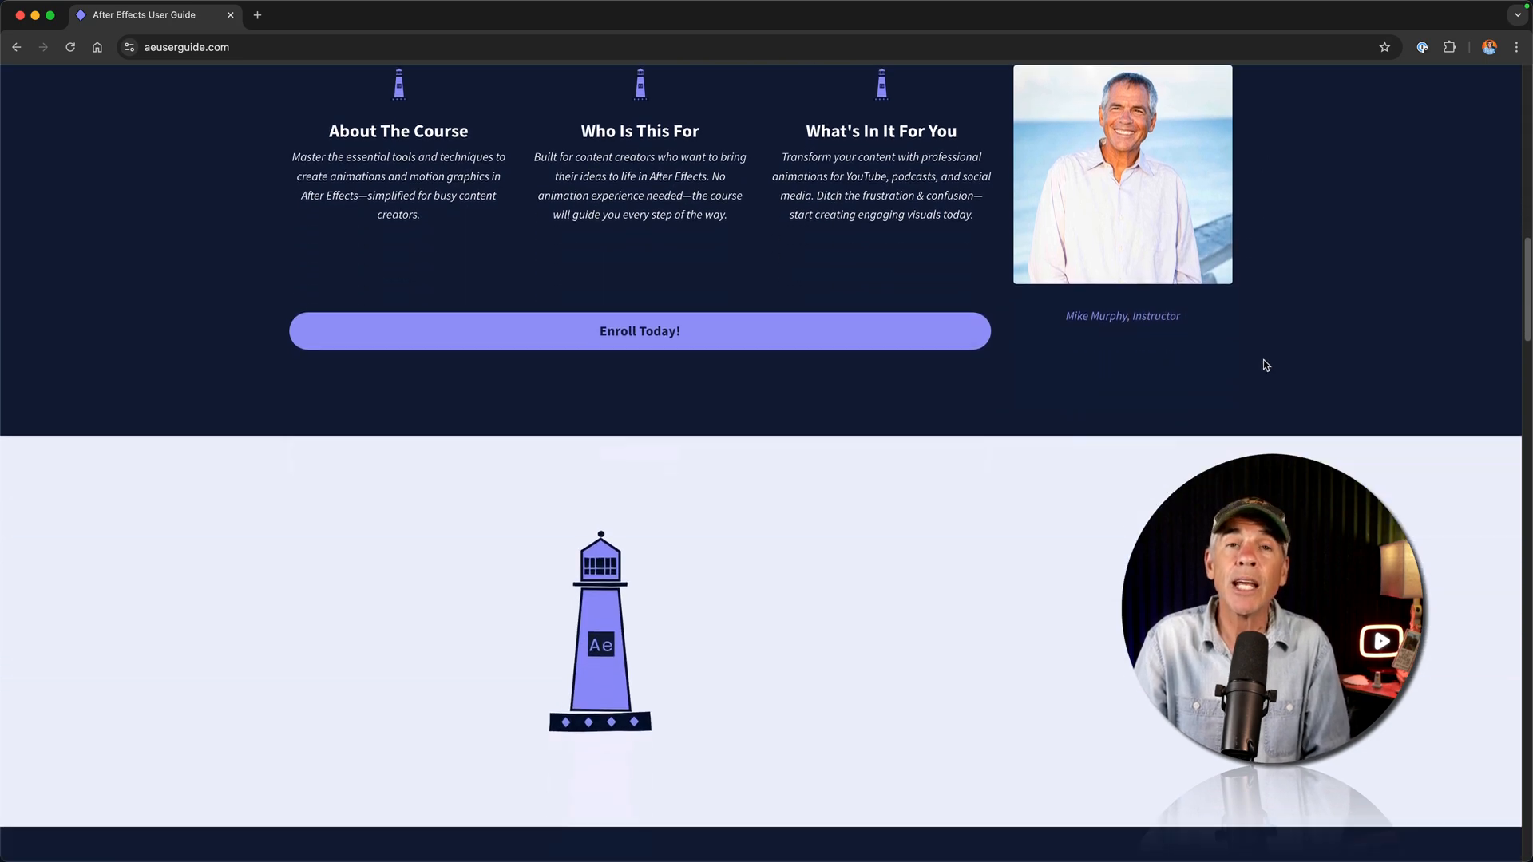
scroll("down", 3)
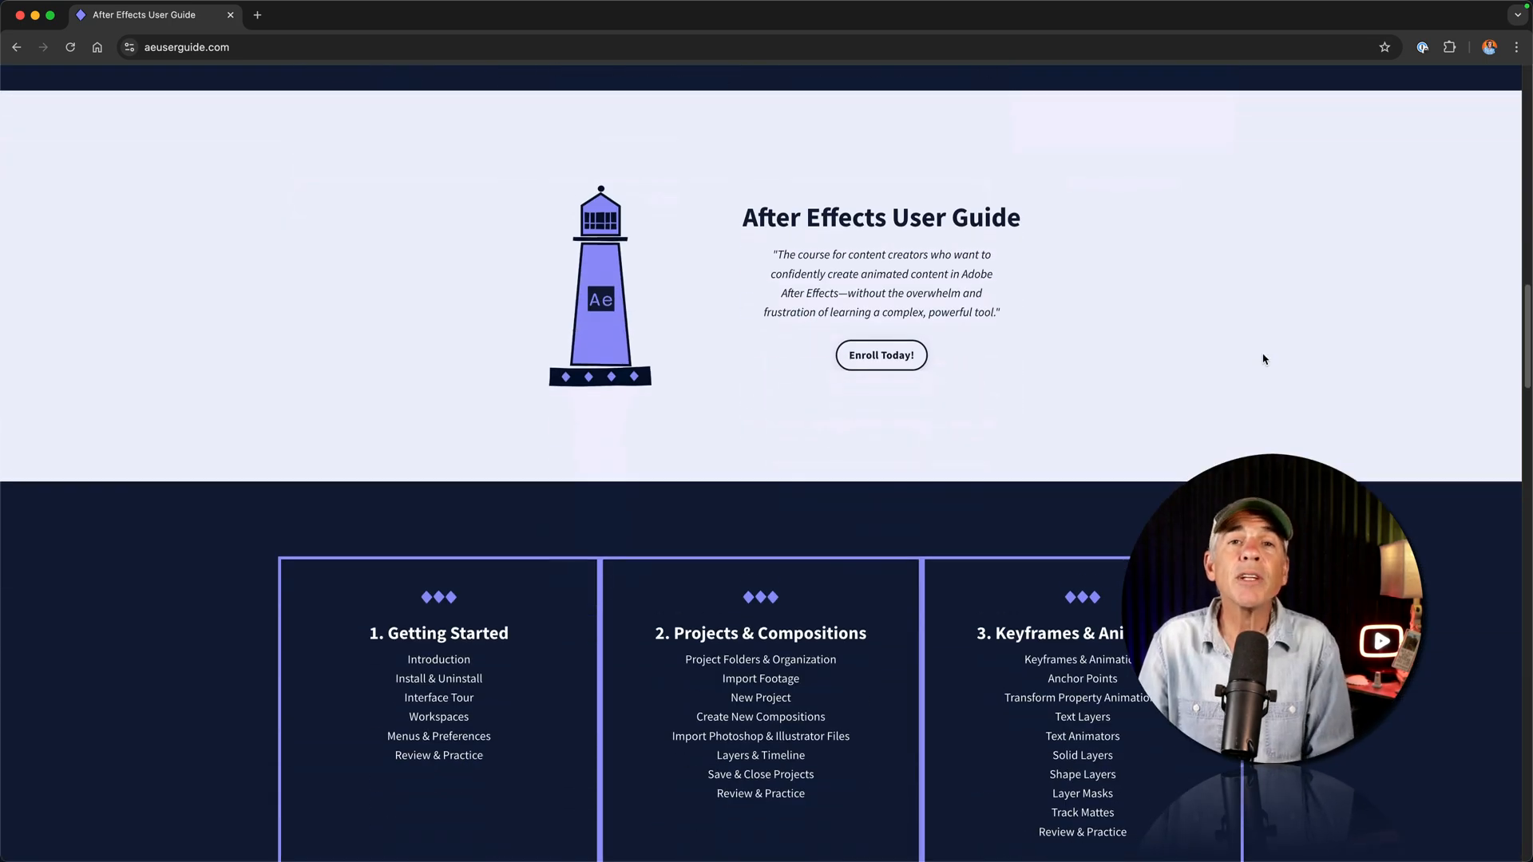
scroll("down", 3)
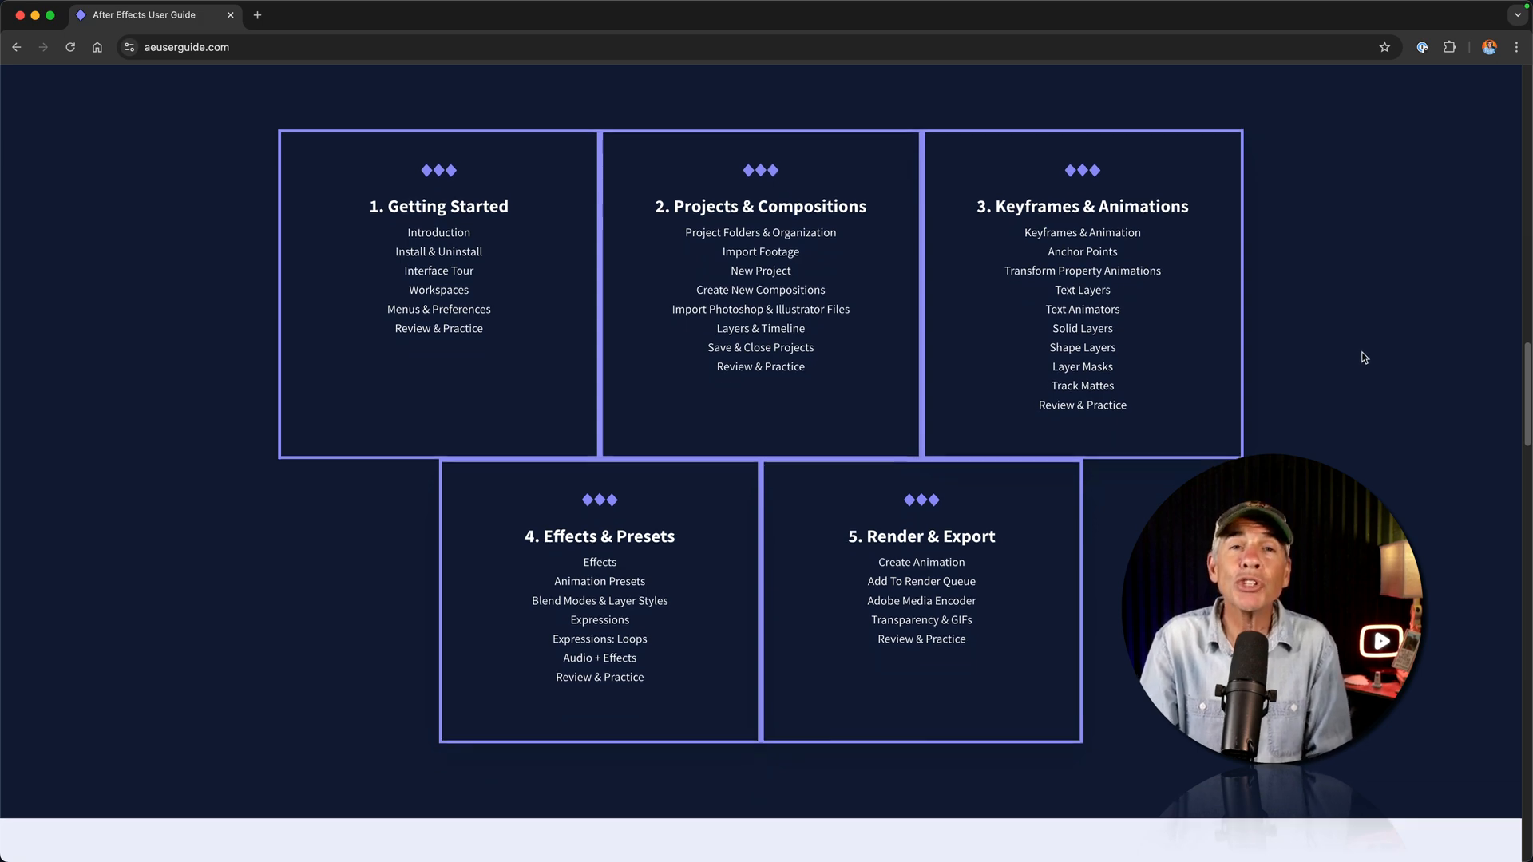
scroll("down", 3)
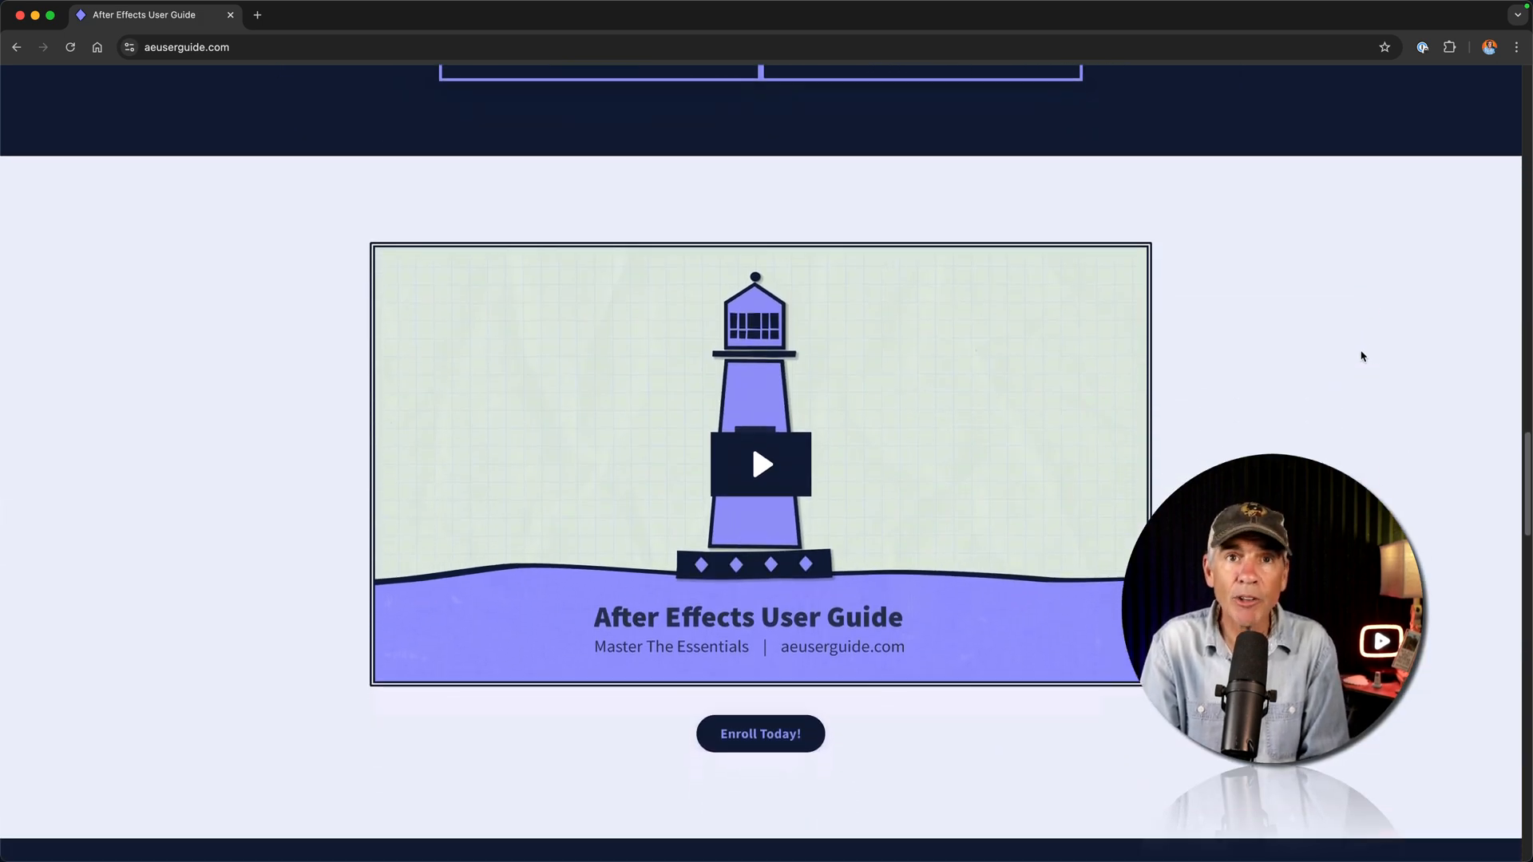
scroll("down", 3)
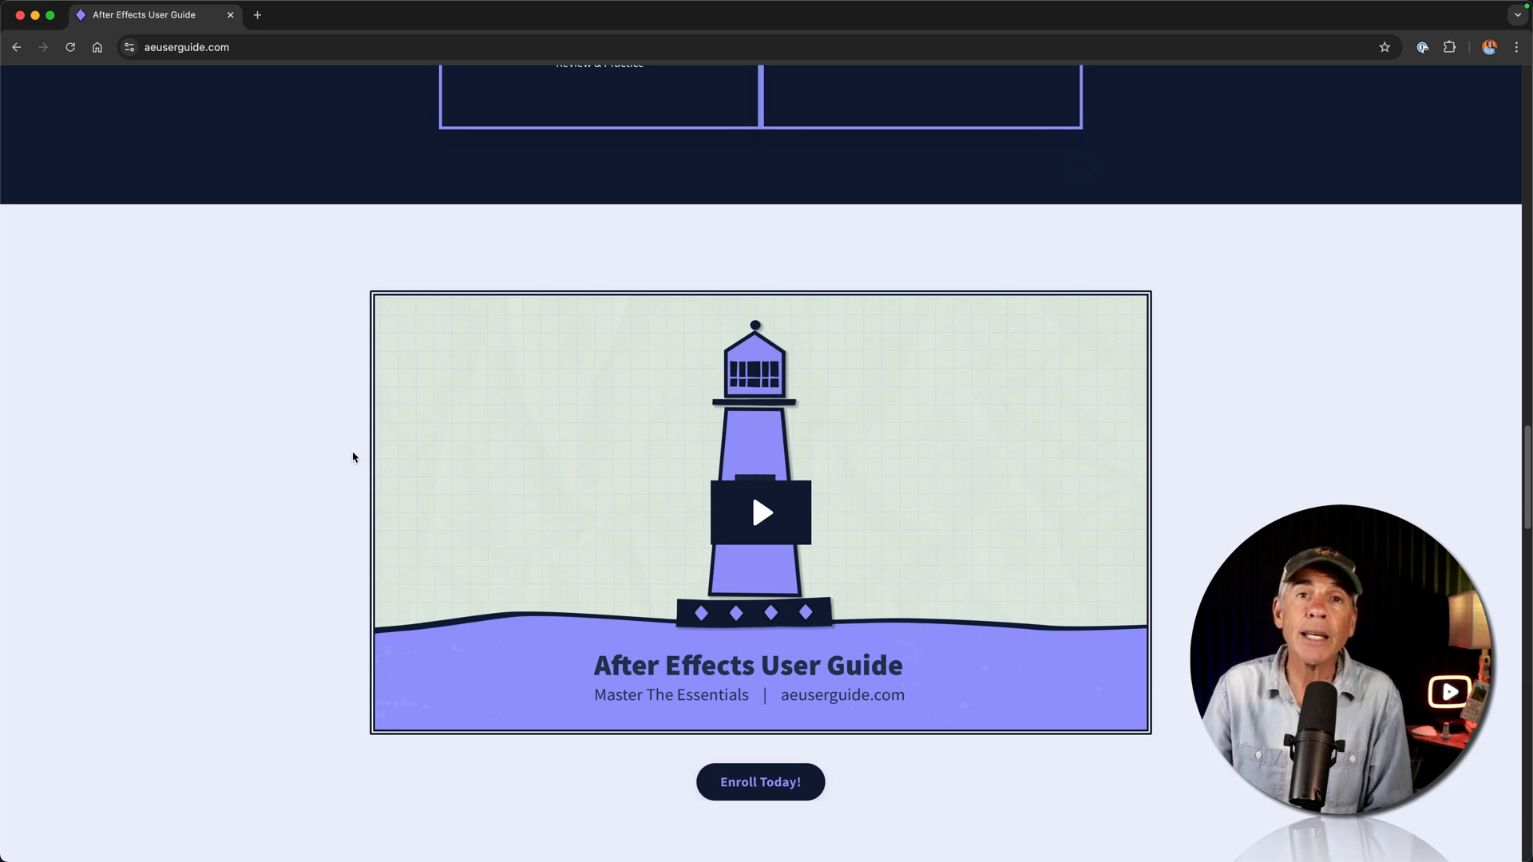
mouse_move(410, 477)
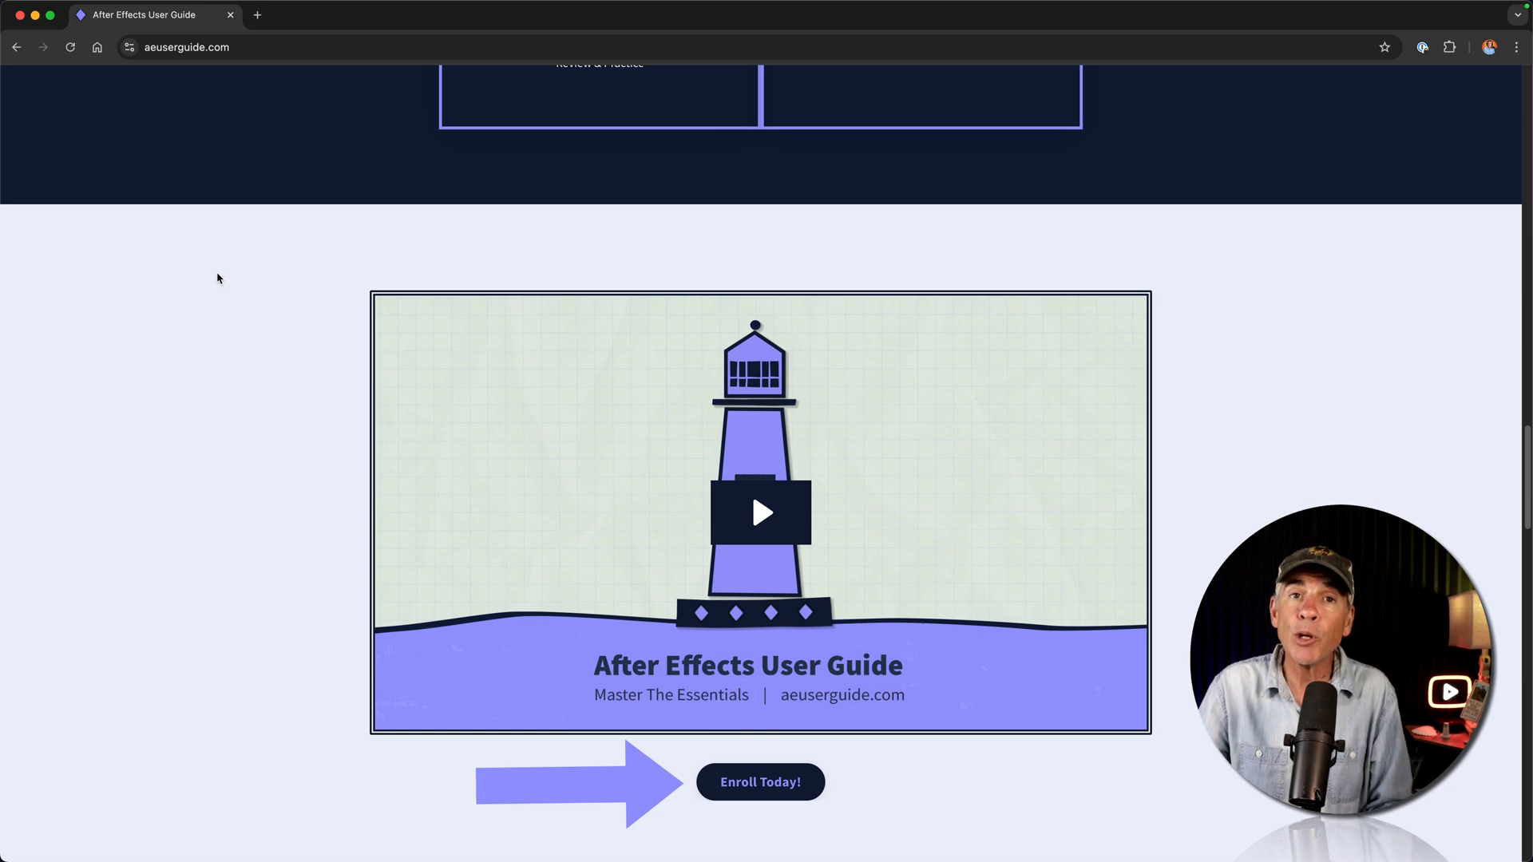
mouse_move(364, 426)
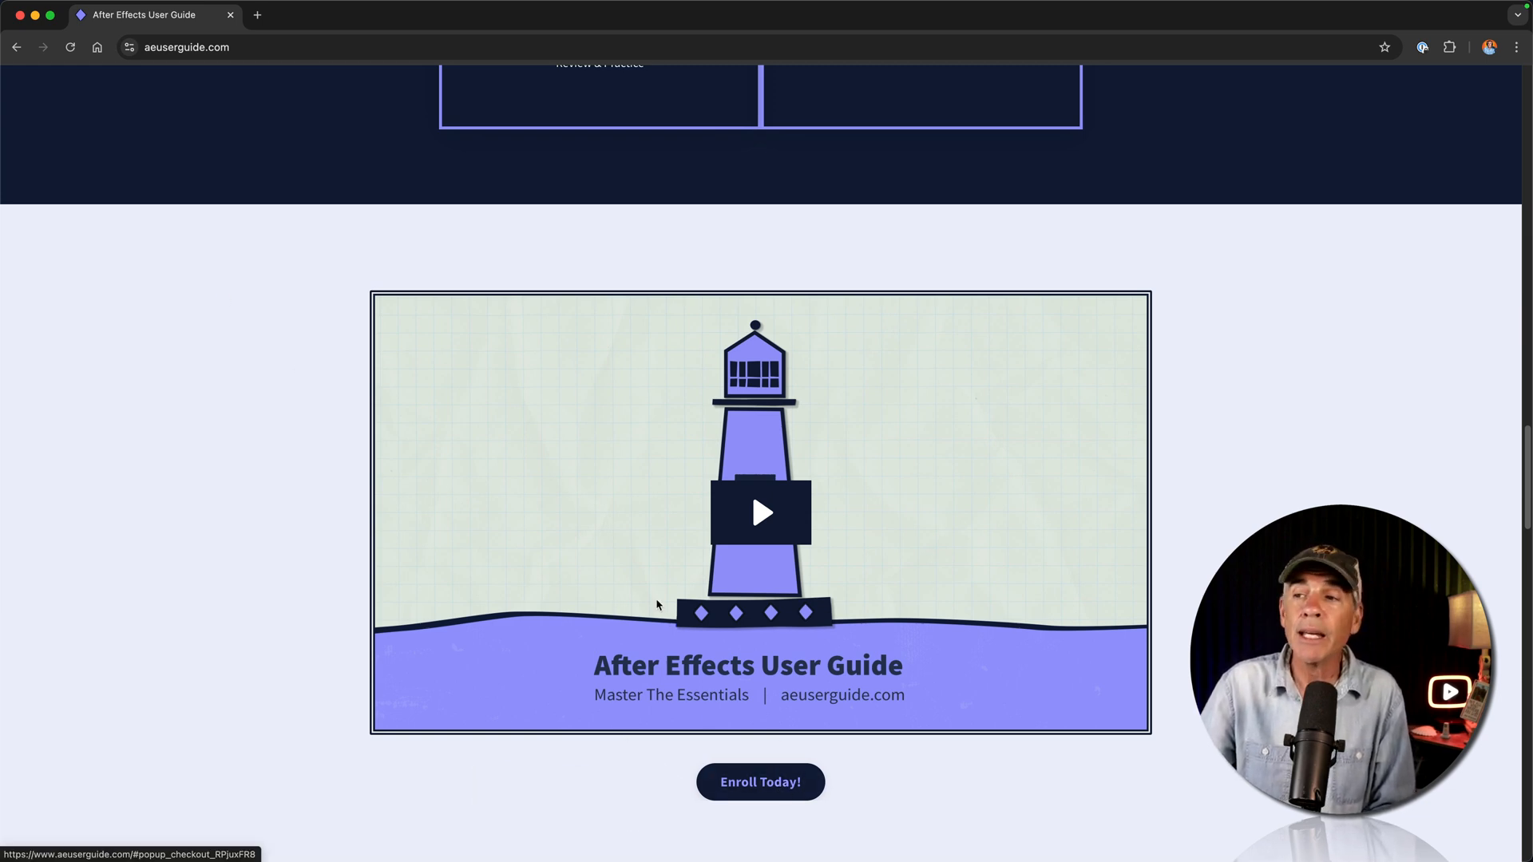
left_click(760, 781)
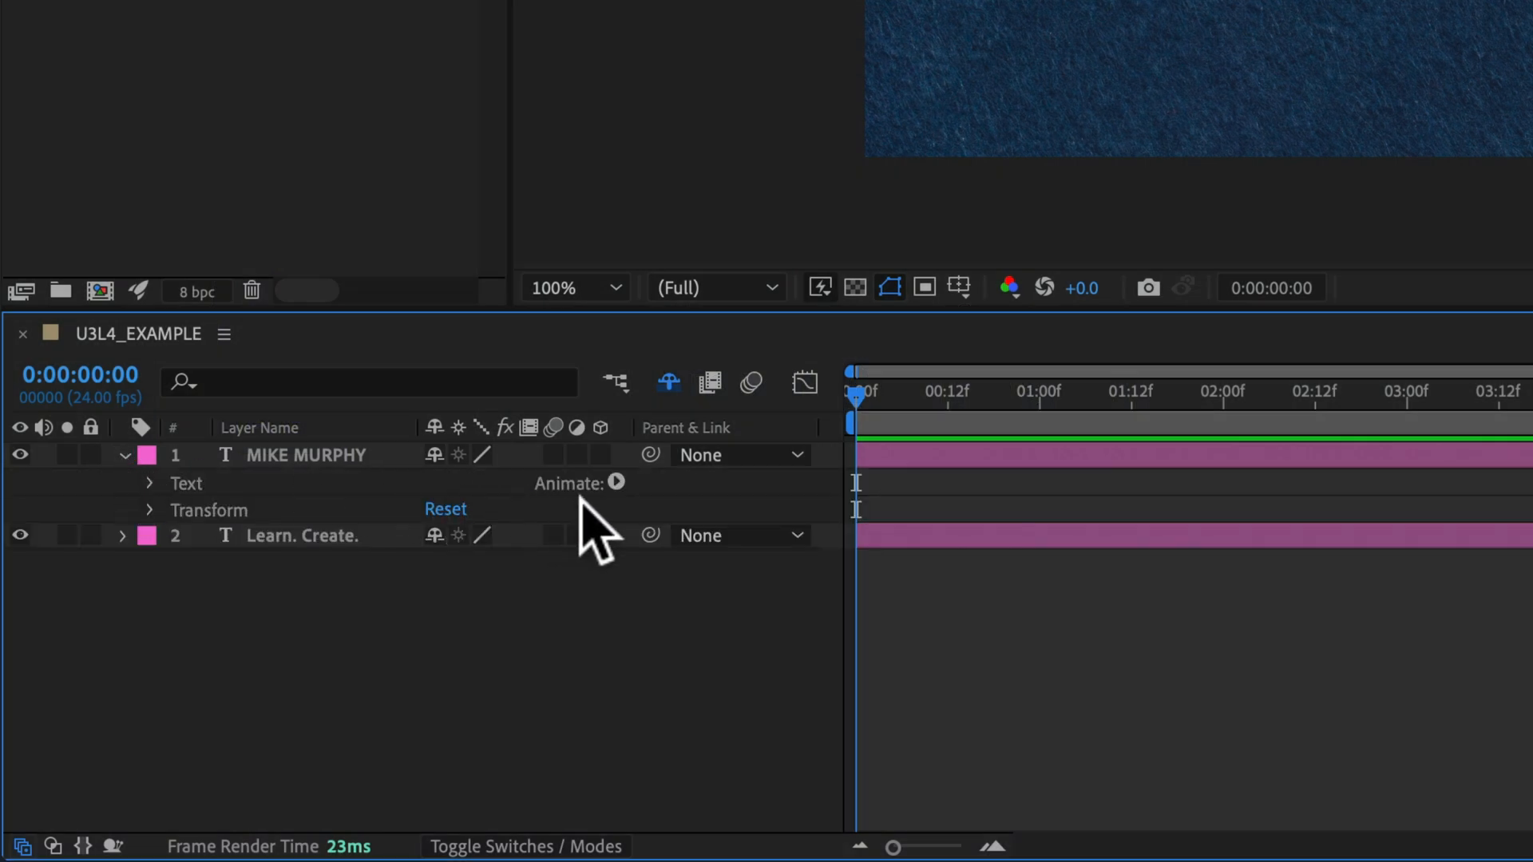
List the text animator properties for MIKE MURPHY and add a Position animator from the Properties panel
left_click(616, 482)
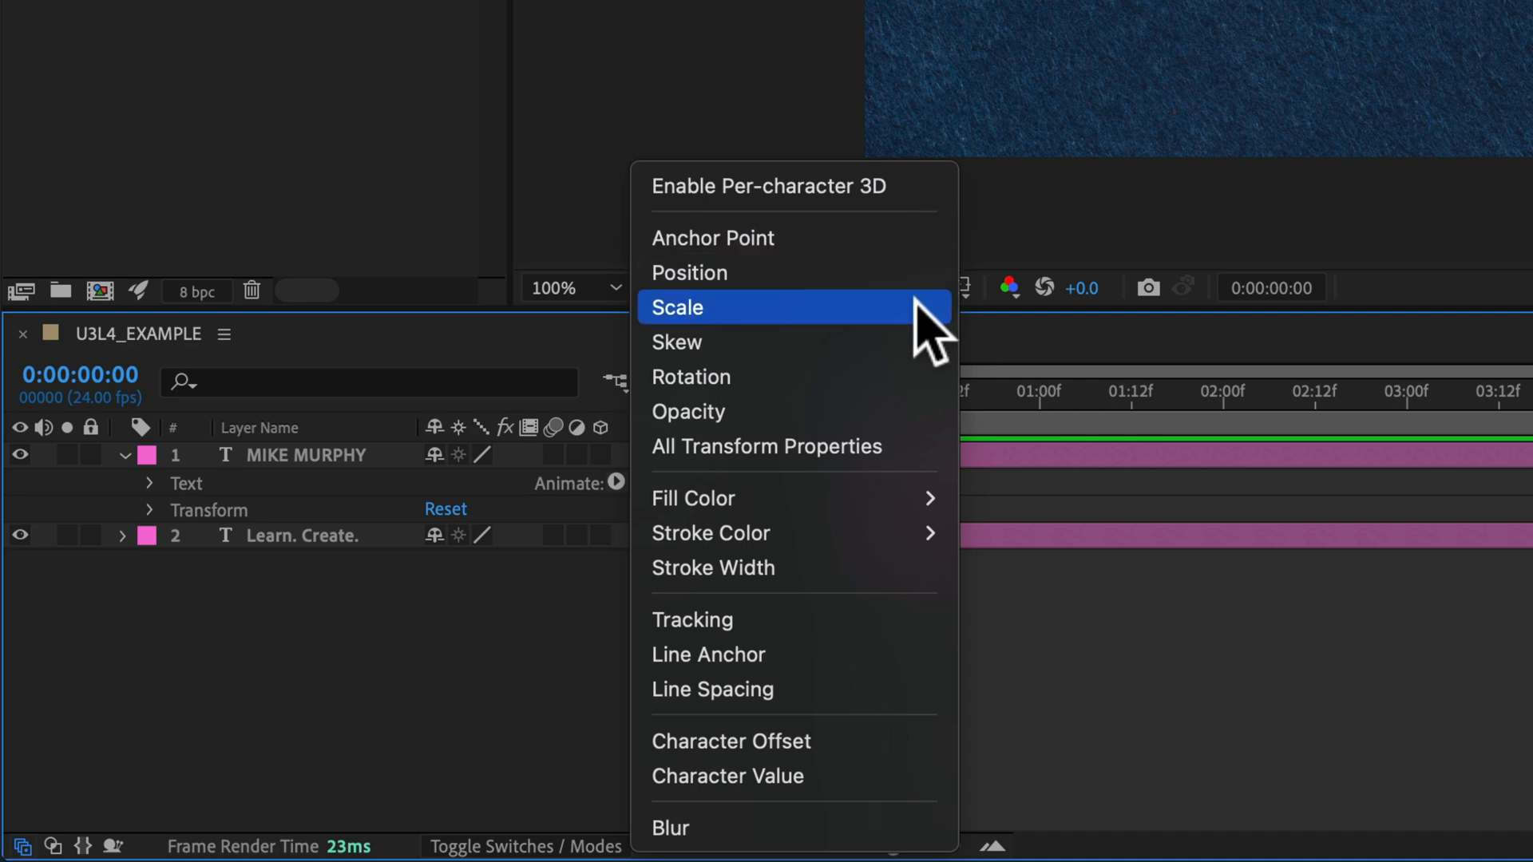
mouse_move(455, 816)
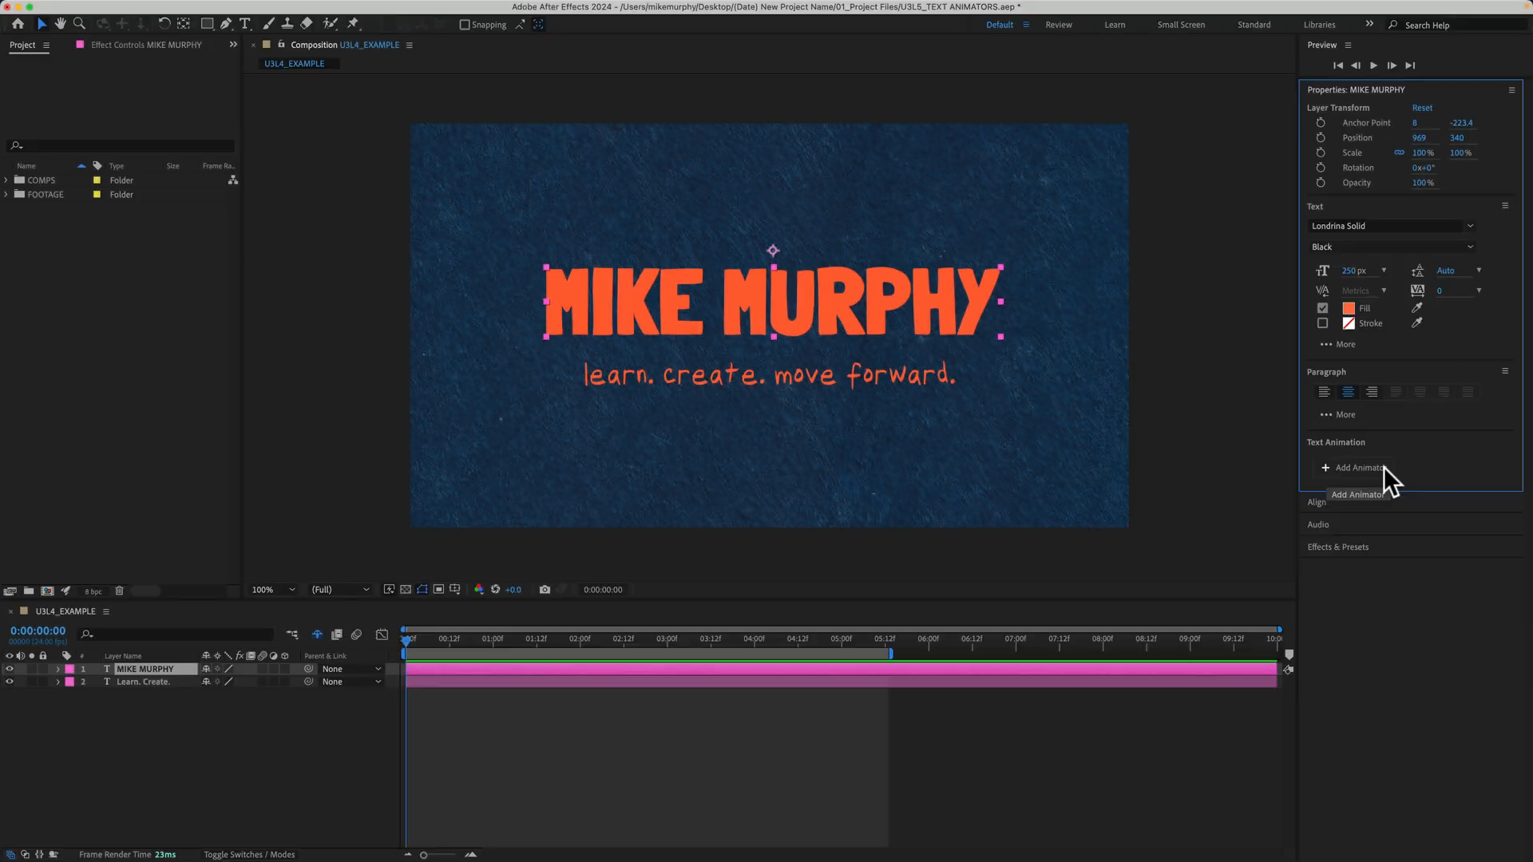
left_click(1355, 468)
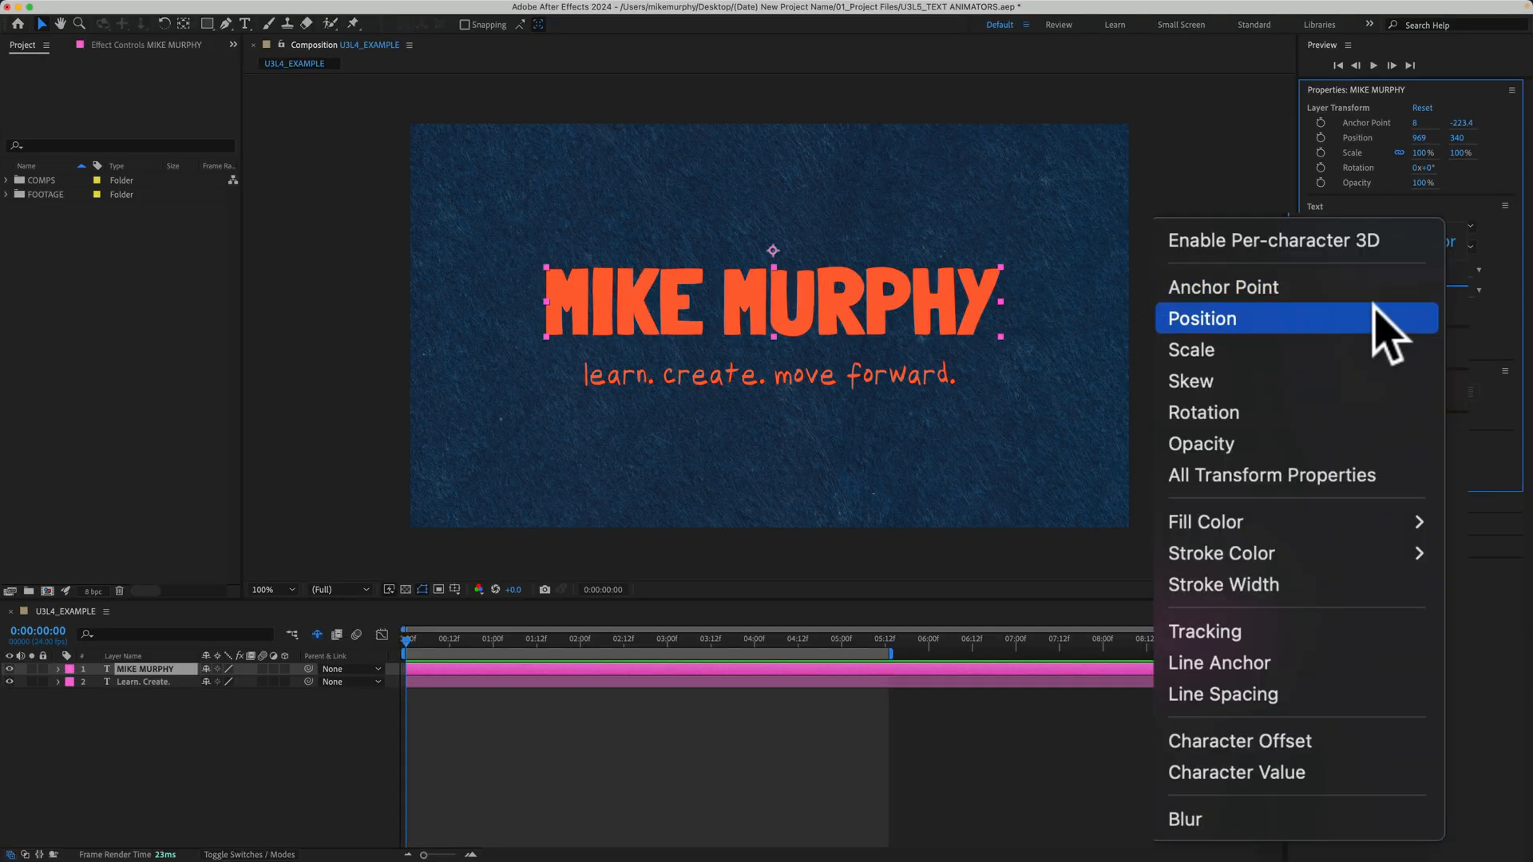
mouse_move(1358, 830)
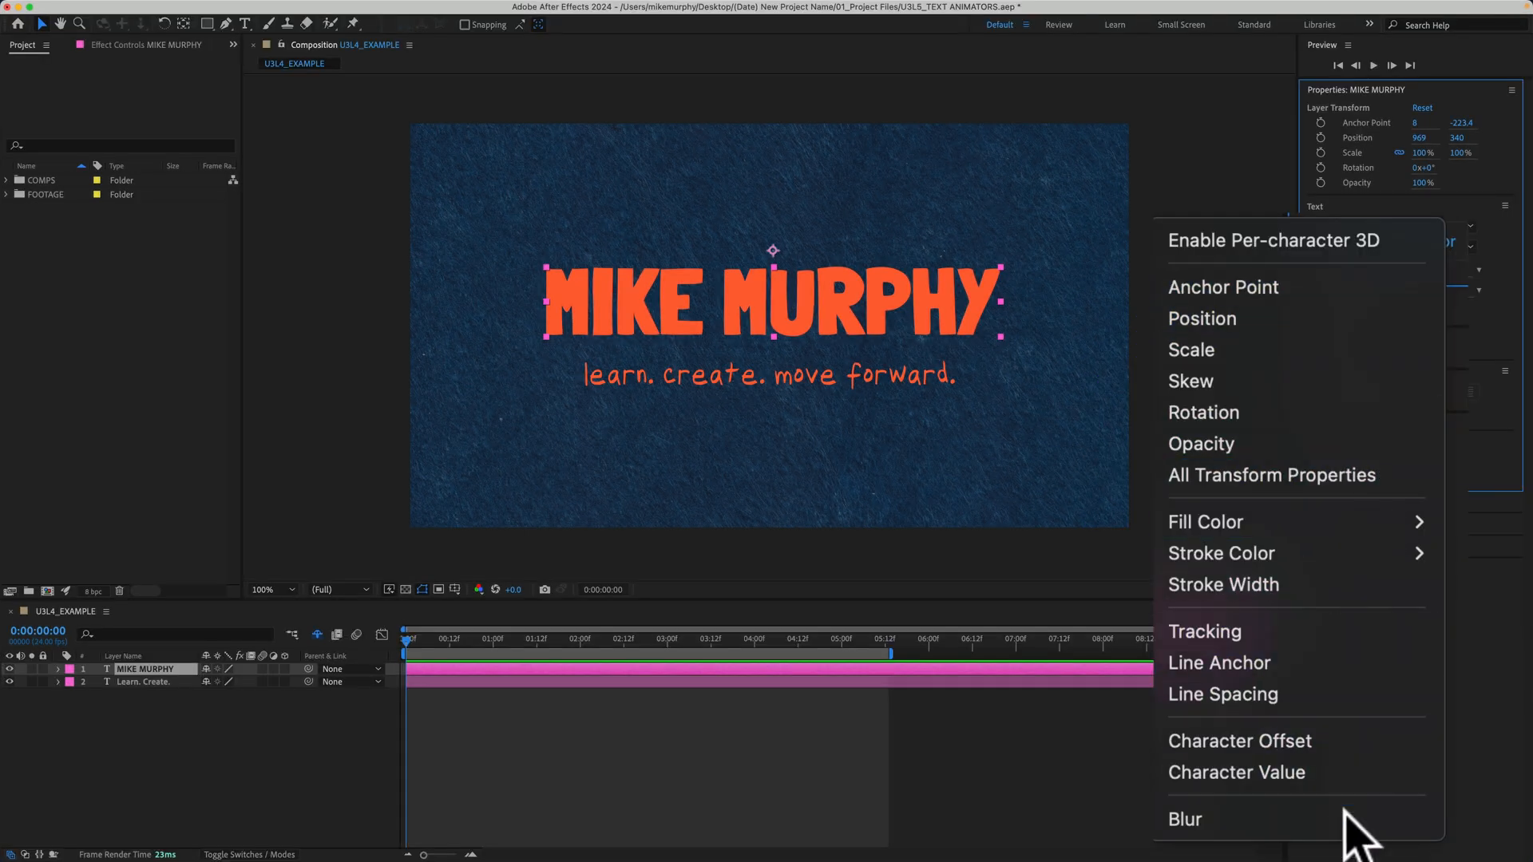
mouse_move(1201, 318)
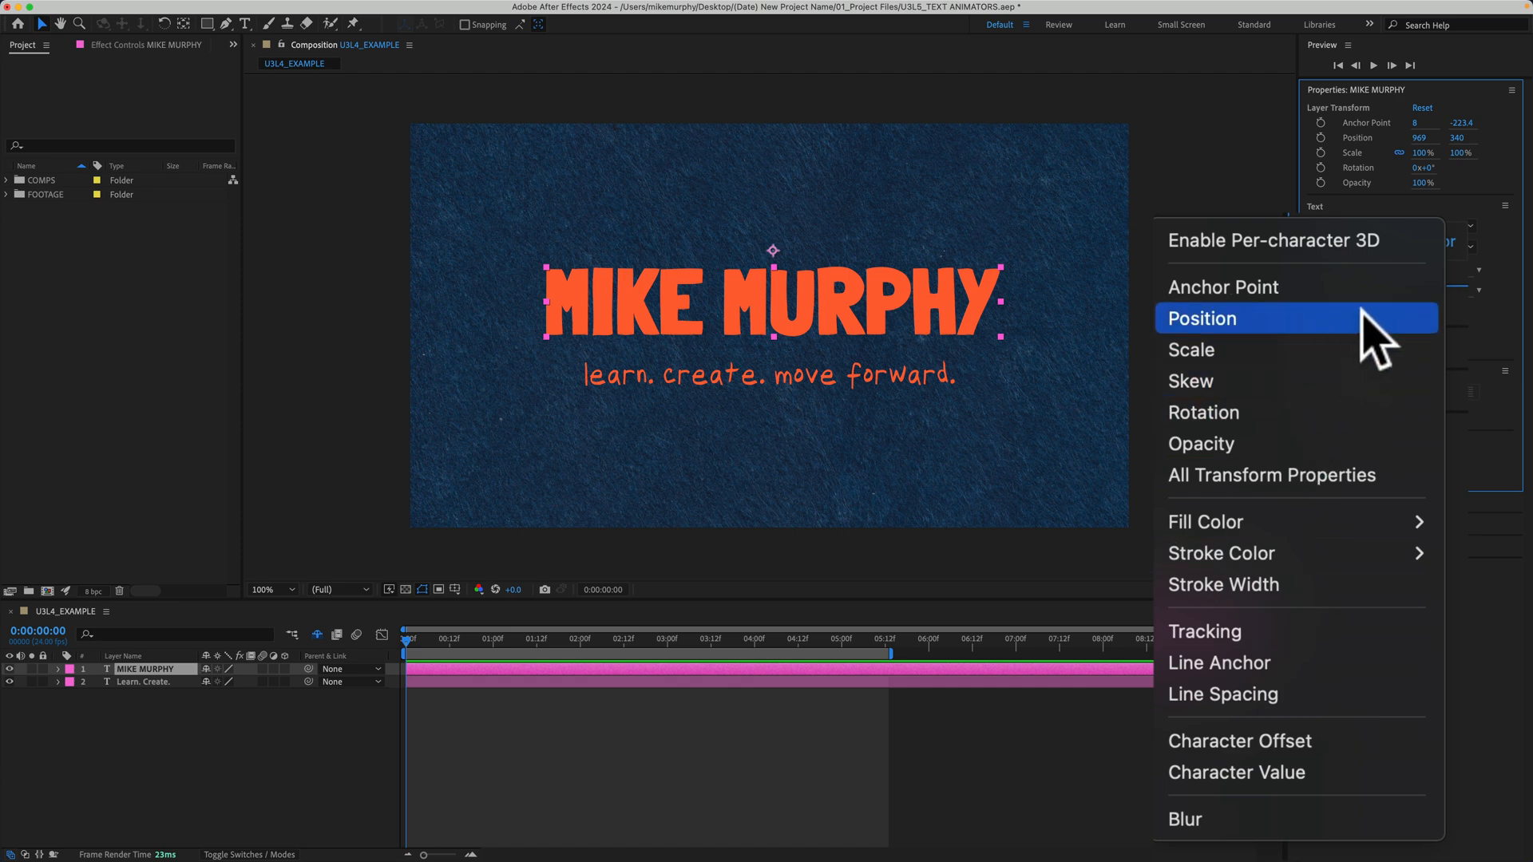
left_click(1201, 318)
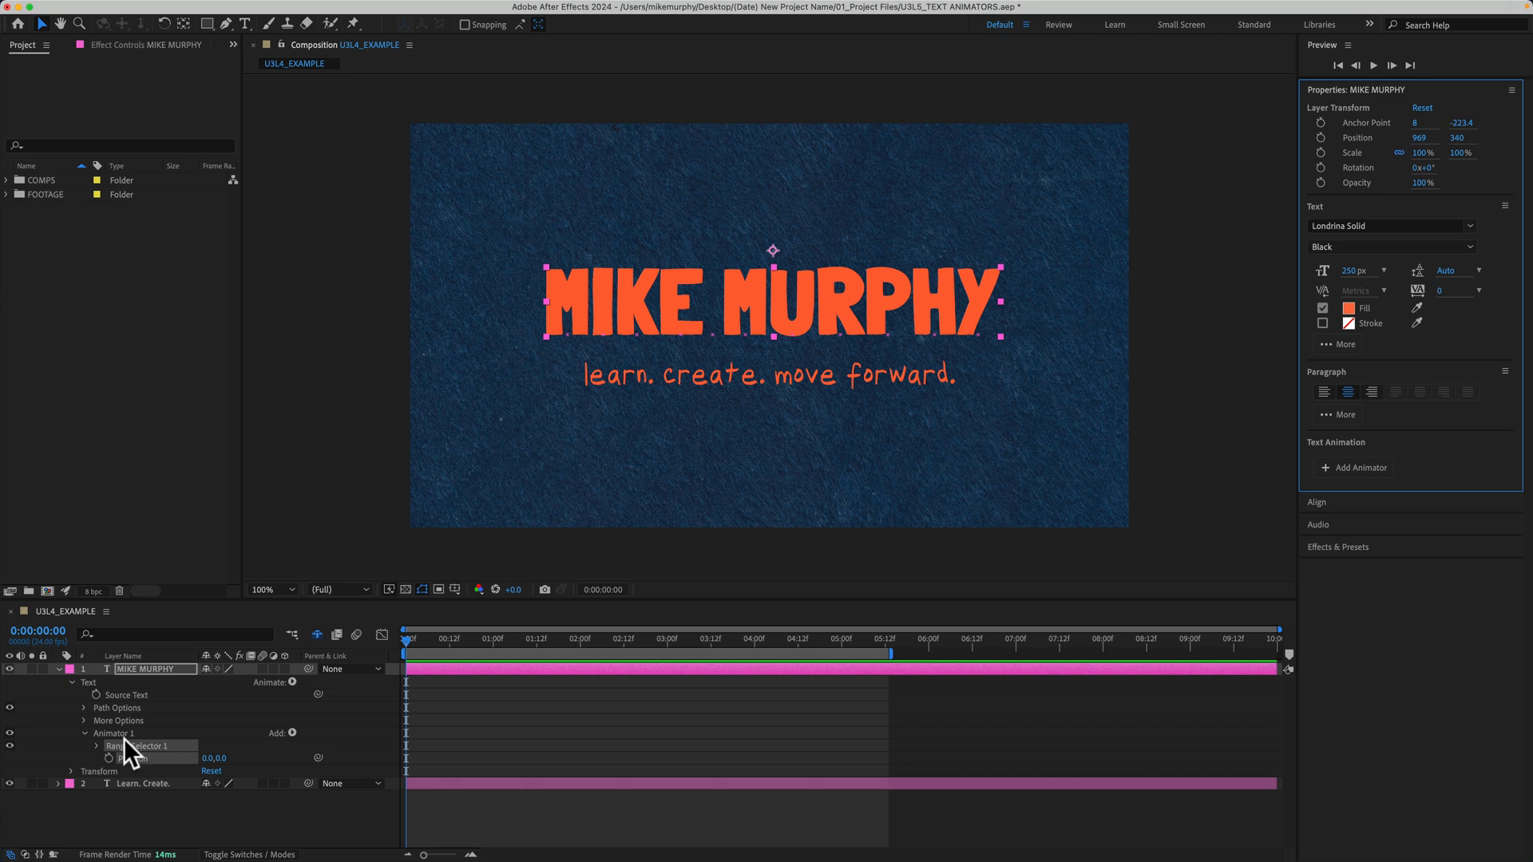
Remove the new animator and bring the animator property list back via Animation > Animate Text
left_click(83, 733)
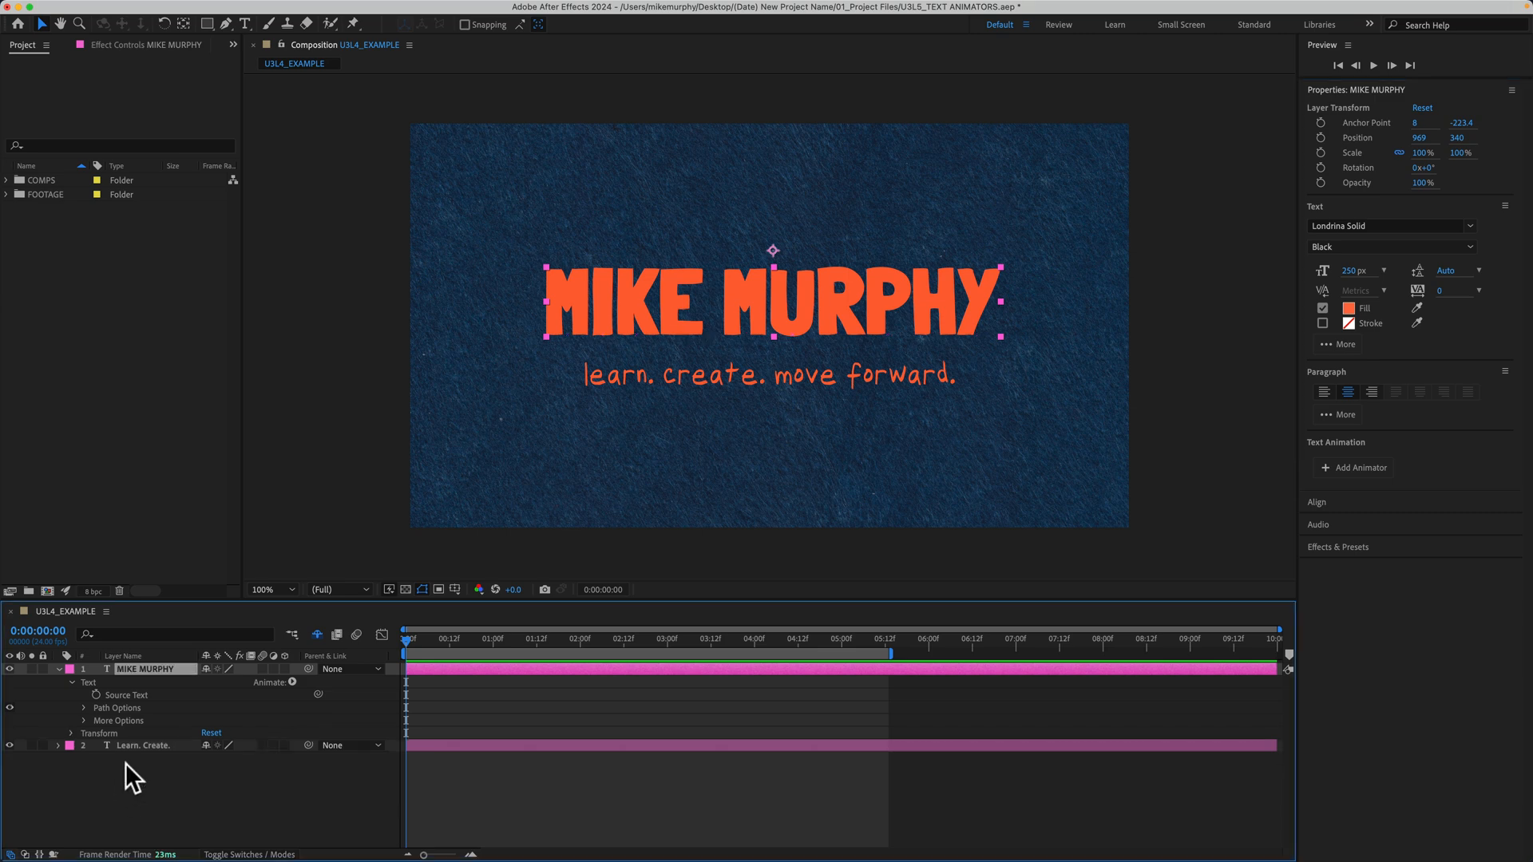
mouse_move(278, 11)
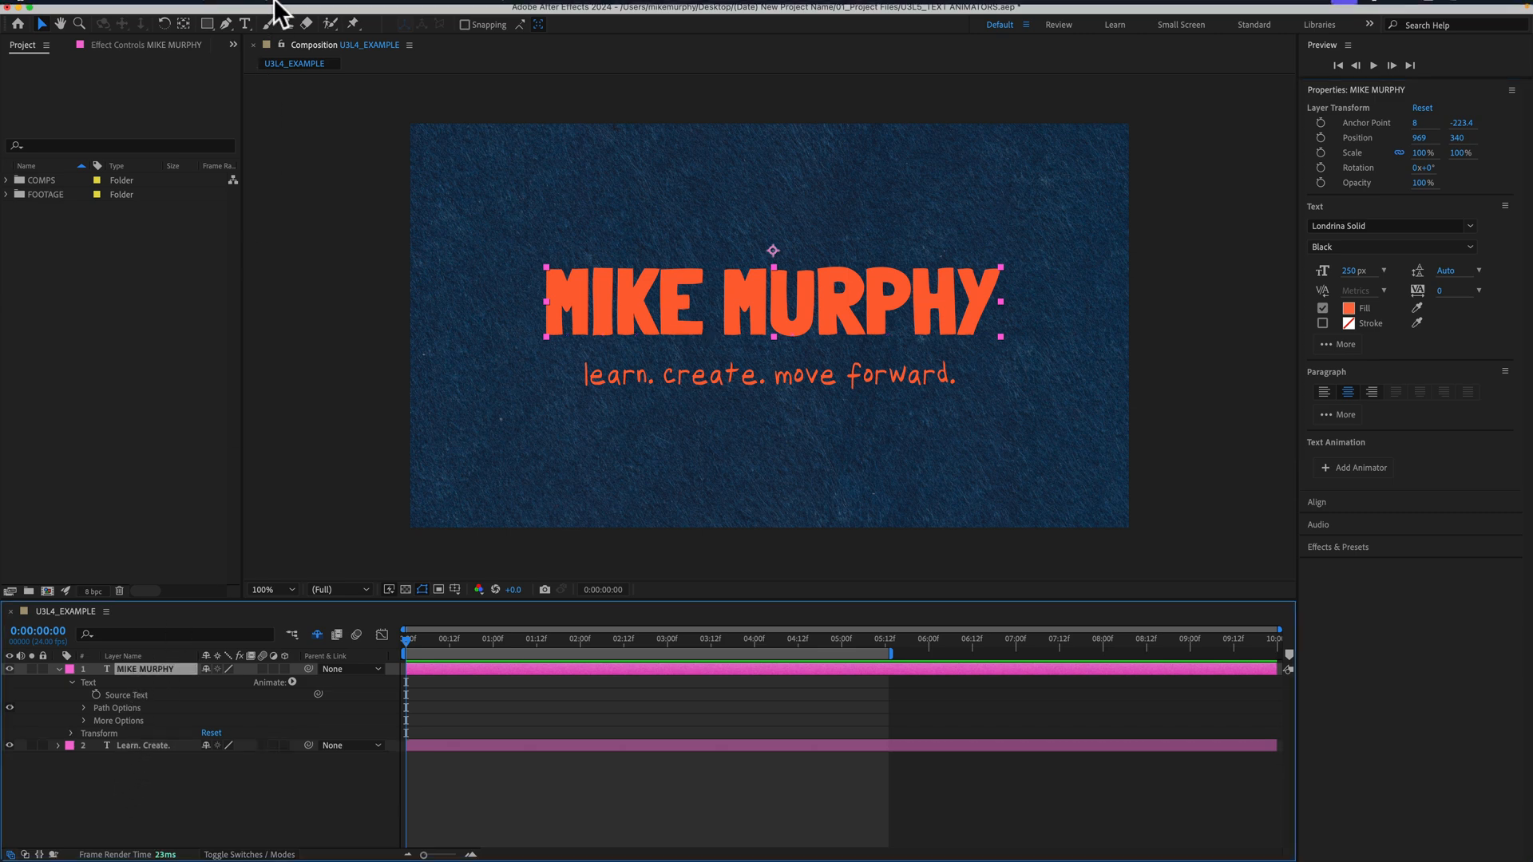
left_click(493, 11)
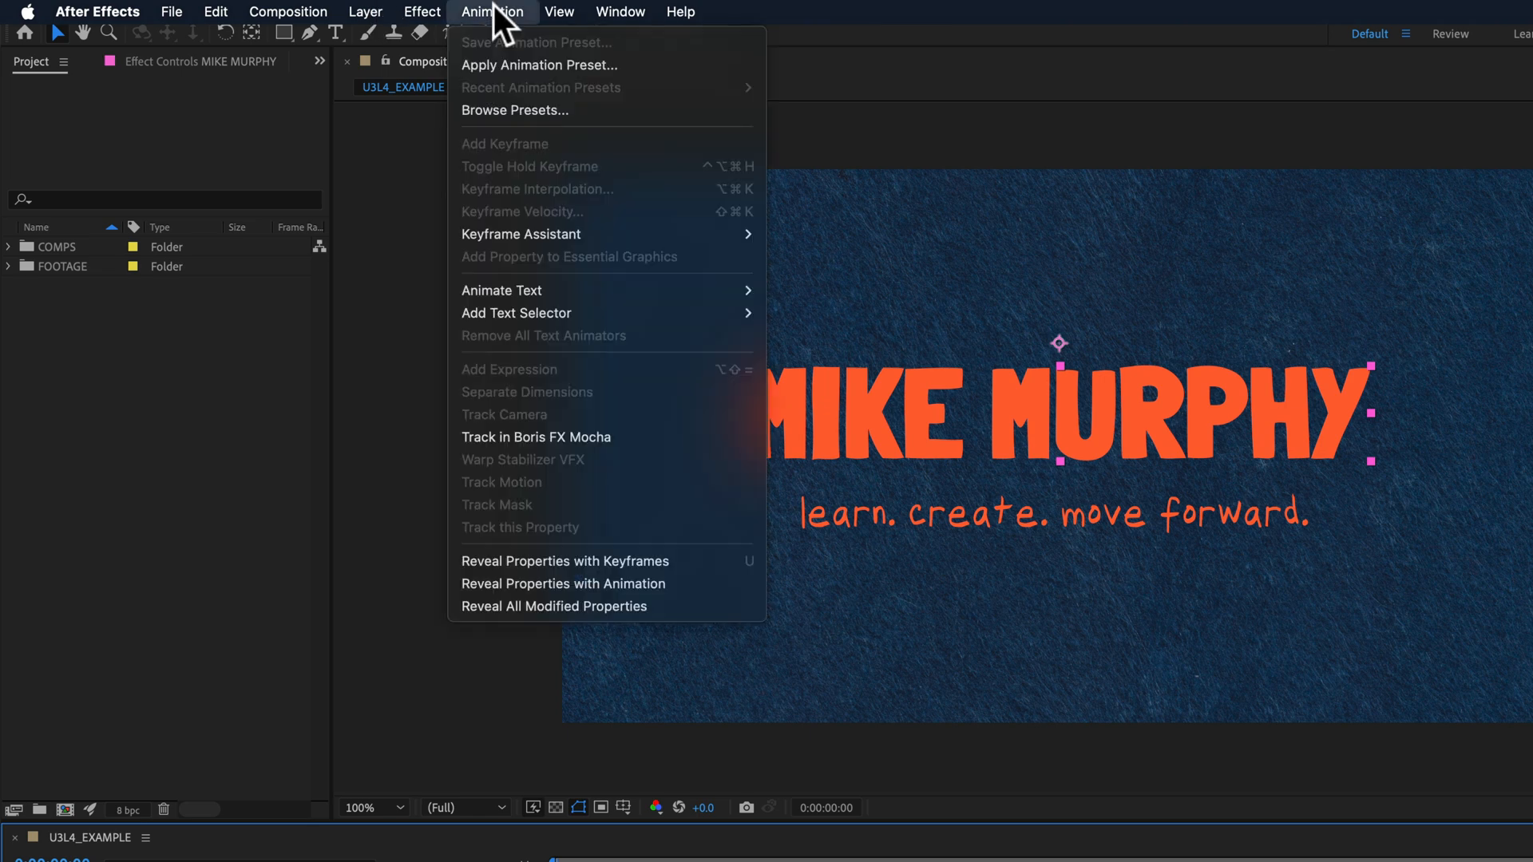
mouse_move(501, 289)
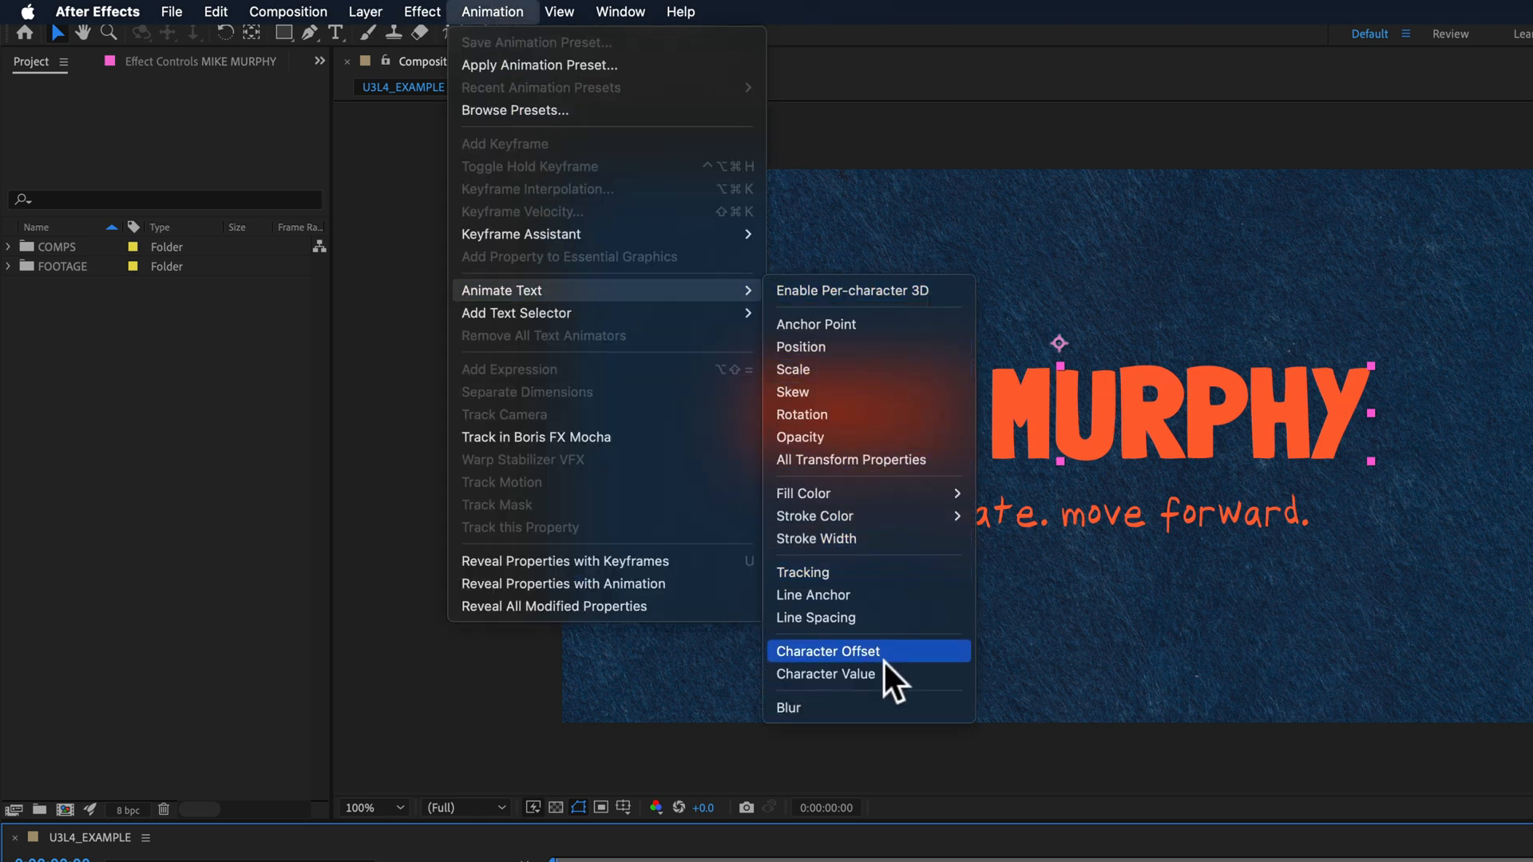
left_click(828, 652)
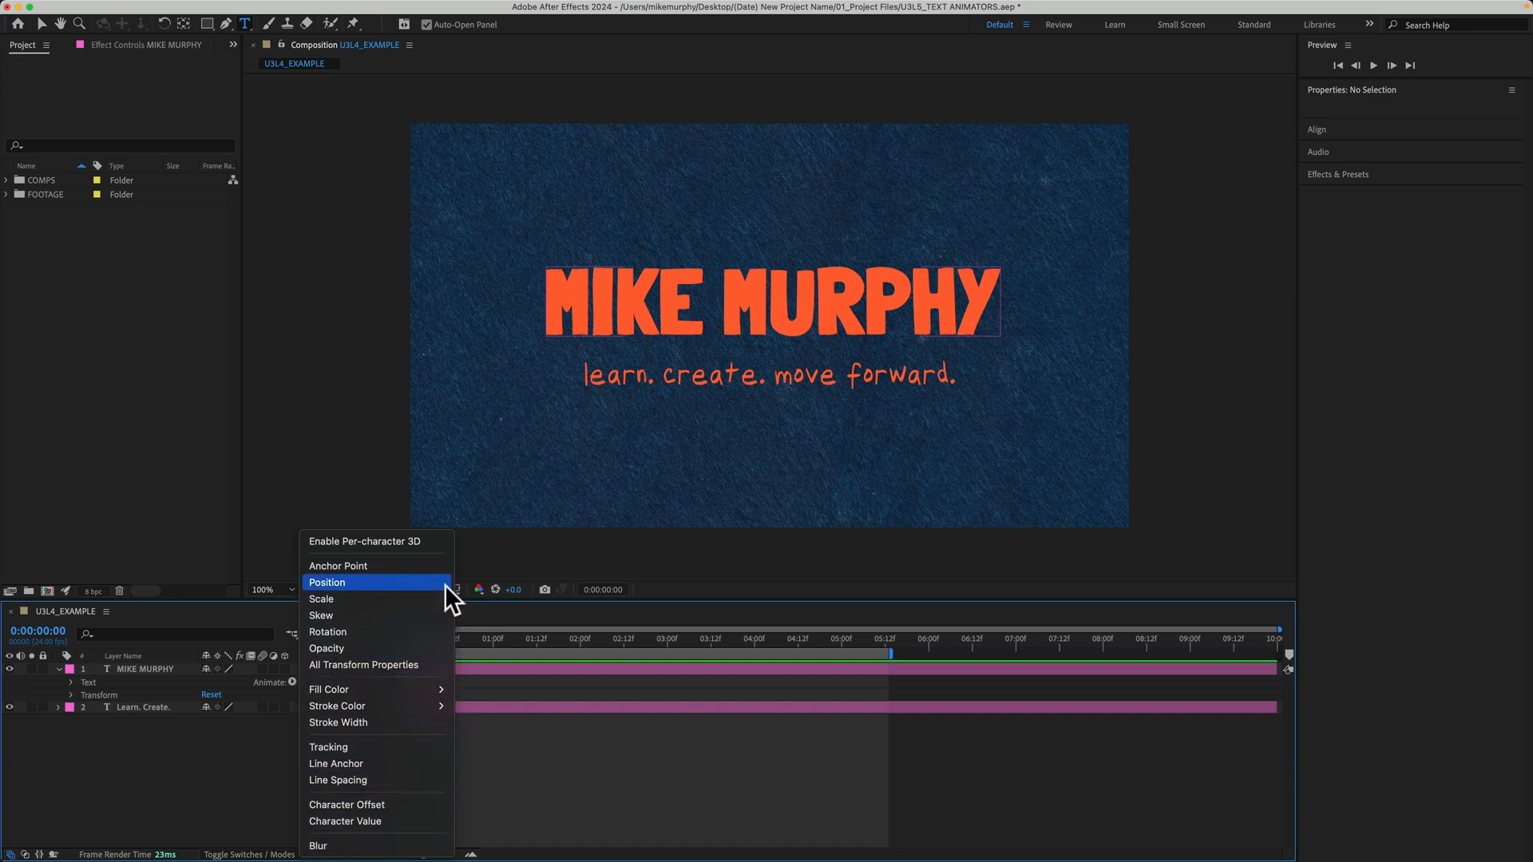
left_click(328, 581)
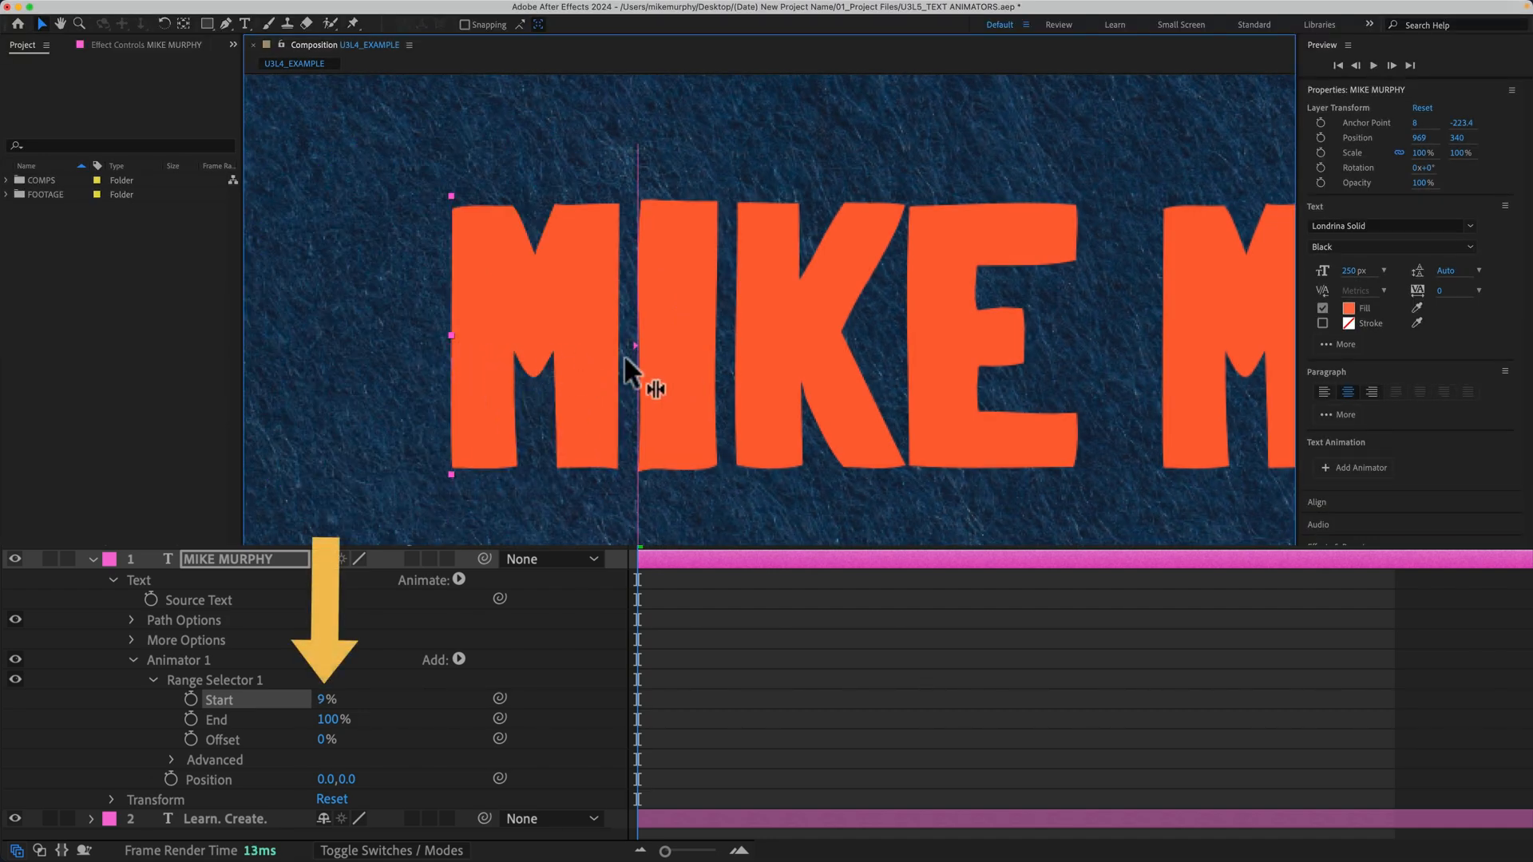
Scrub Range Selector 1 Start up to 27% so the first letters of MIKE MURPHY fall outside the range
left_click_drag(631, 386, 729, 386)
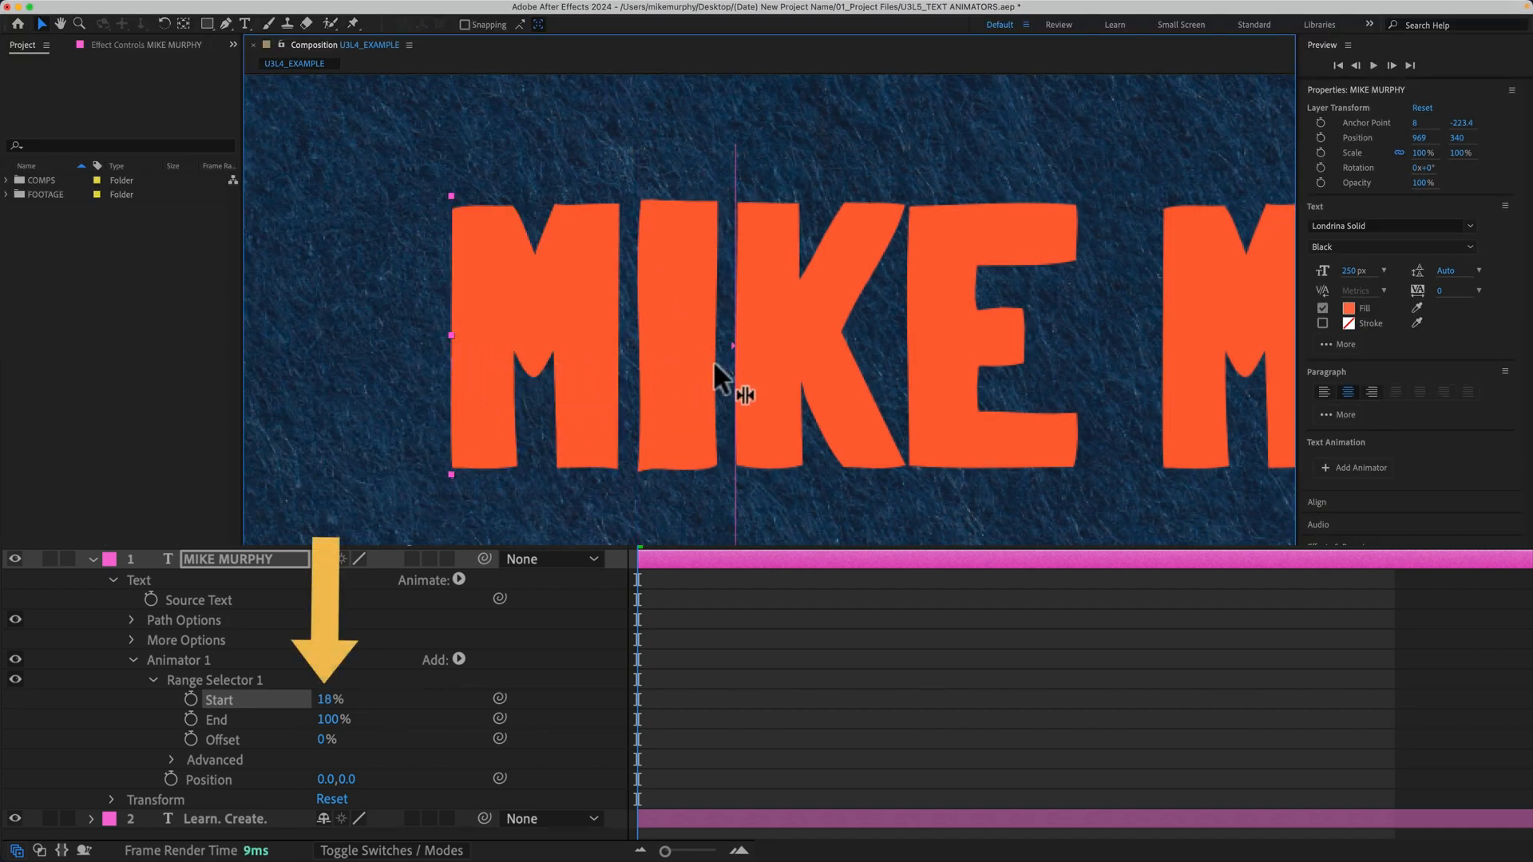
left_click_drag(728, 394, 870, 382)
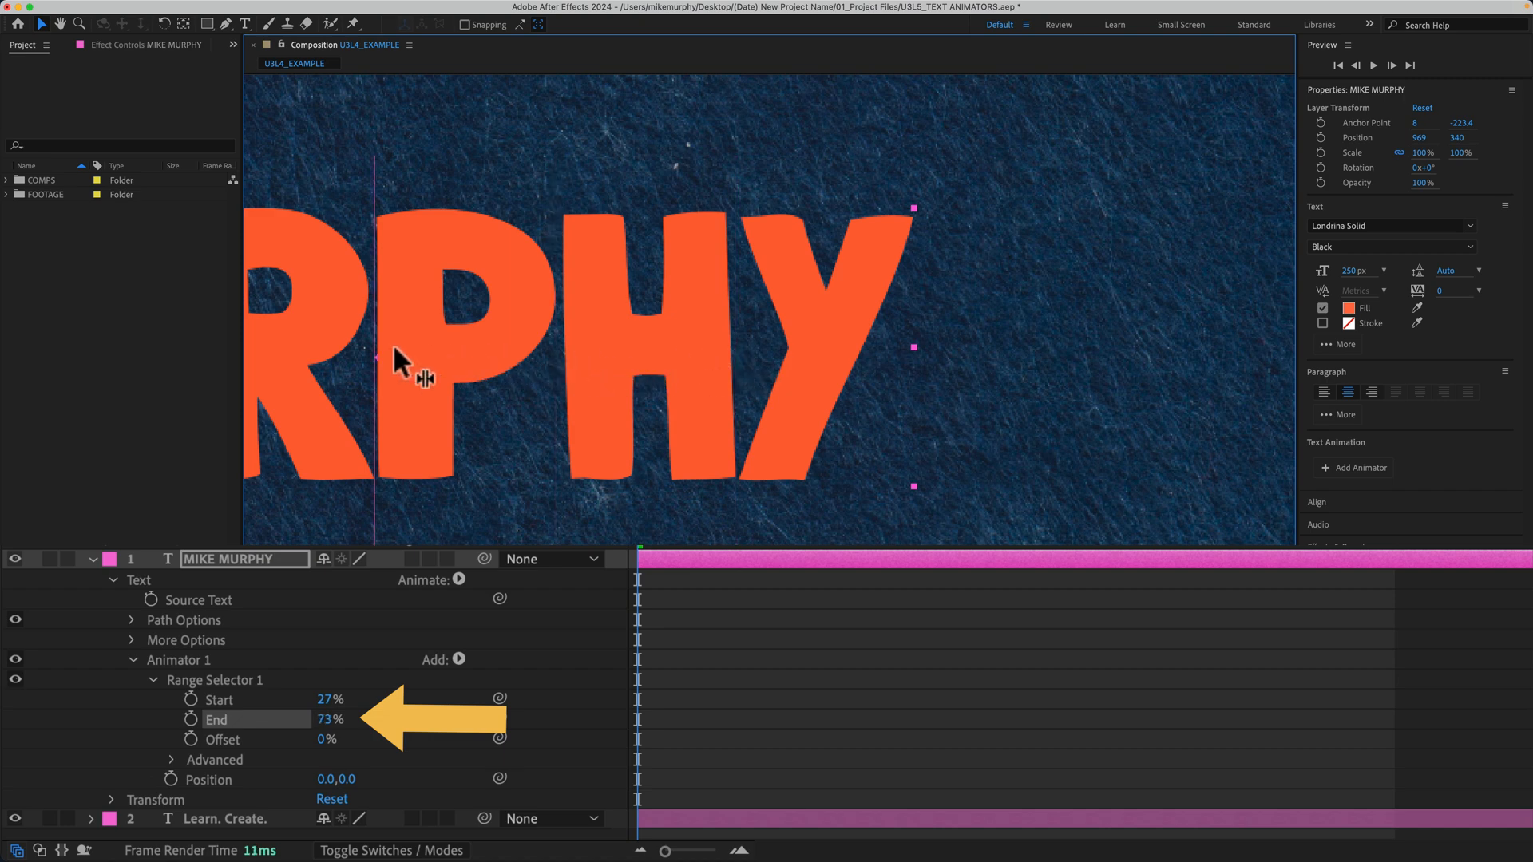
mouse_move(336, 356)
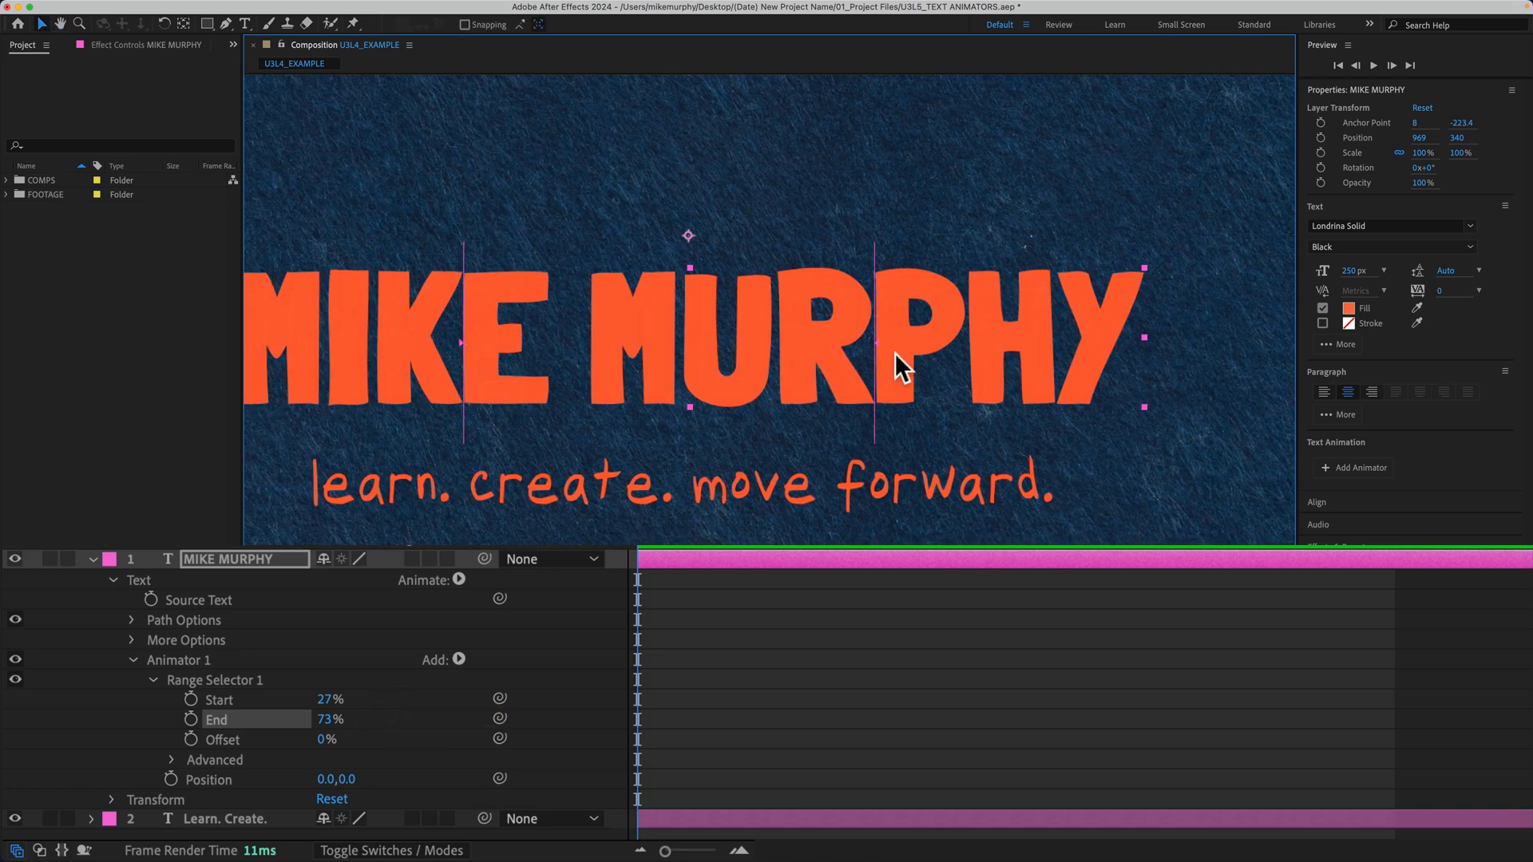
mouse_move(552, 368)
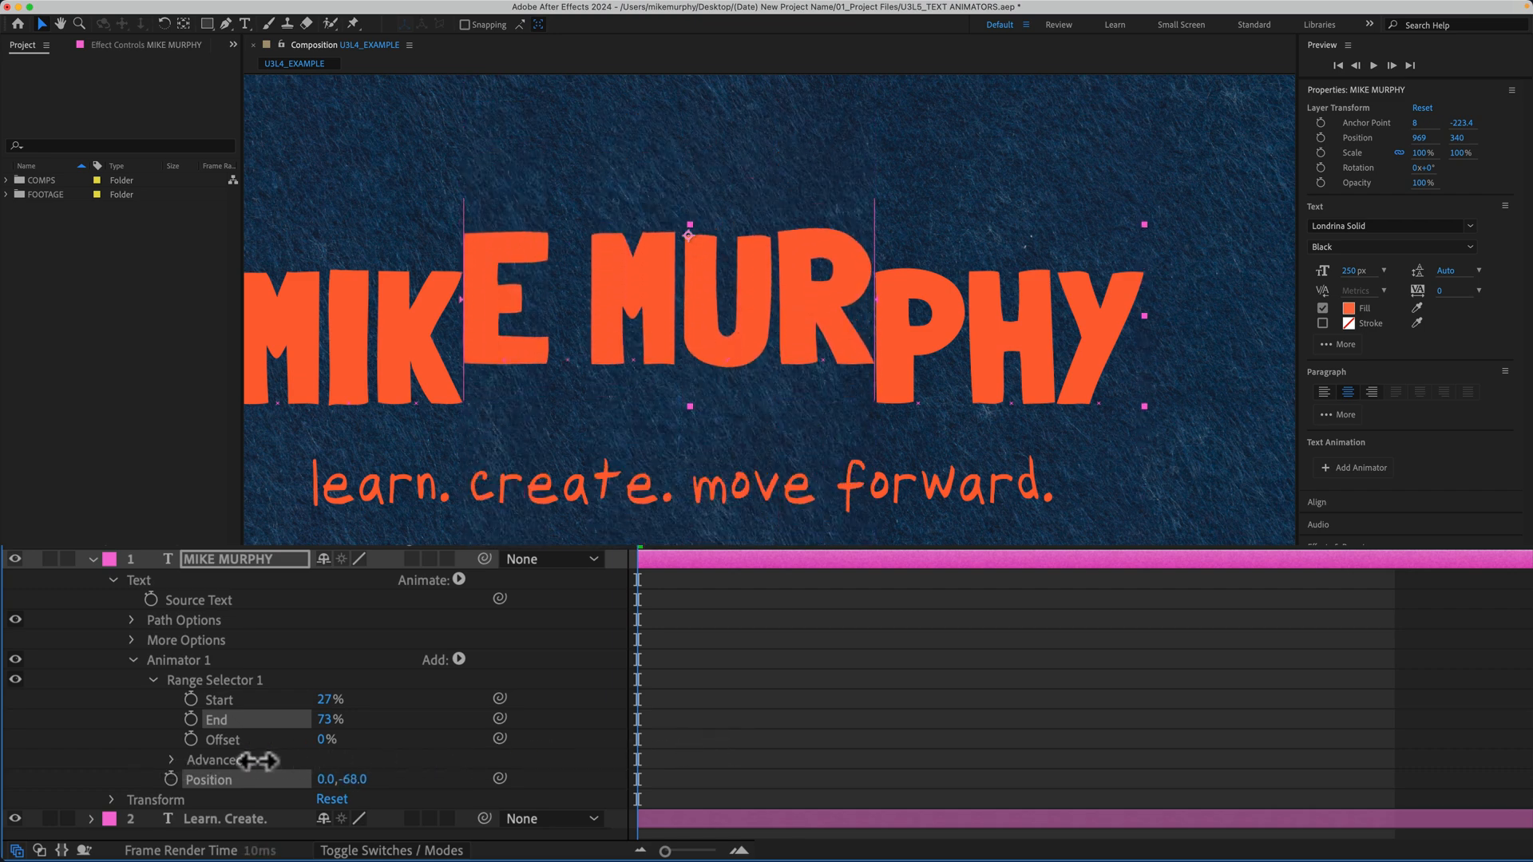
Scrub Animator 1 Position Y to -48 so the letters inside the range rise above the rest
left_click_drag(341, 777, 372, 778)
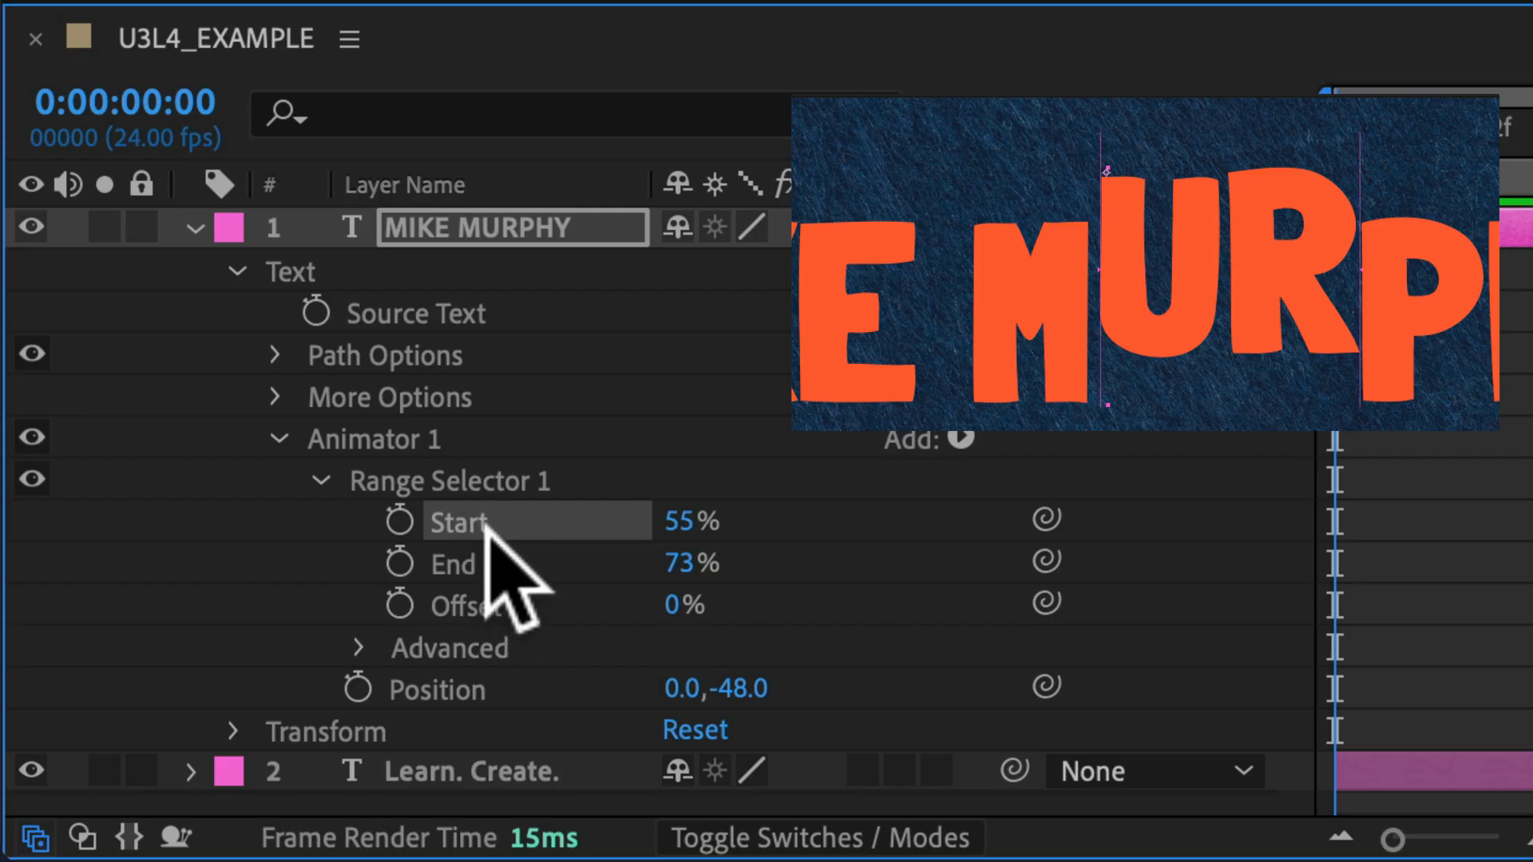
mouse_move(493, 563)
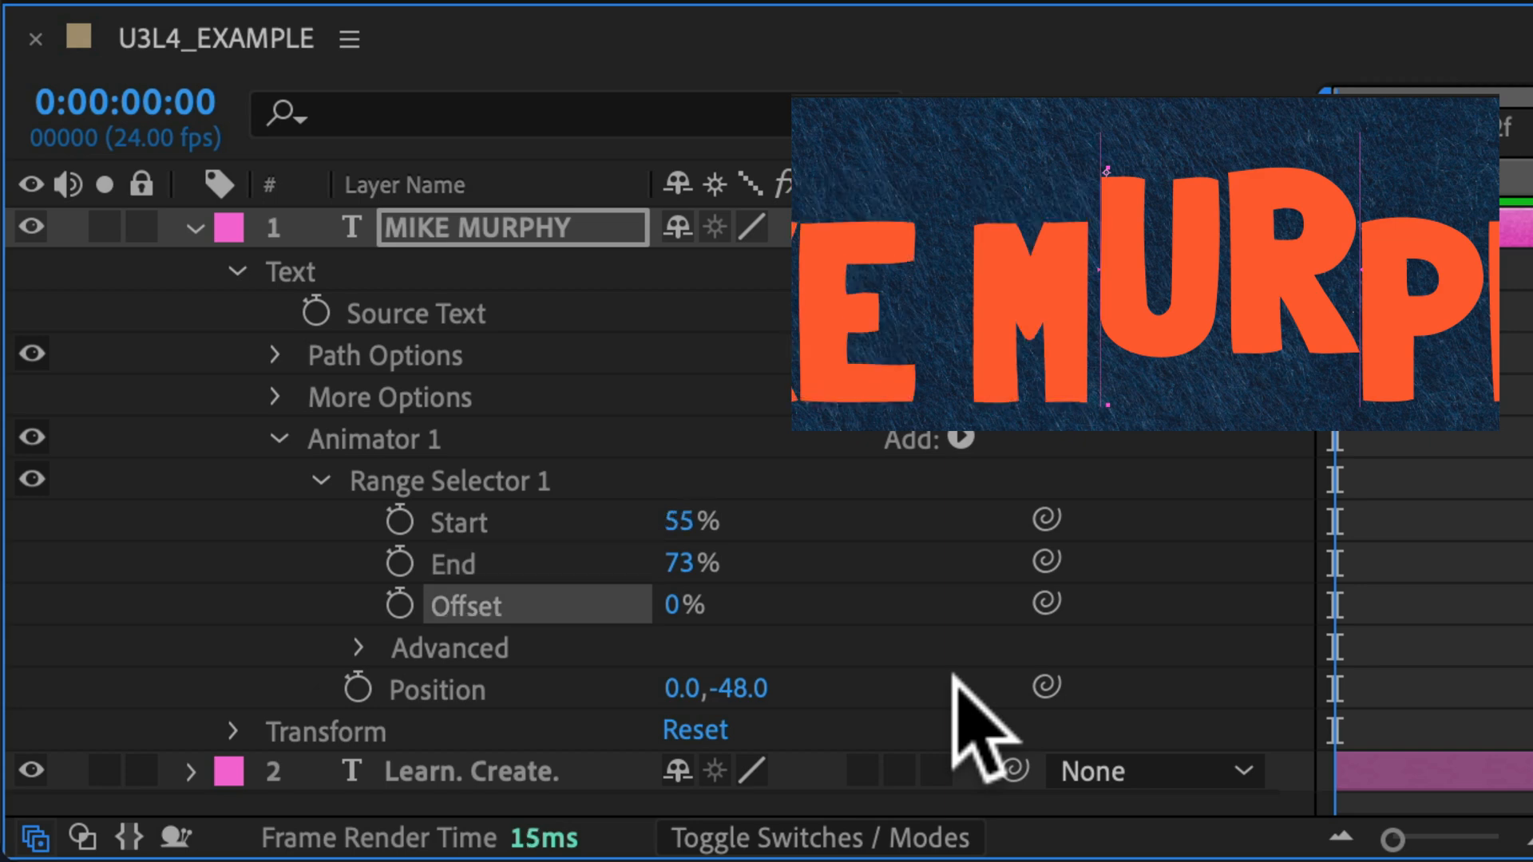
mouse_move(673, 616)
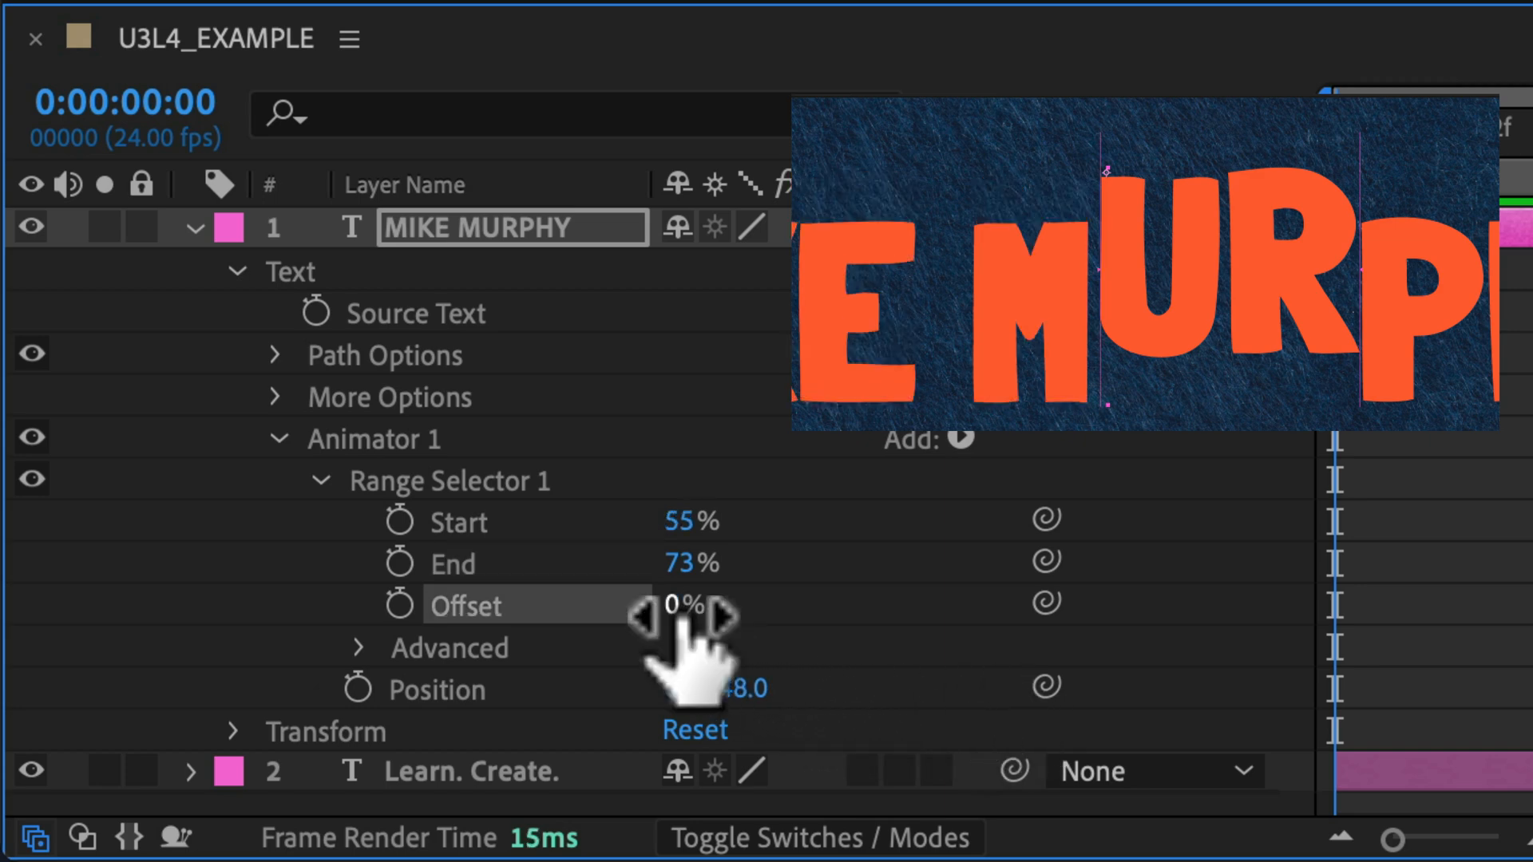
Scrub Range Selector 1 Offset back and forth so the band of raised letters slides along MIKE MURPHY
left_click_drag(685, 607, 664, 606)
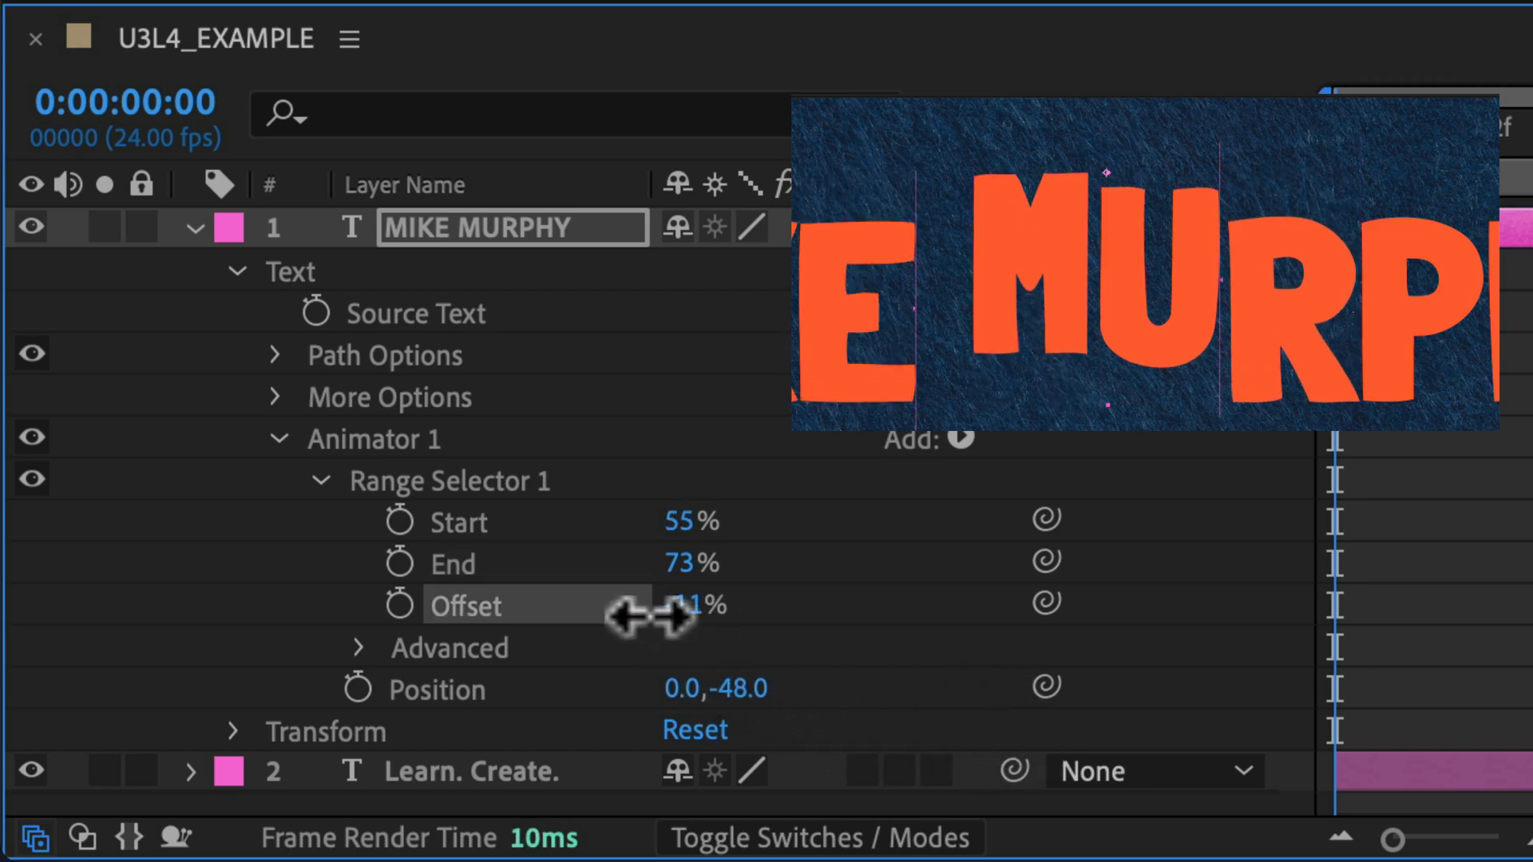
left_click_drag(684, 606, 664, 621)
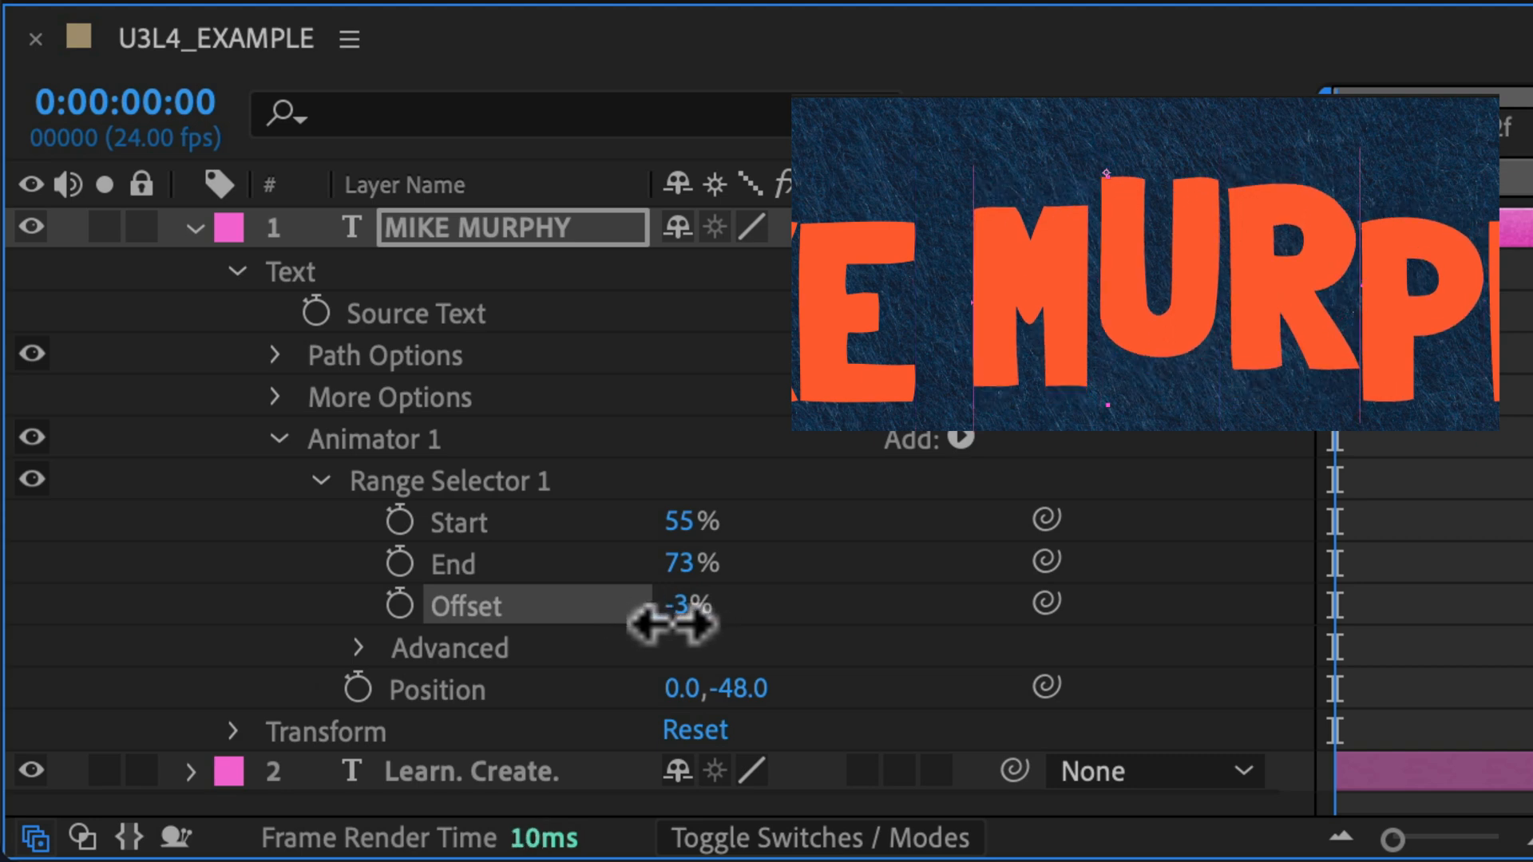
left_click_drag(685, 607, 704, 607)
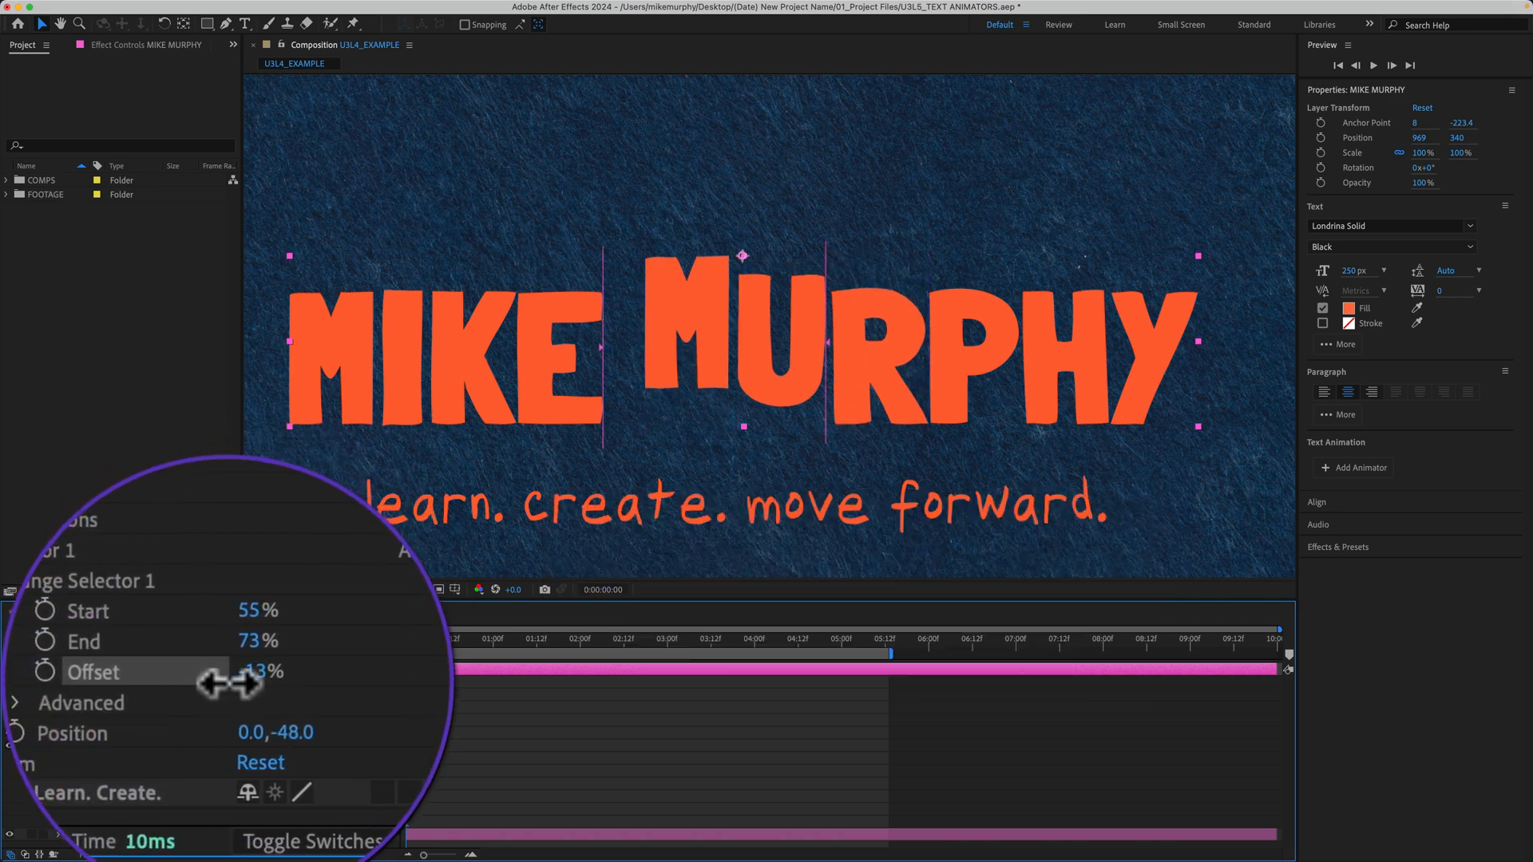
left_click_drag(284, 672, 244, 672)
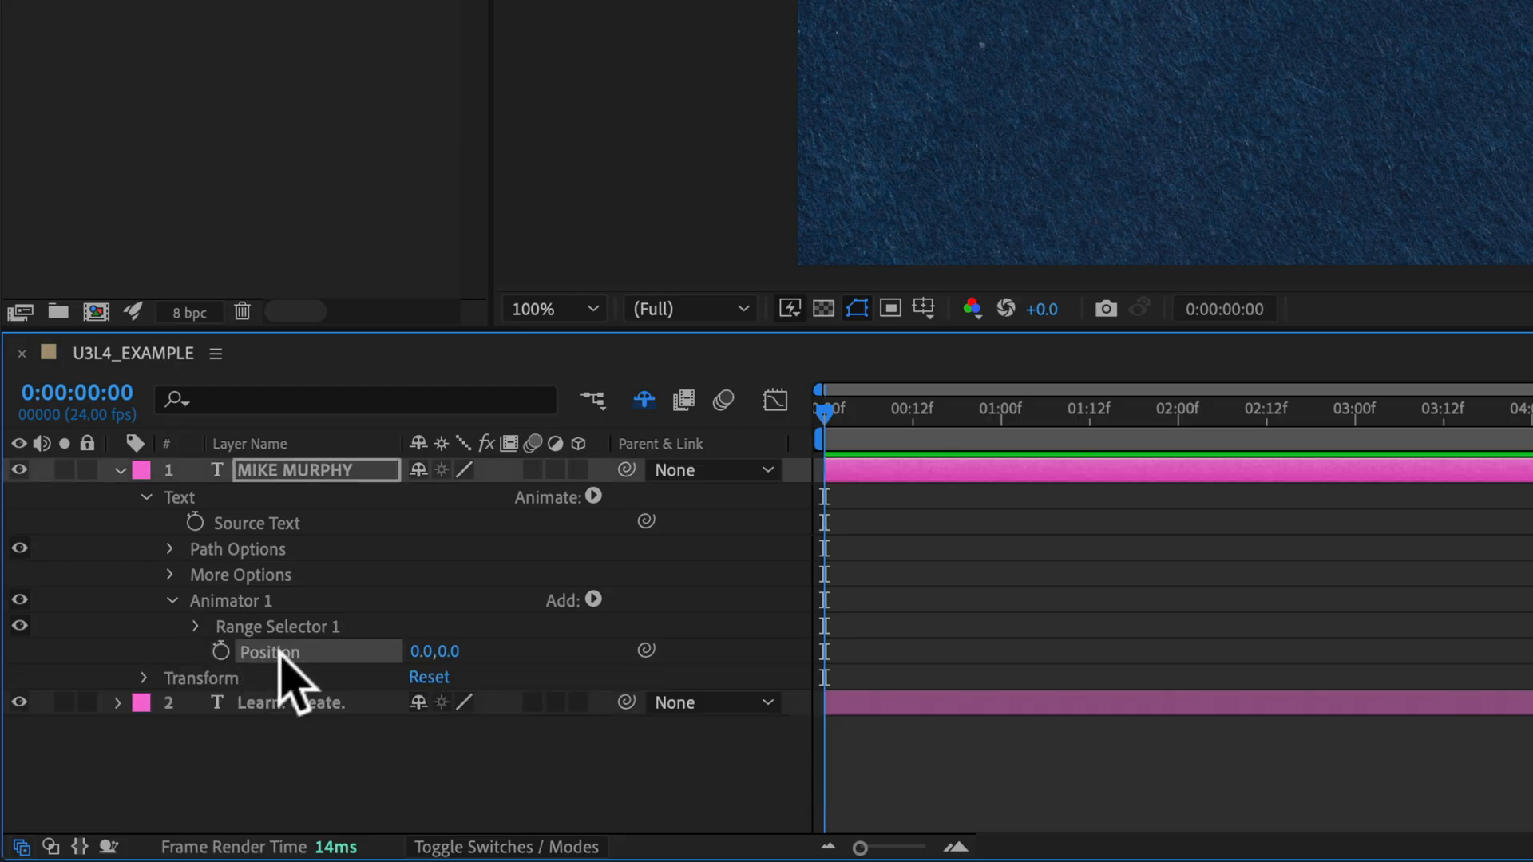
mouse_move(401, 674)
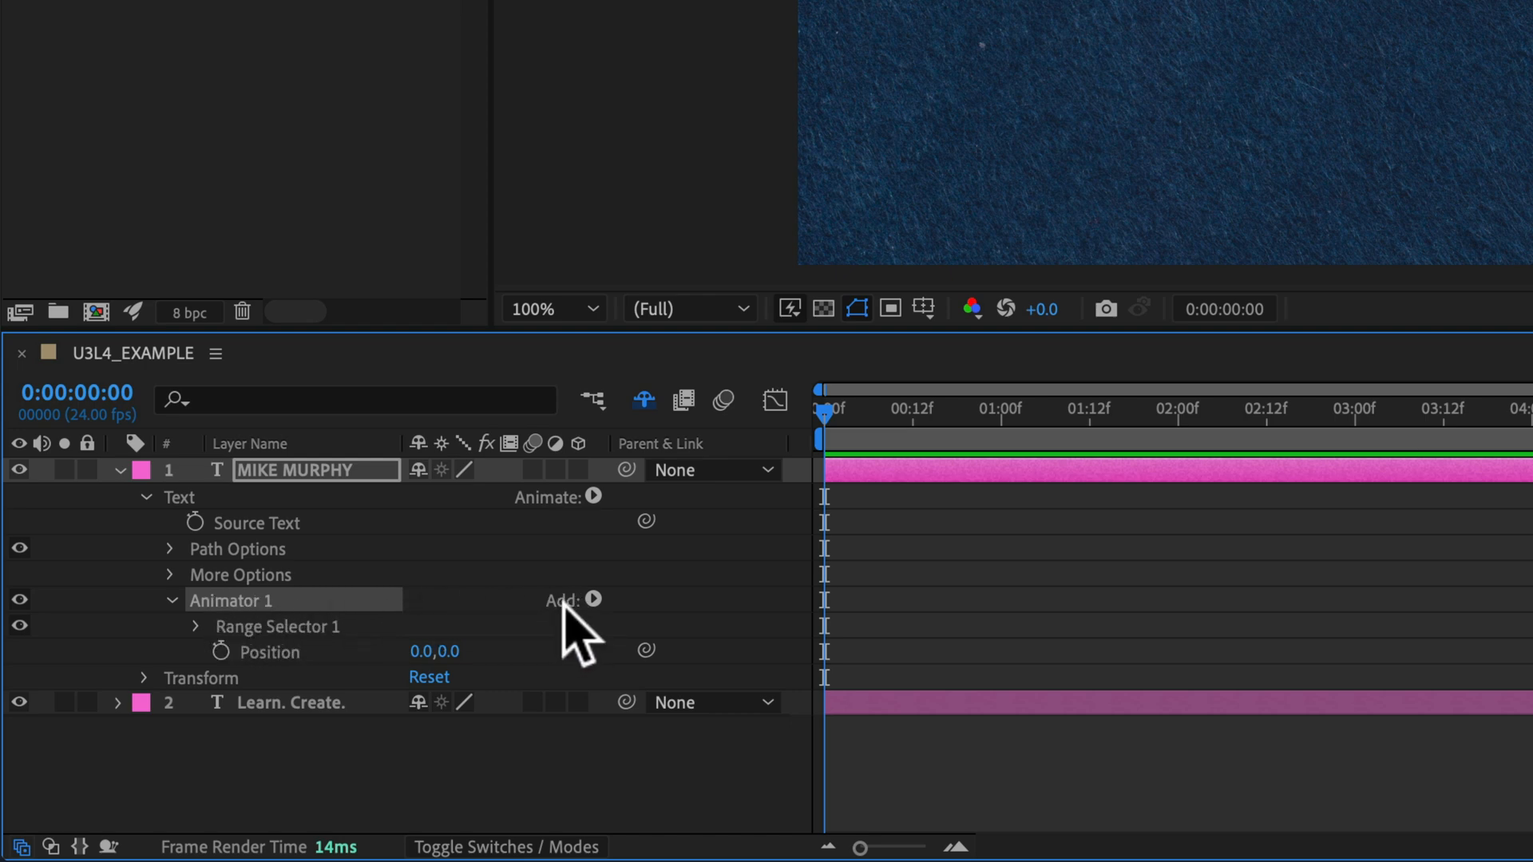
left_click(594, 599)
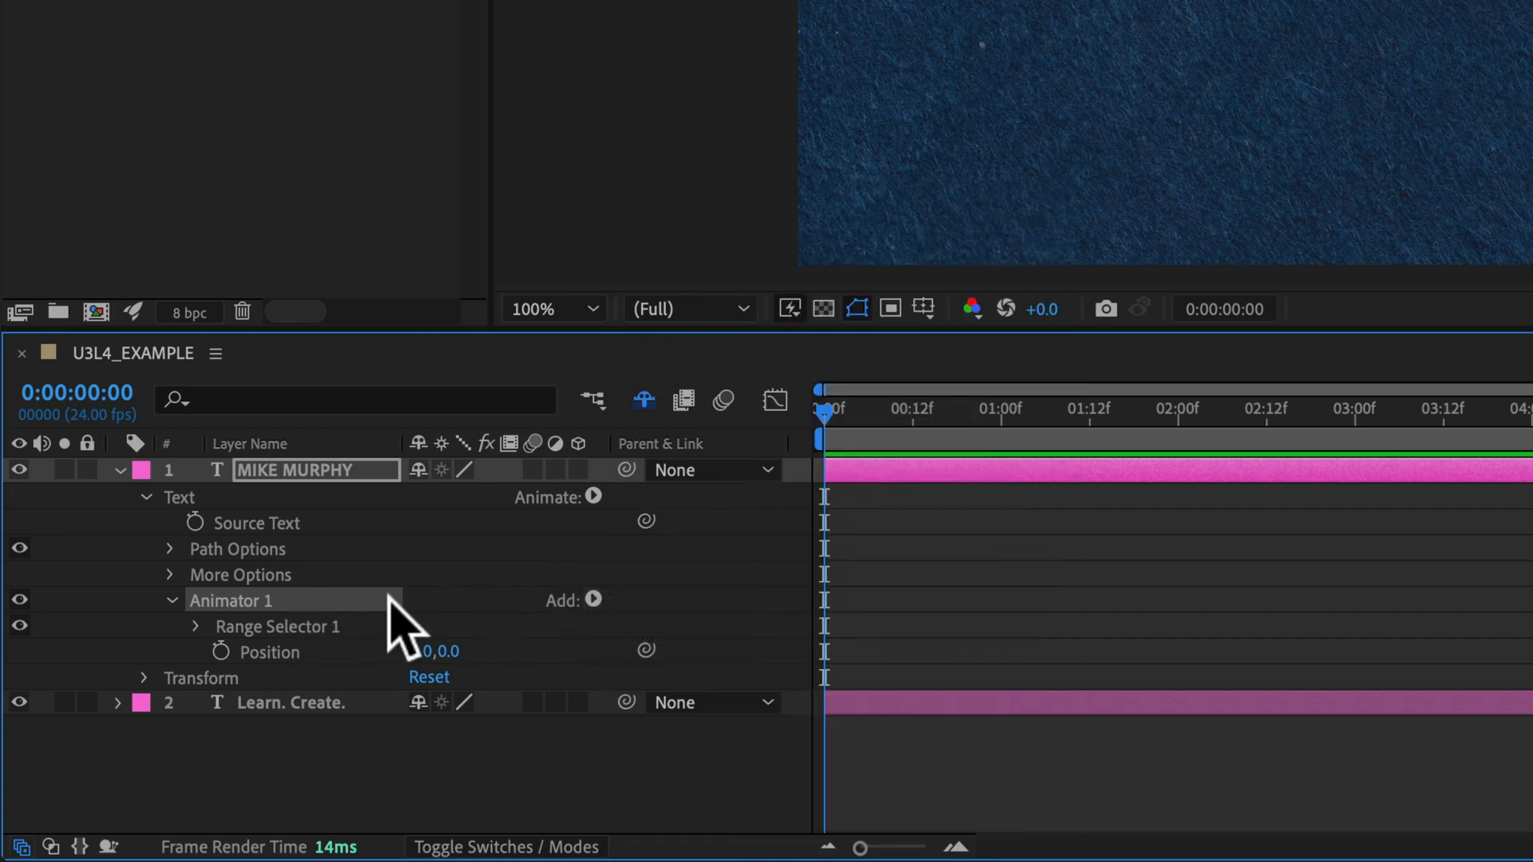
mouse_move(264, 650)
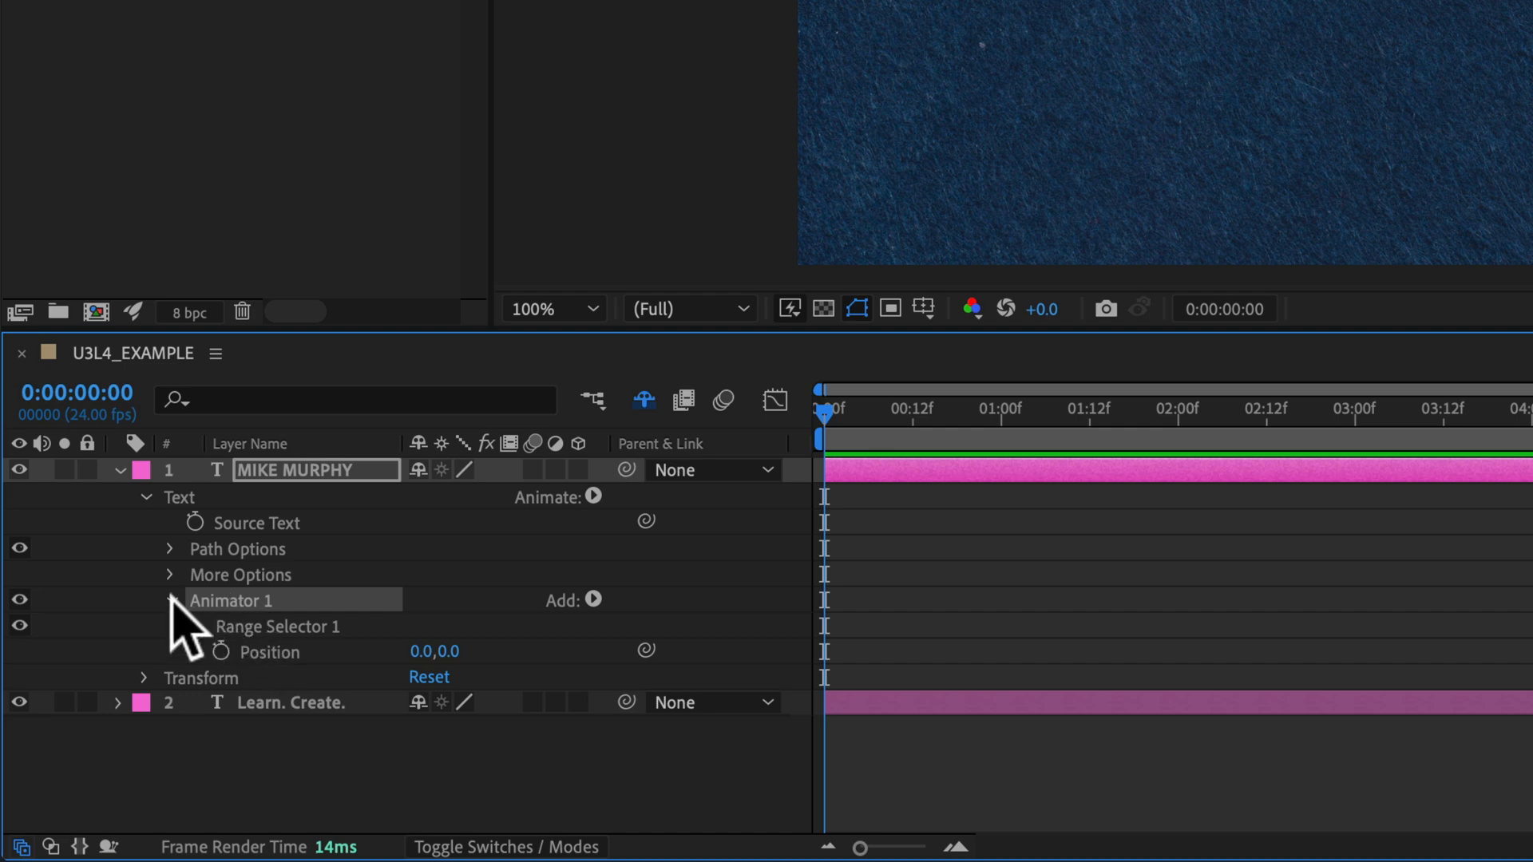
left_click(169, 626)
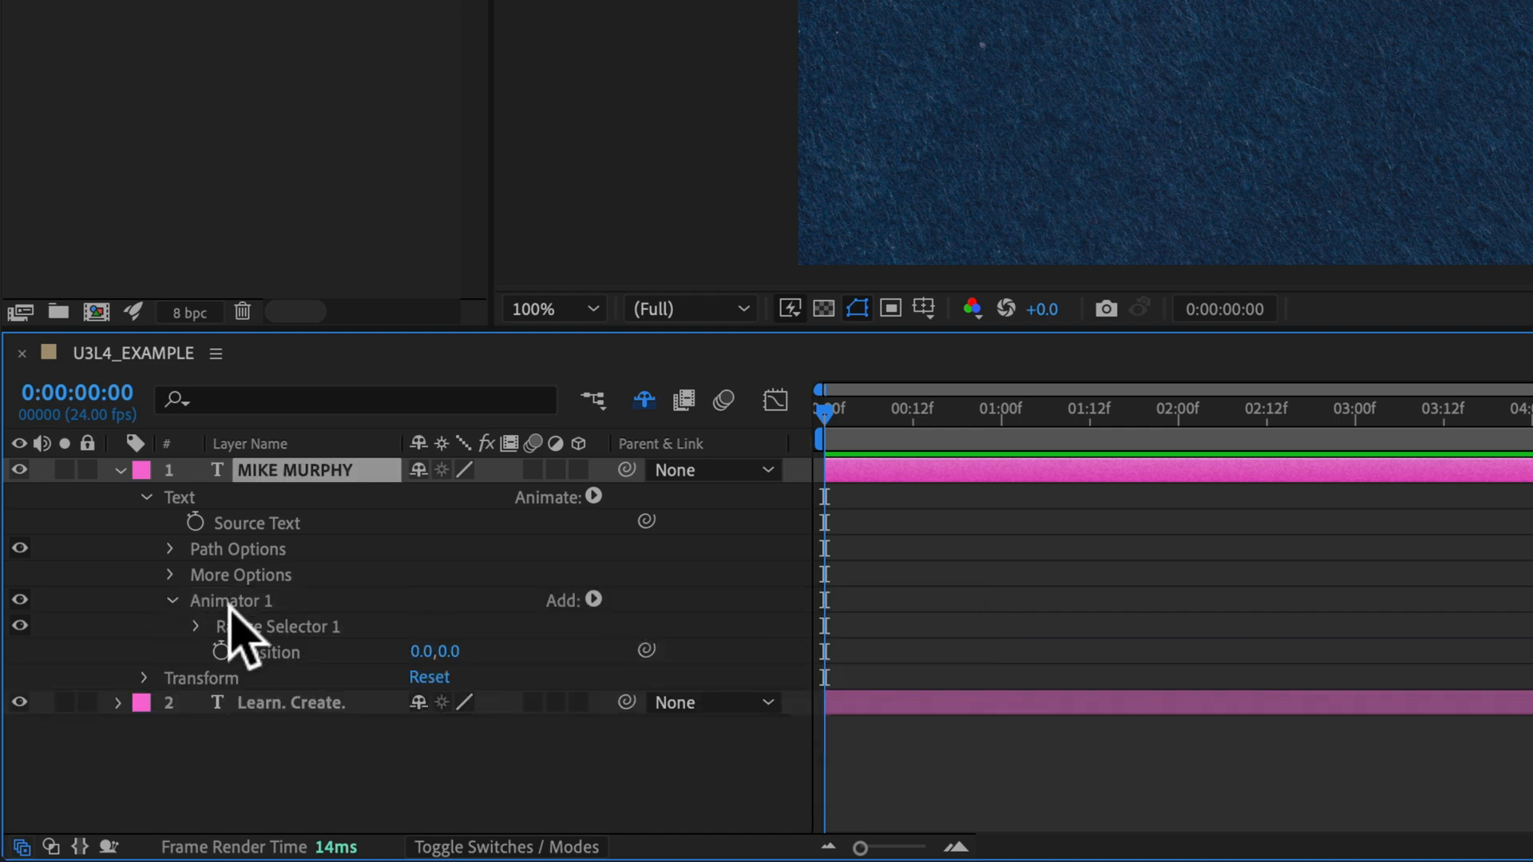
mouse_move(289, 612)
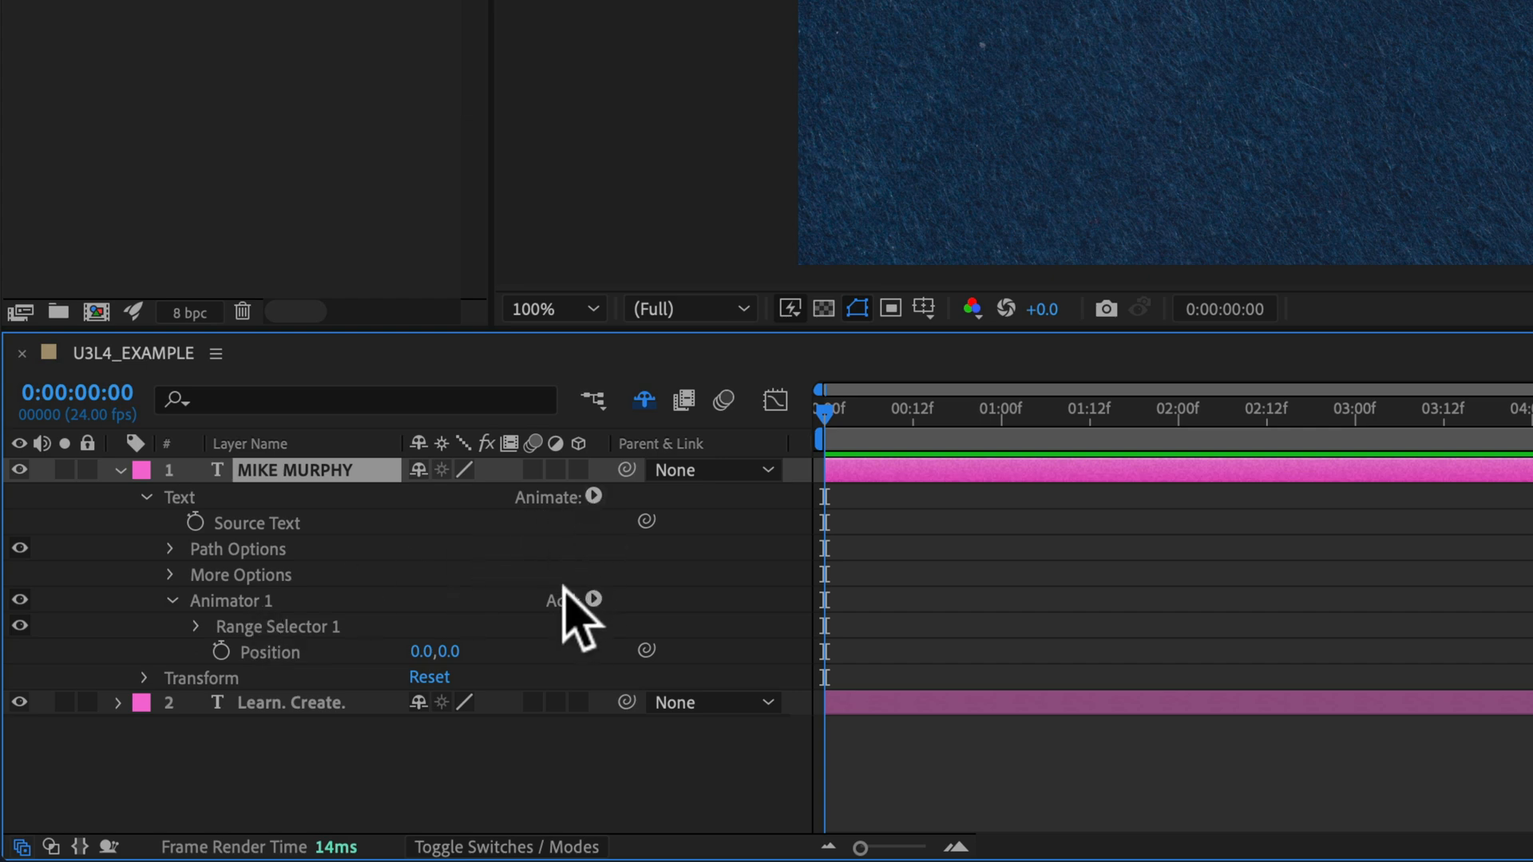
left_click(593, 599)
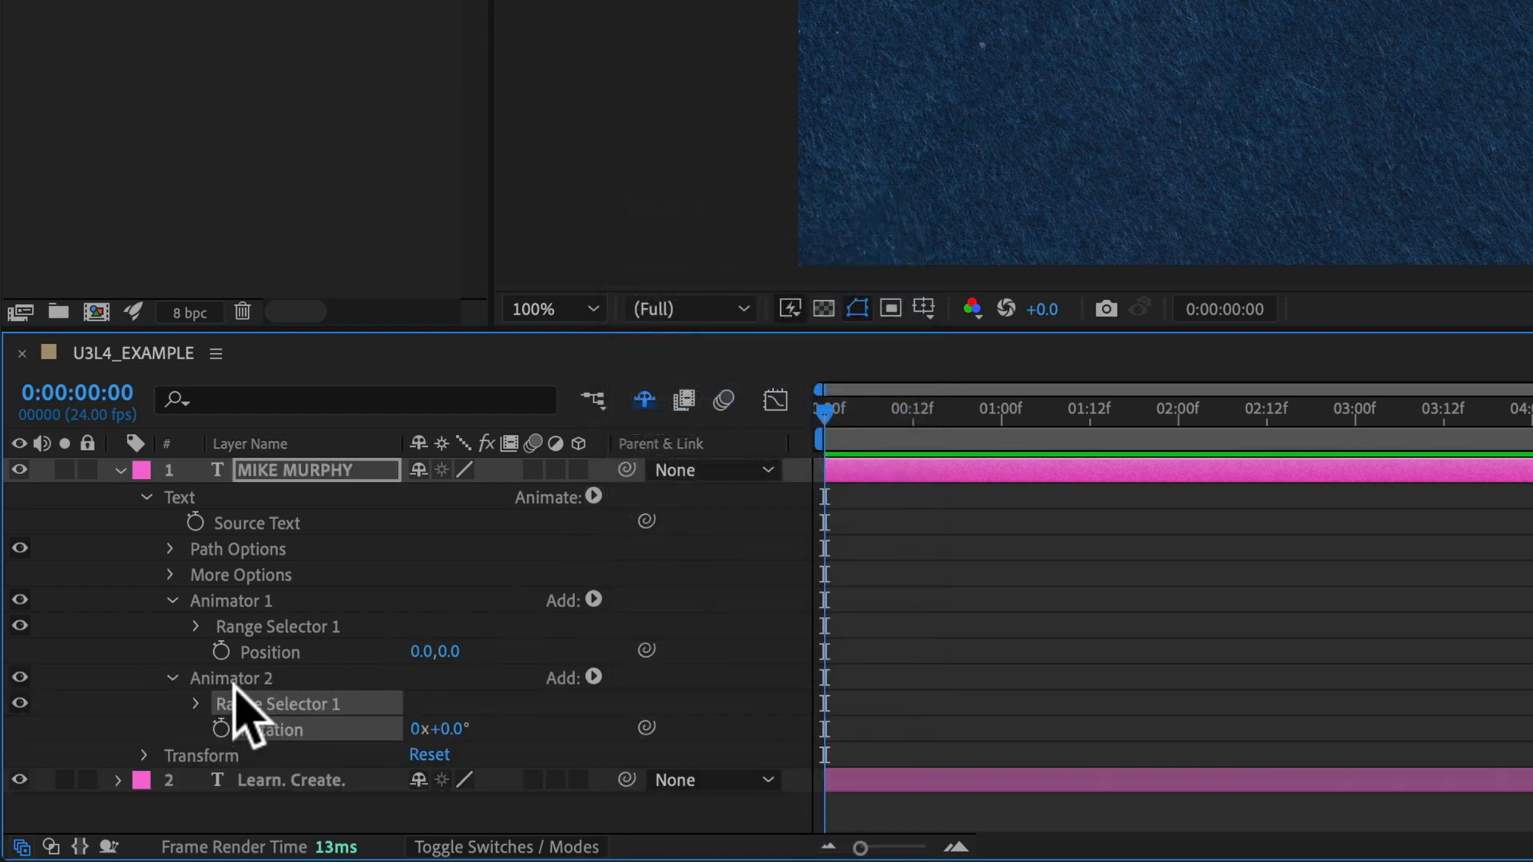
left_click(230, 677)
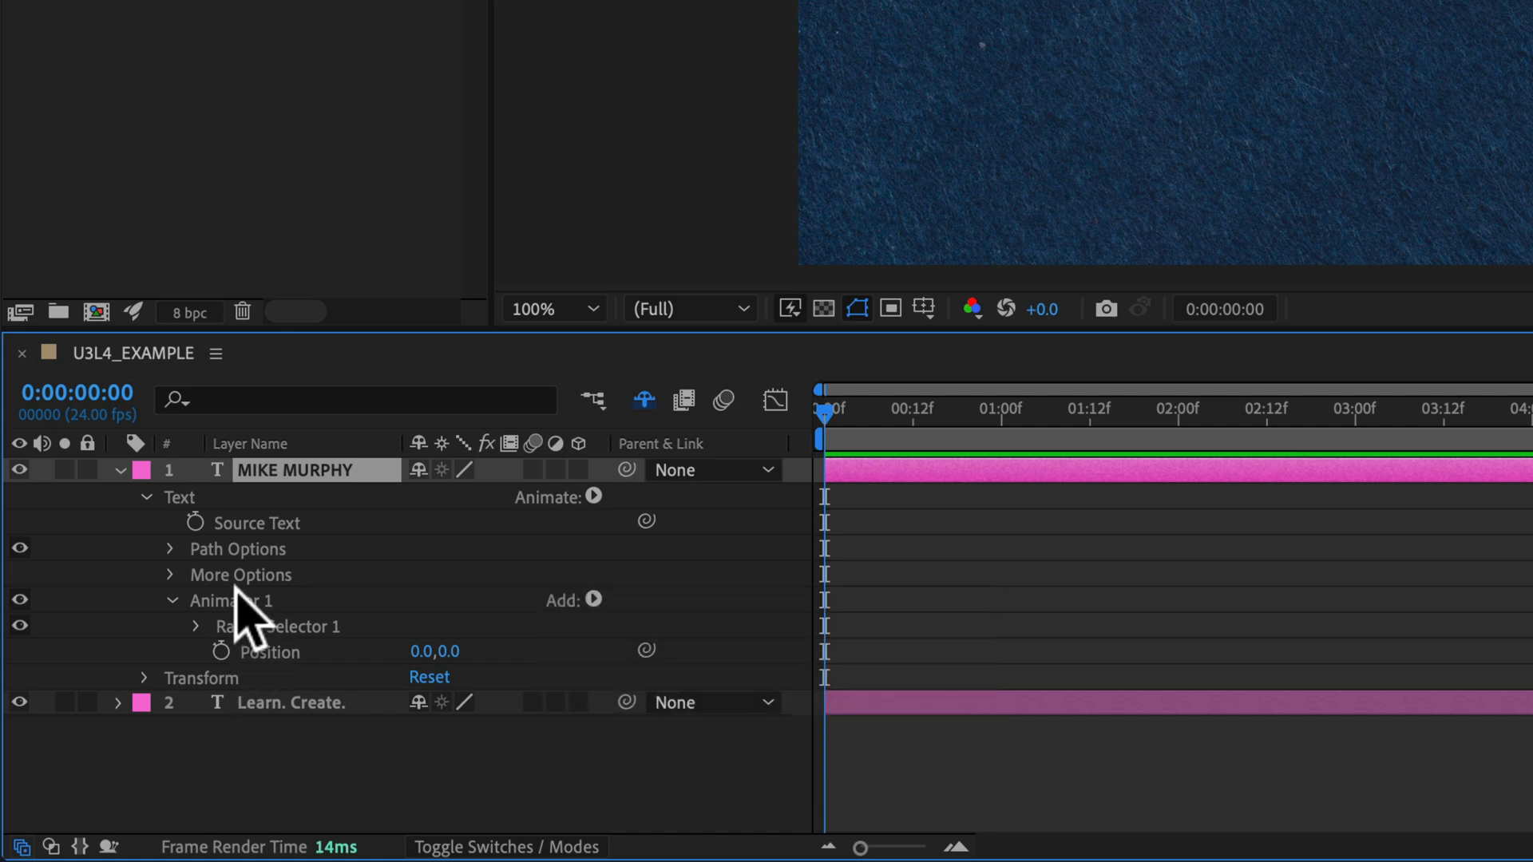
Add a Rotation property to MIKE MURPHY's existing Animator 1
left_click(594, 599)
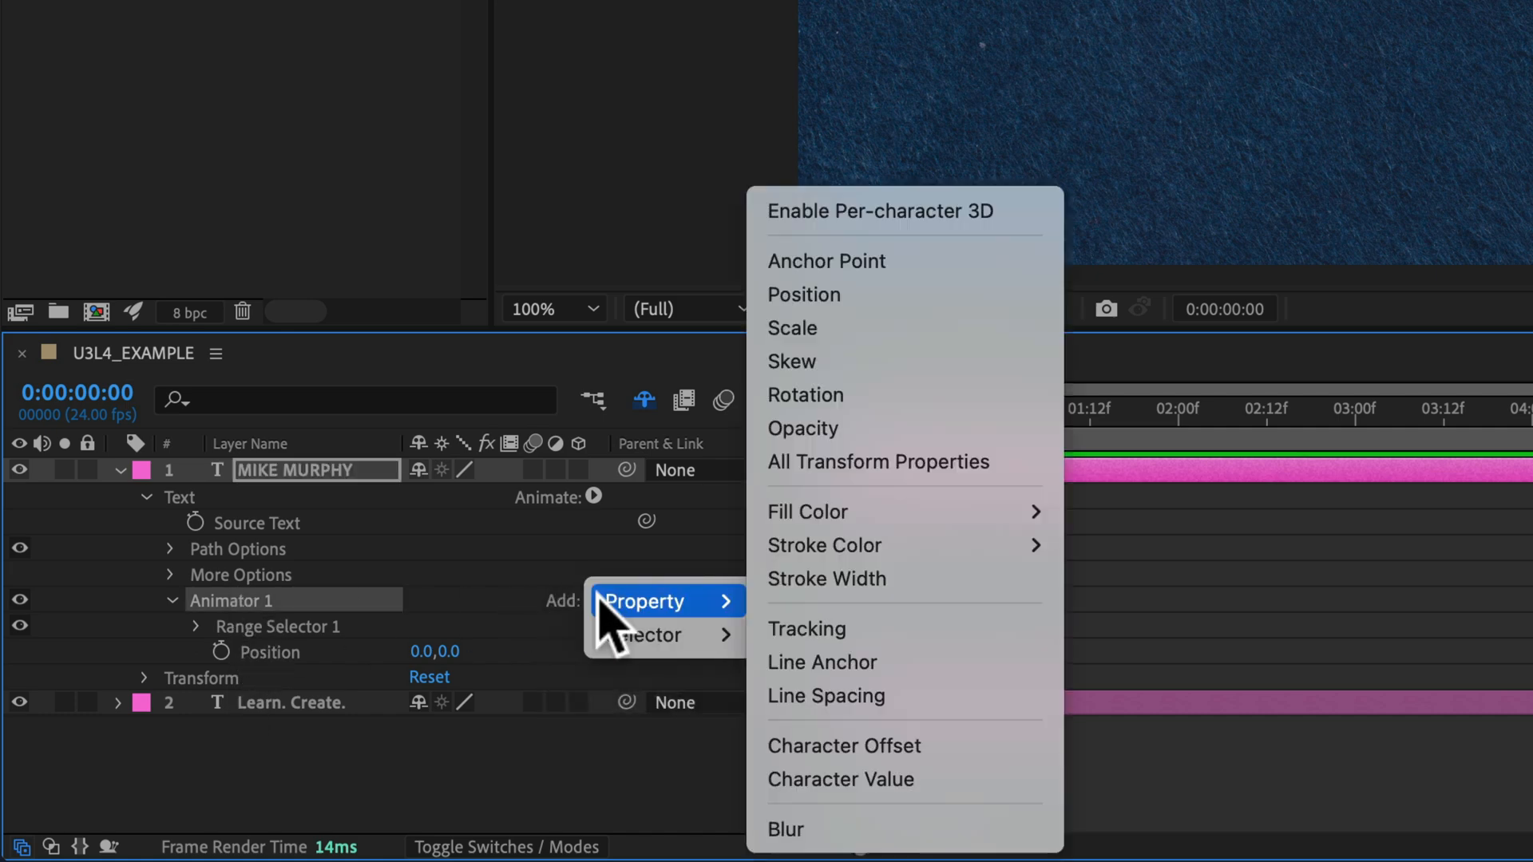
left_click(804, 394)
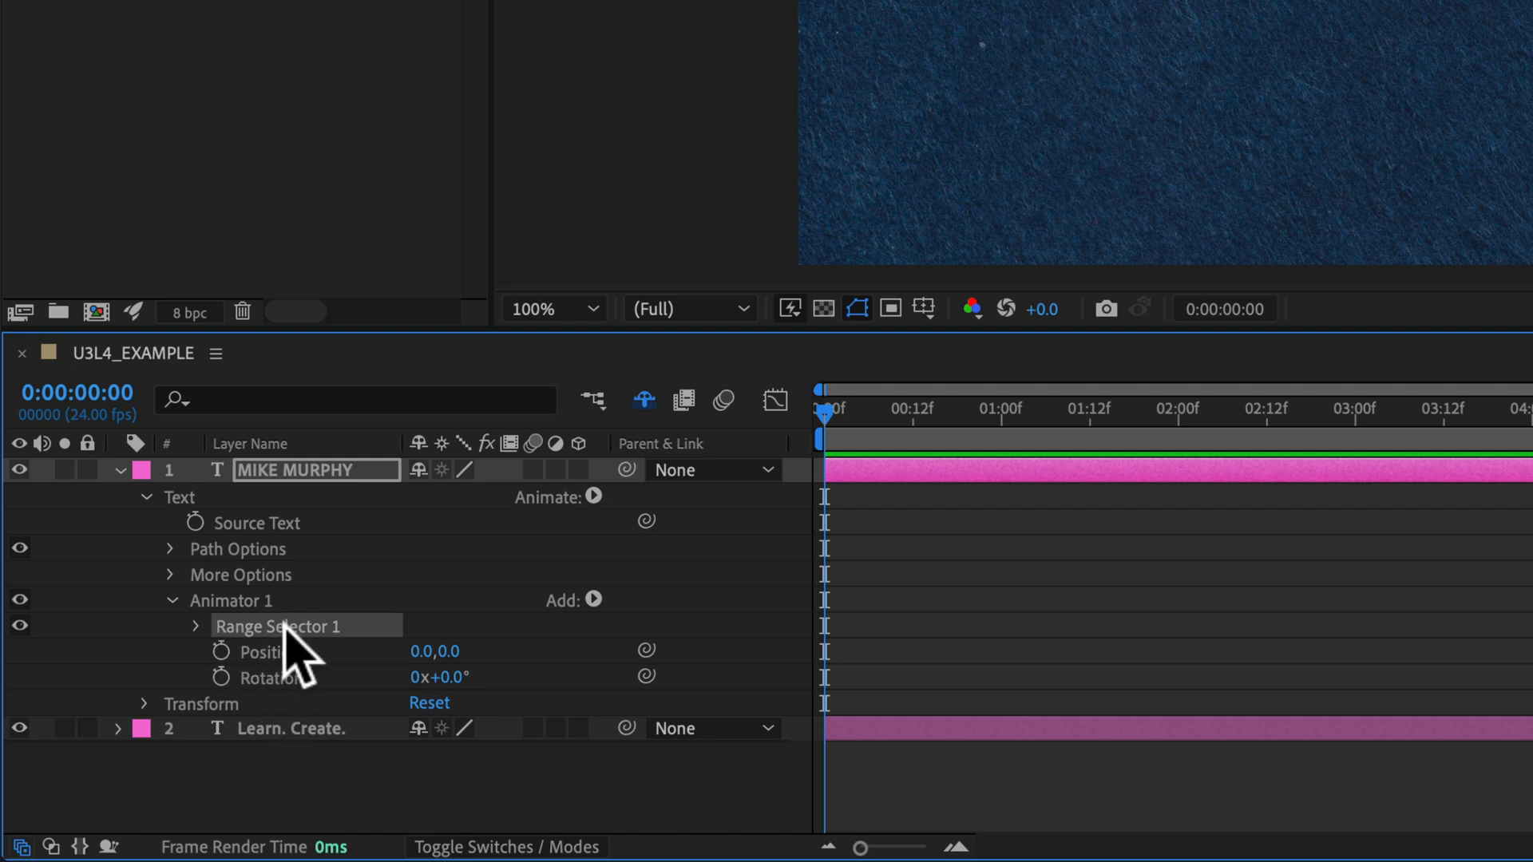
mouse_move(566, 626)
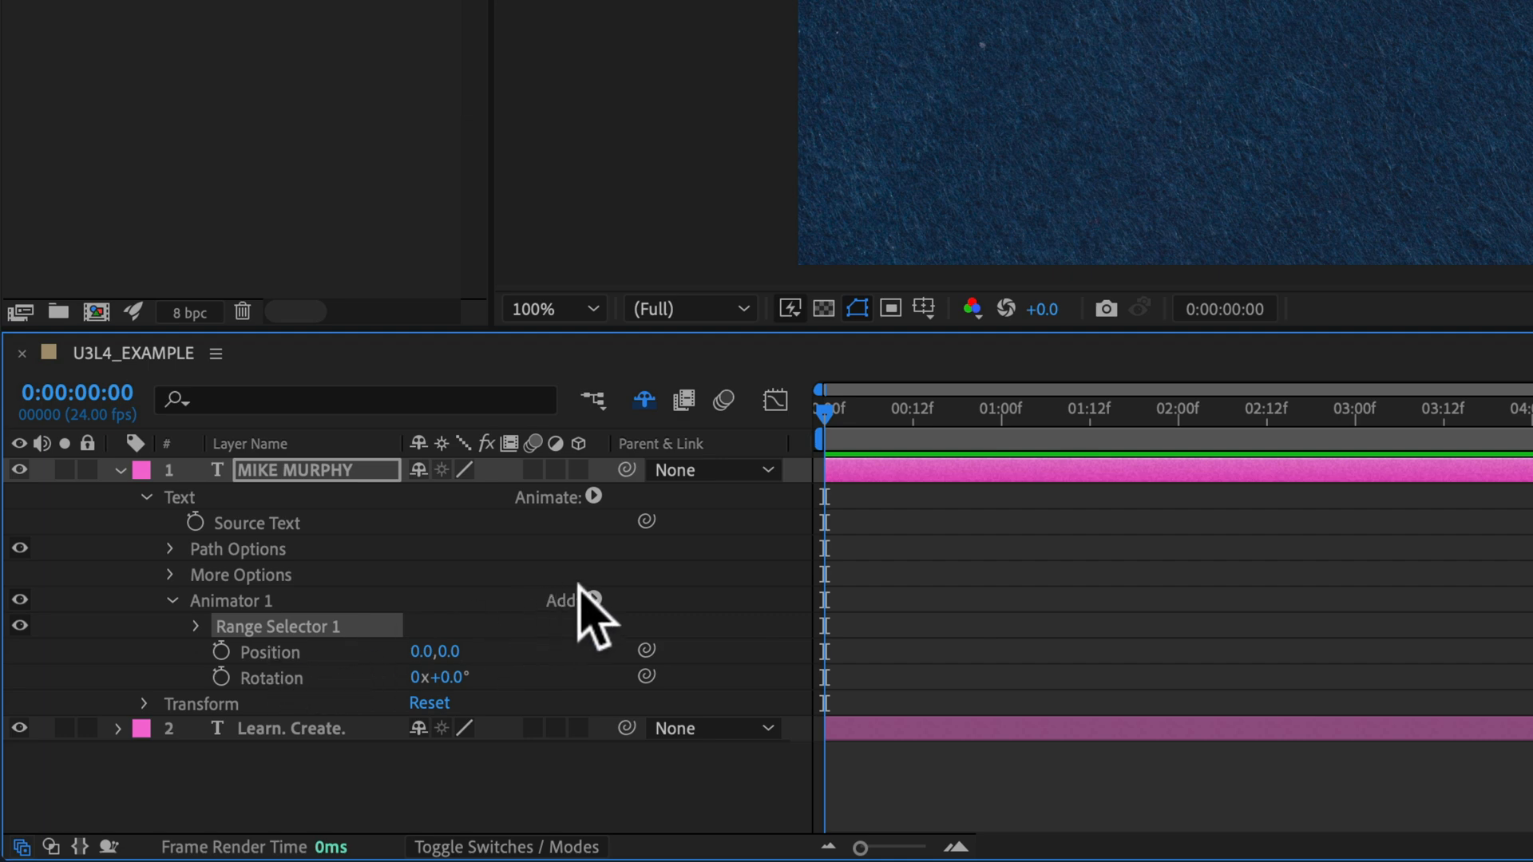
left_click(562, 600)
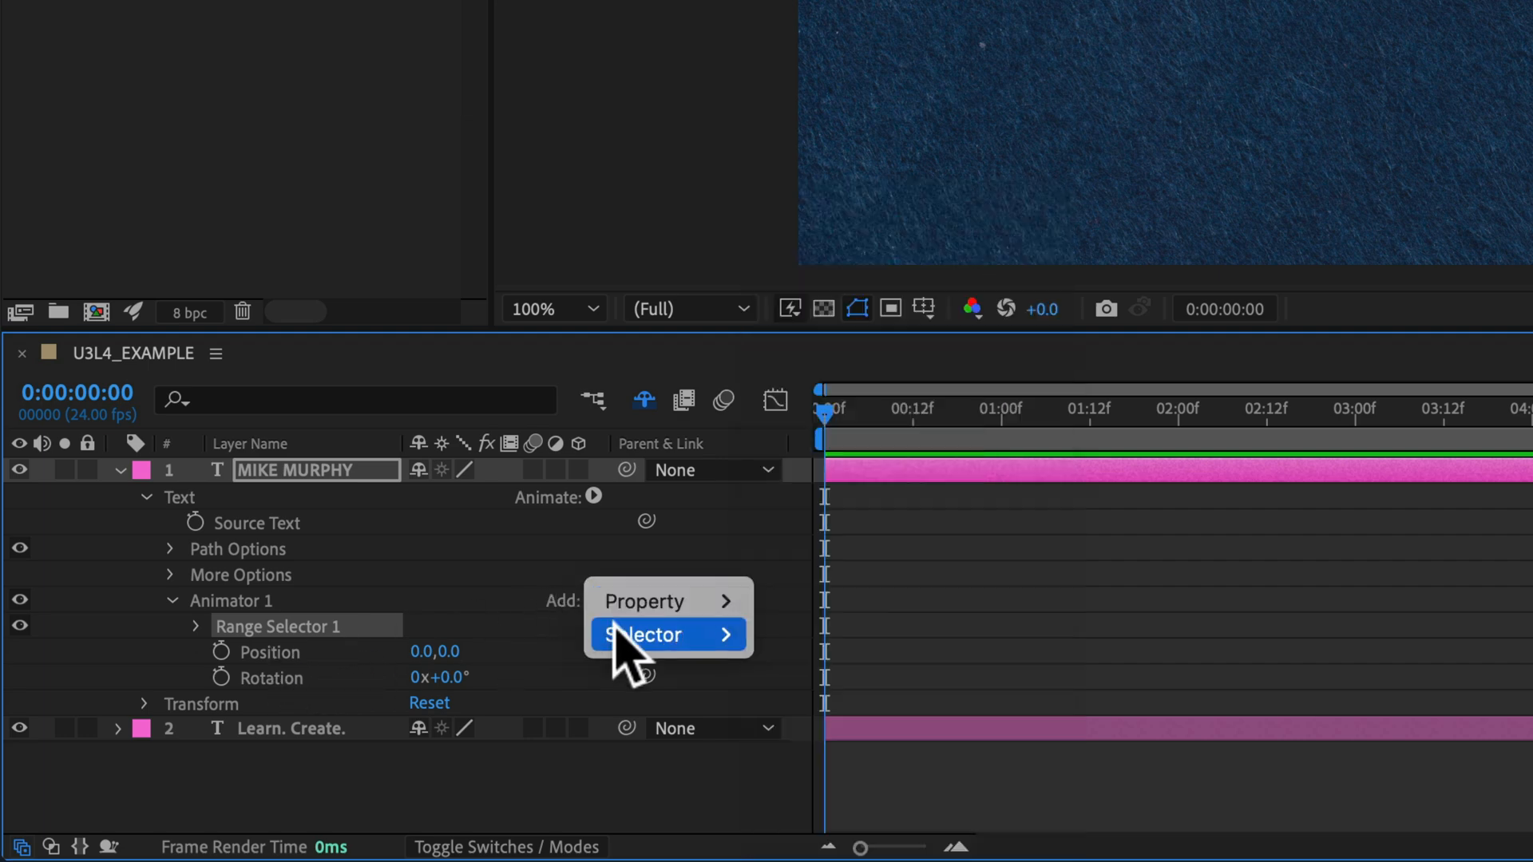
Add a second Range selector and then a Wiggly selector to Animator 1
left_click(645, 634)
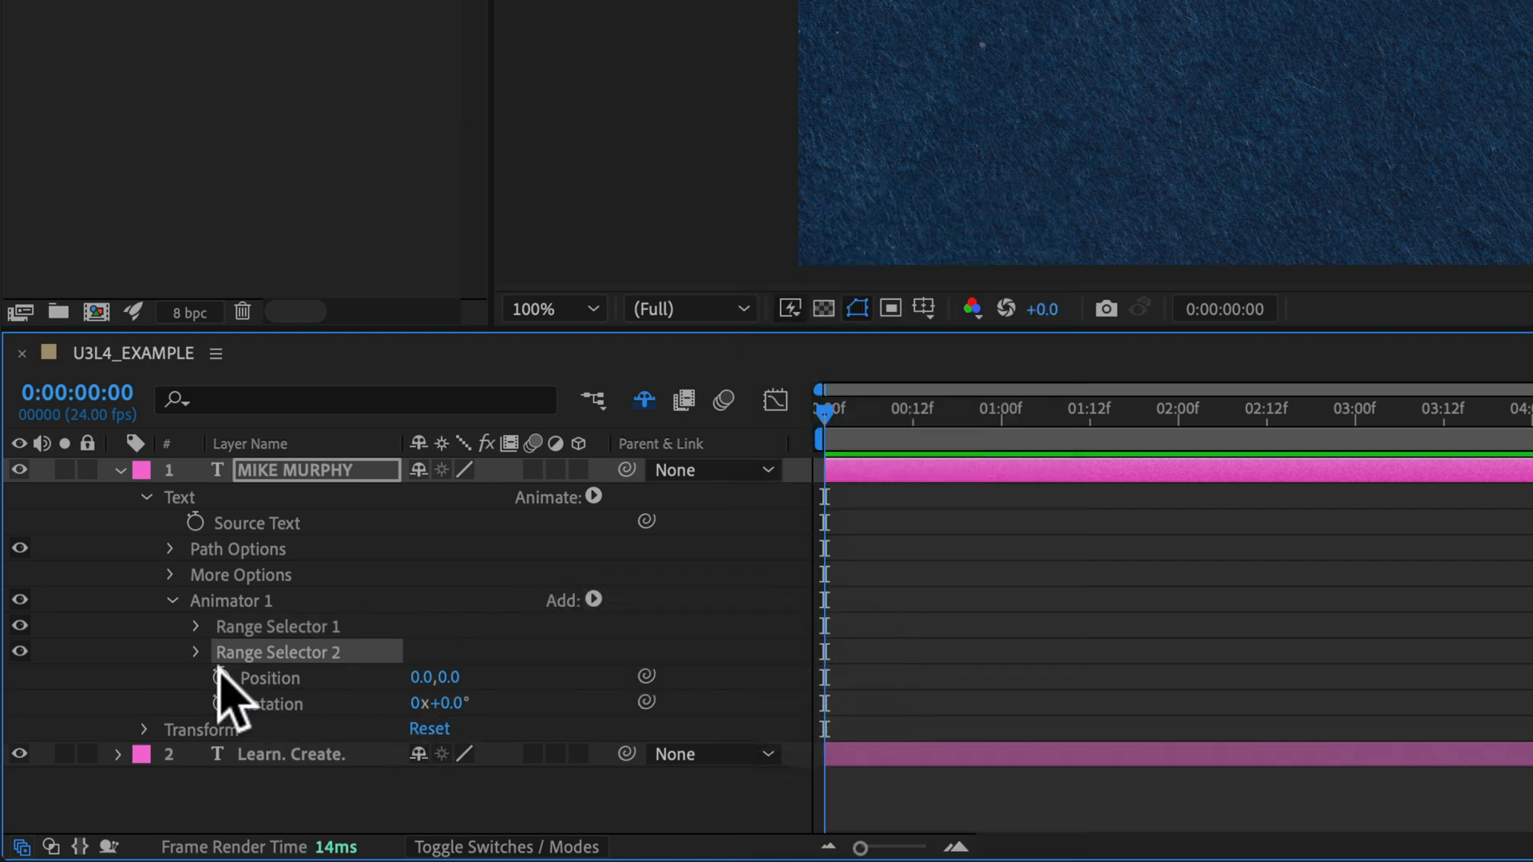
left_click(590, 598)
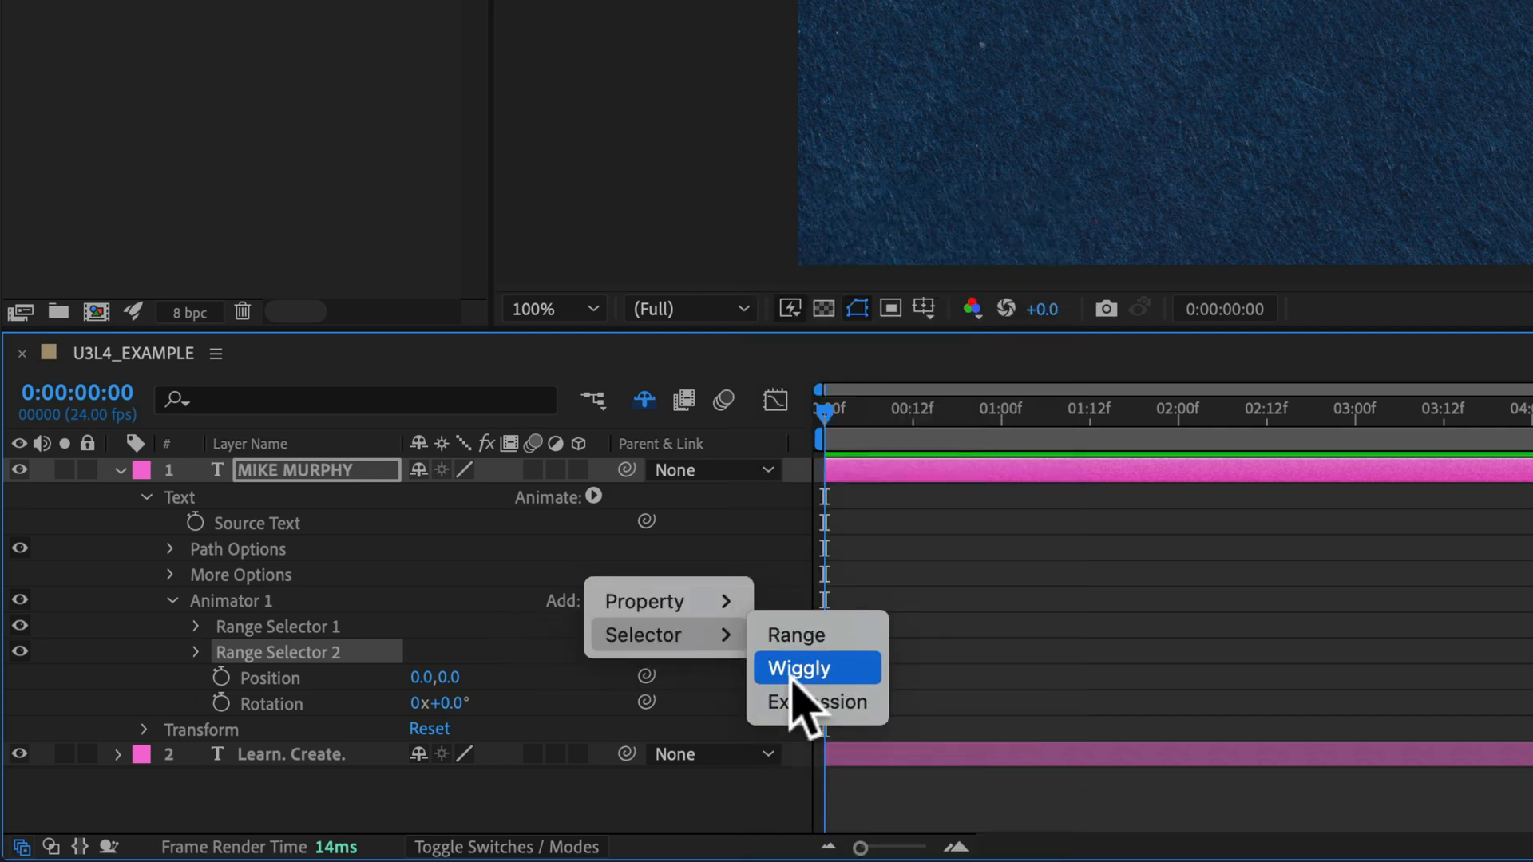
left_click(798, 667)
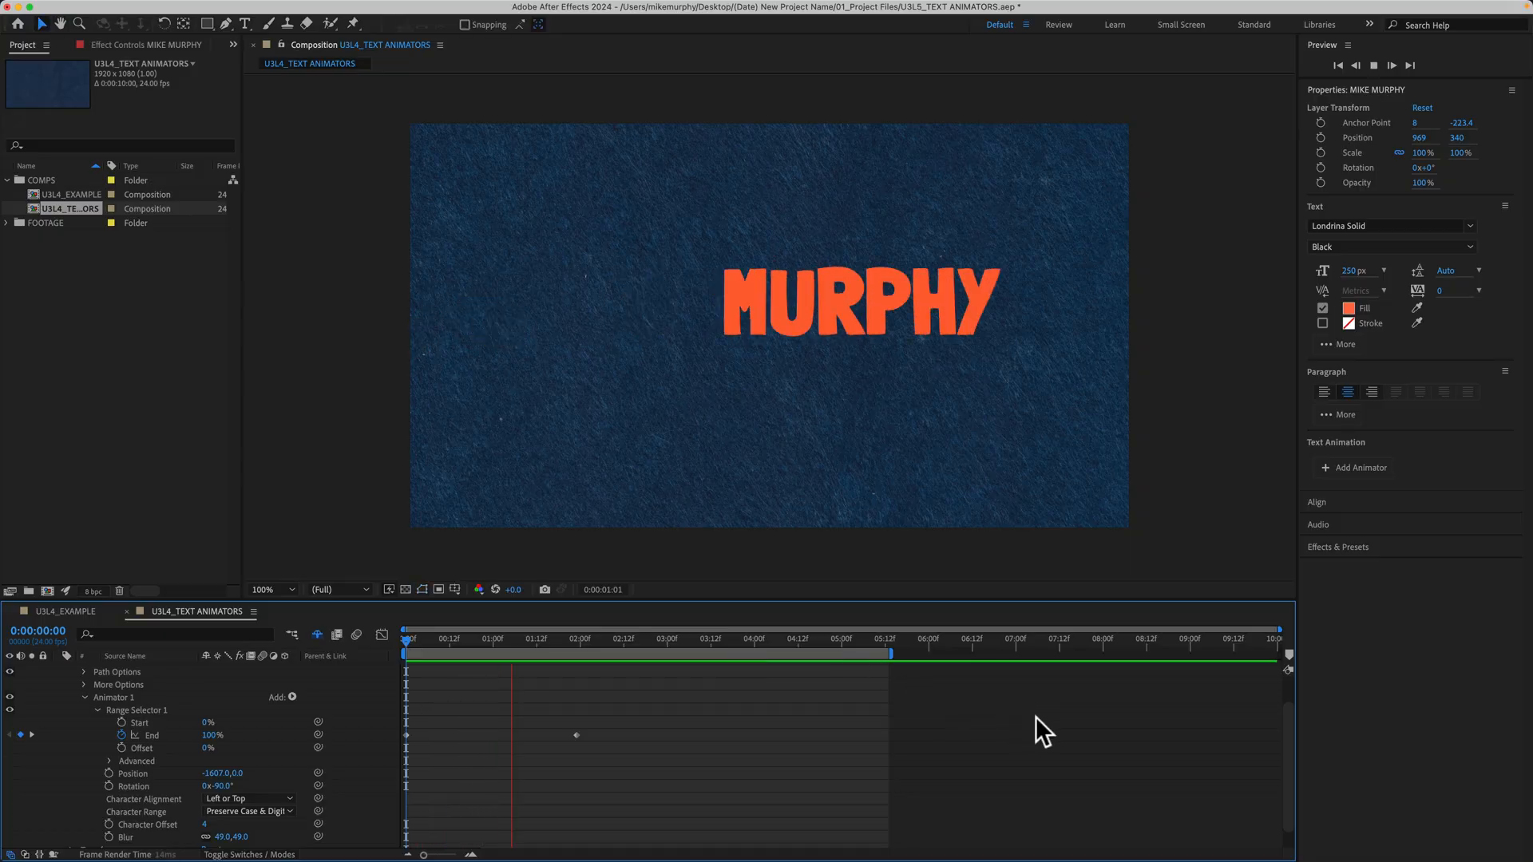
left_click(664, 638)
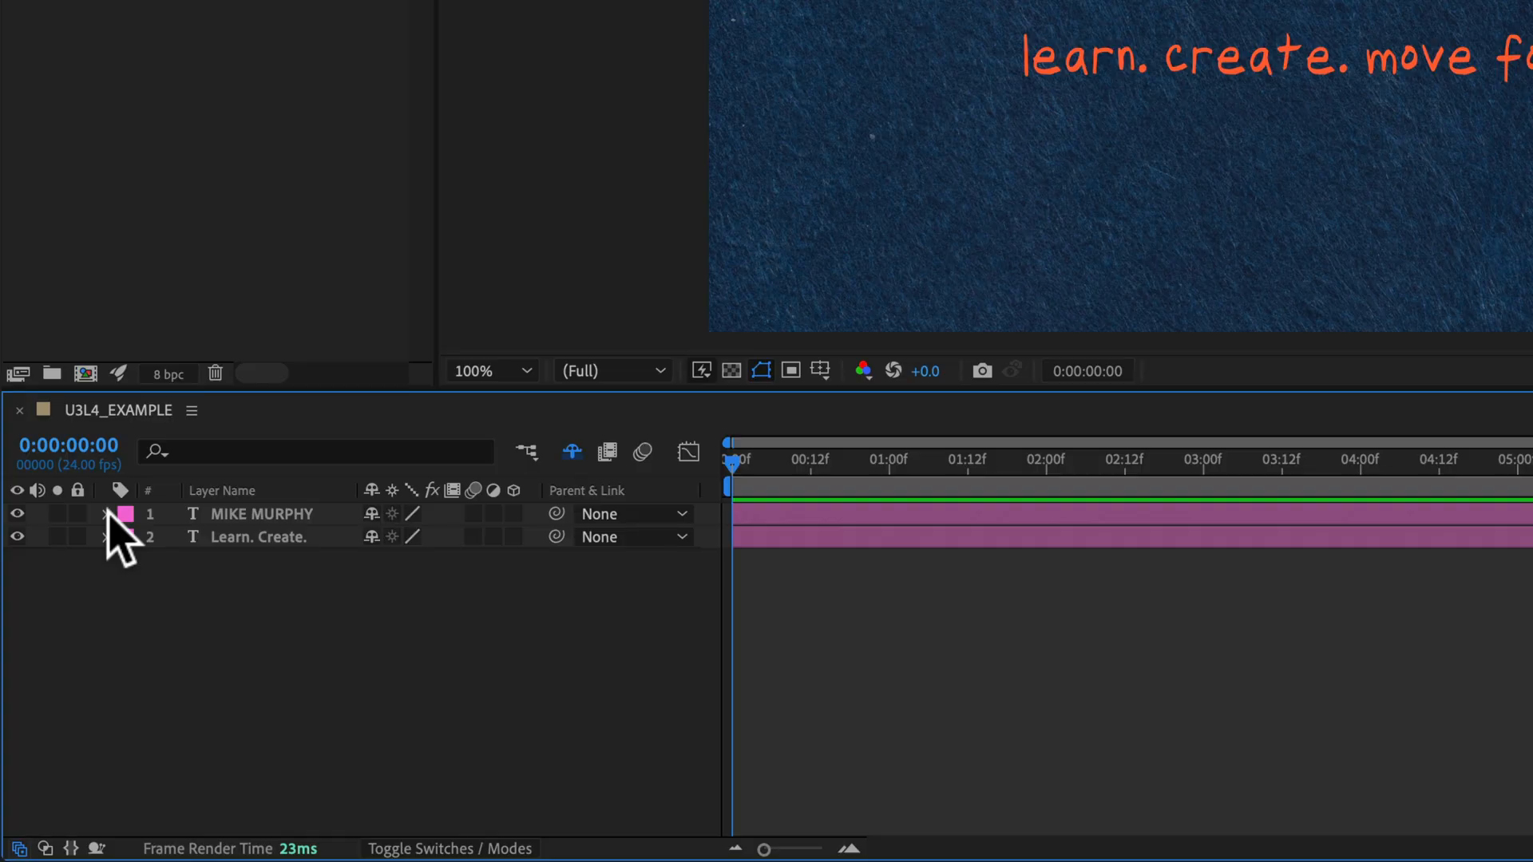
left_click(105, 513)
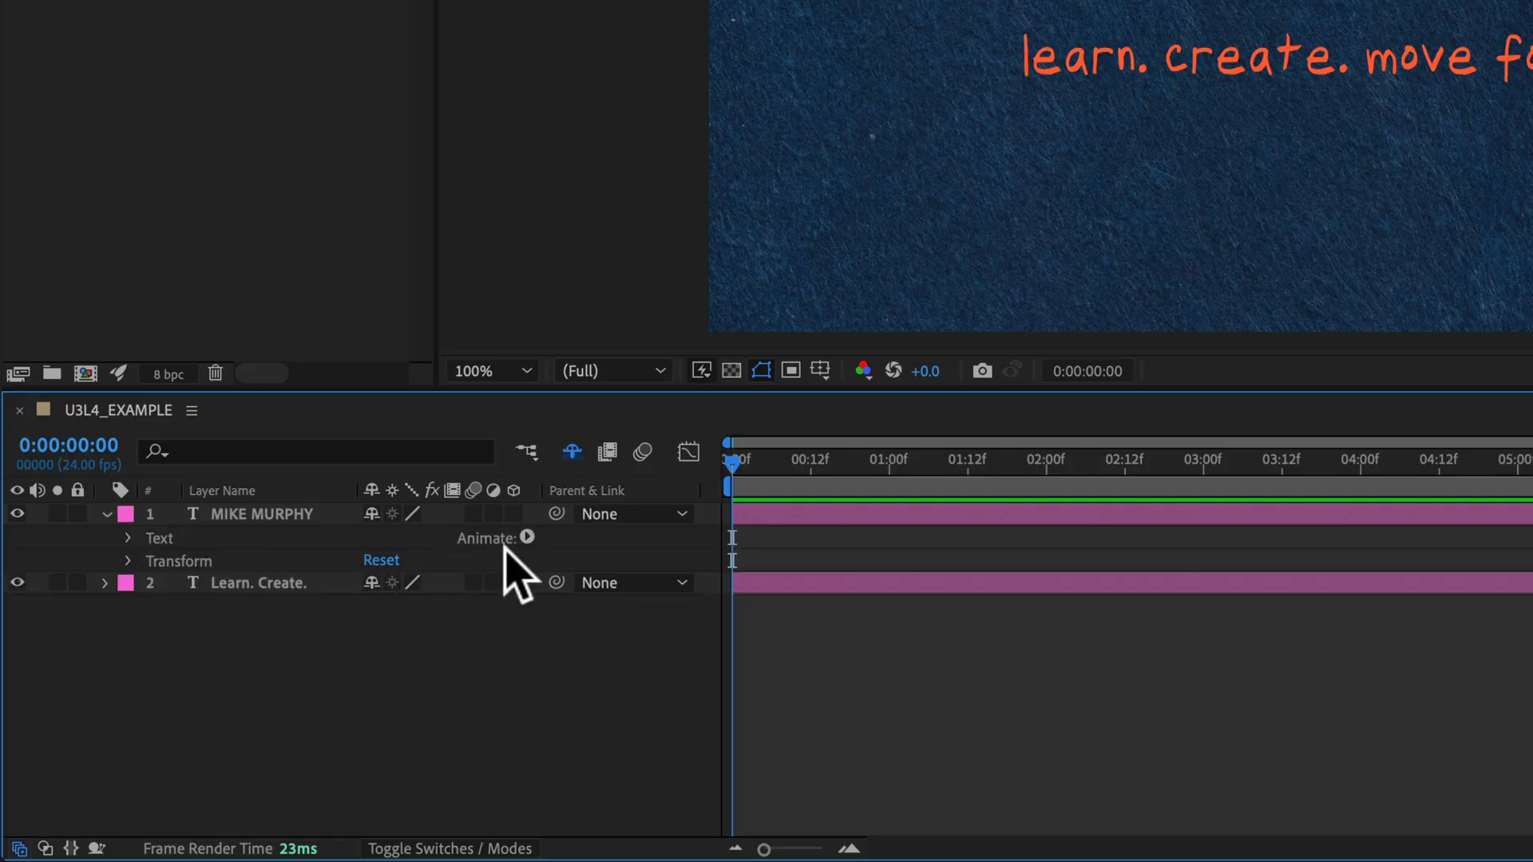
left_click(529, 538)
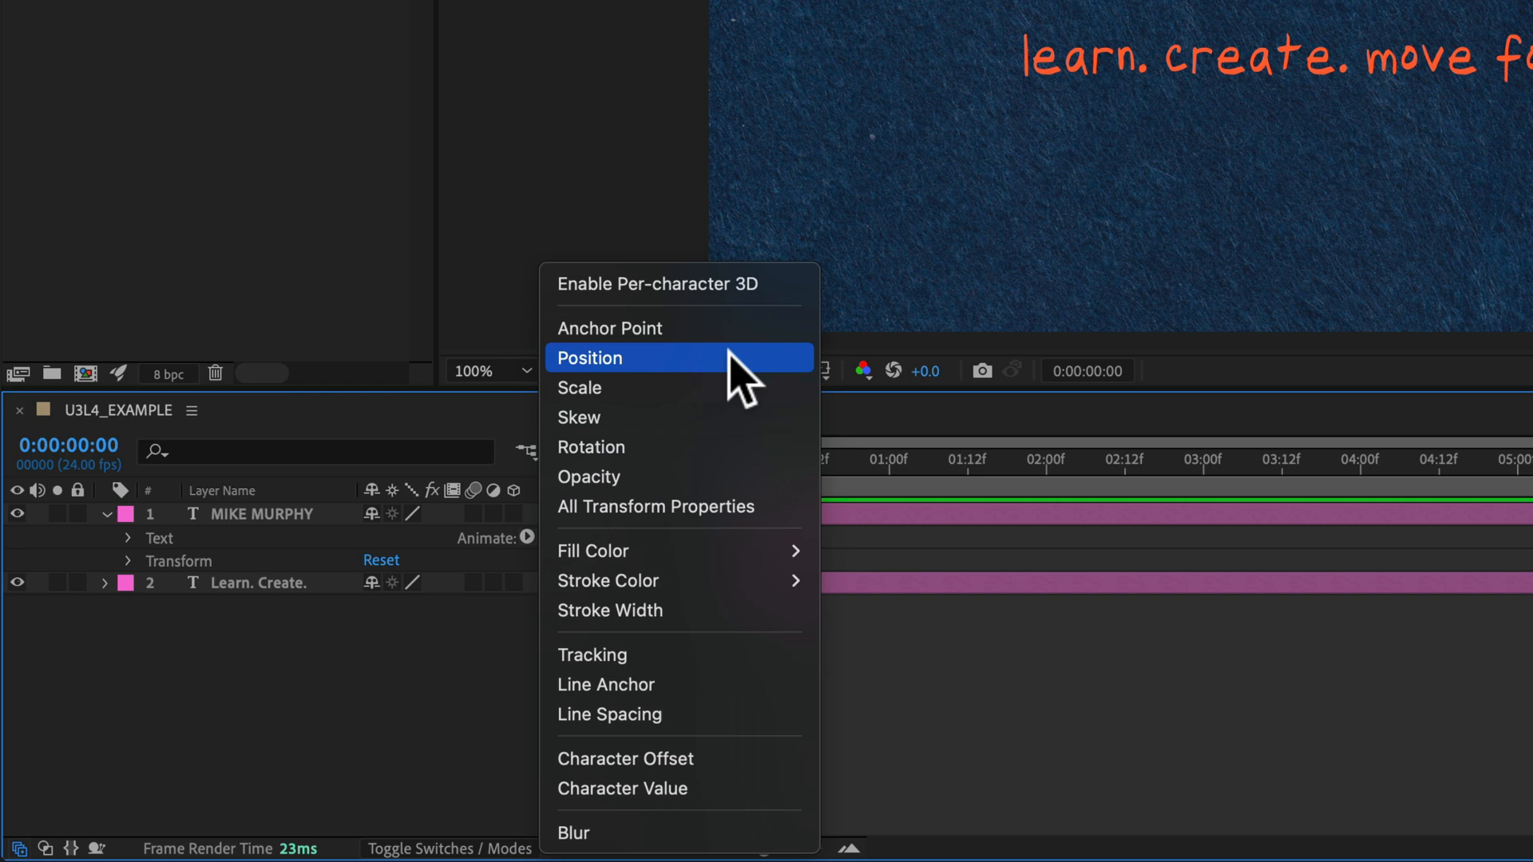
left_click(587, 358)
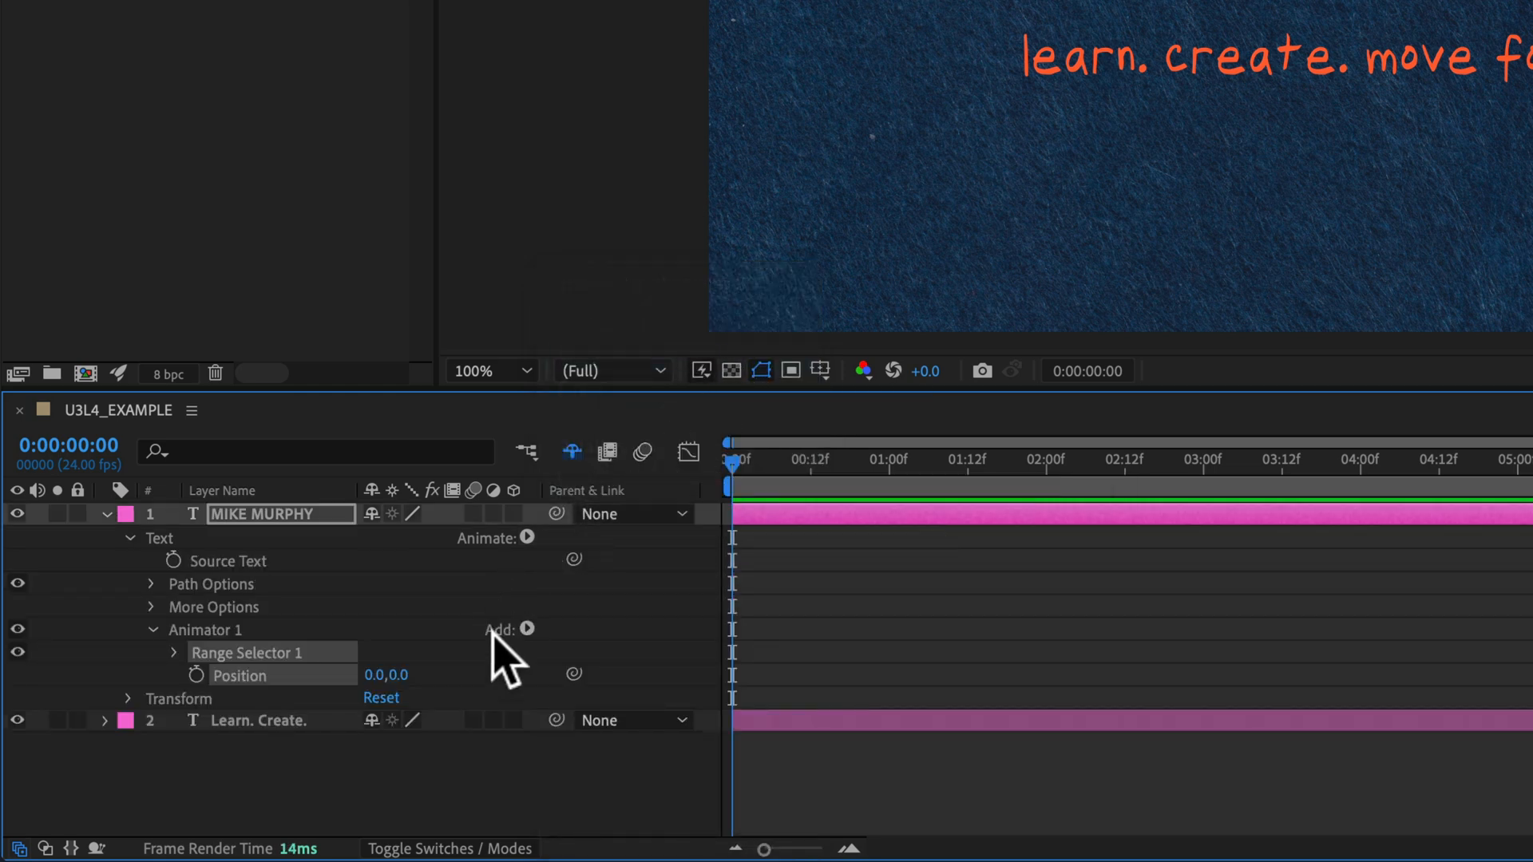
mouse_move(273, 713)
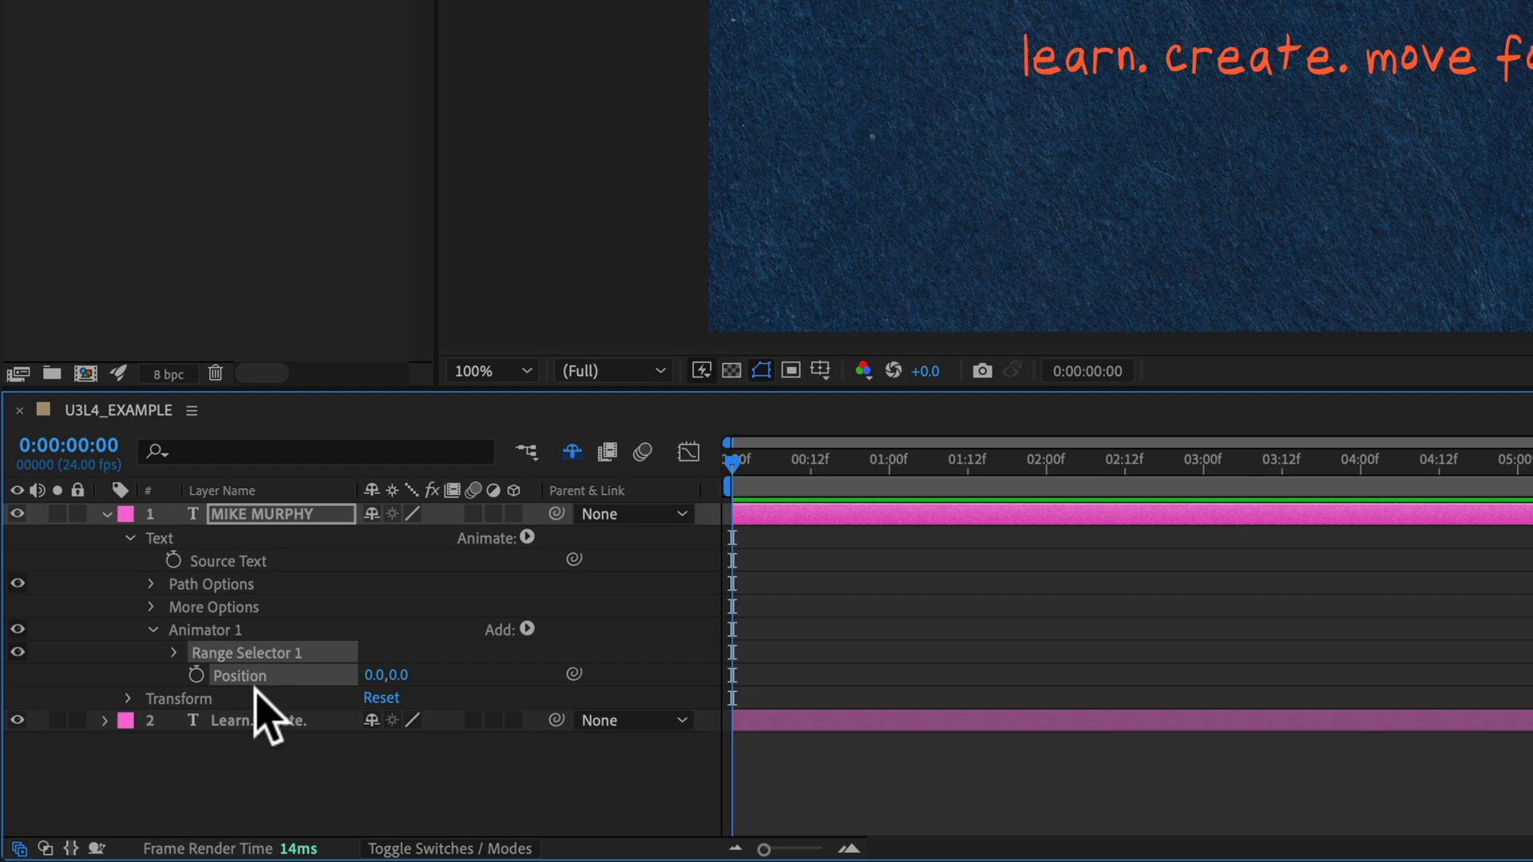
mouse_move(284, 704)
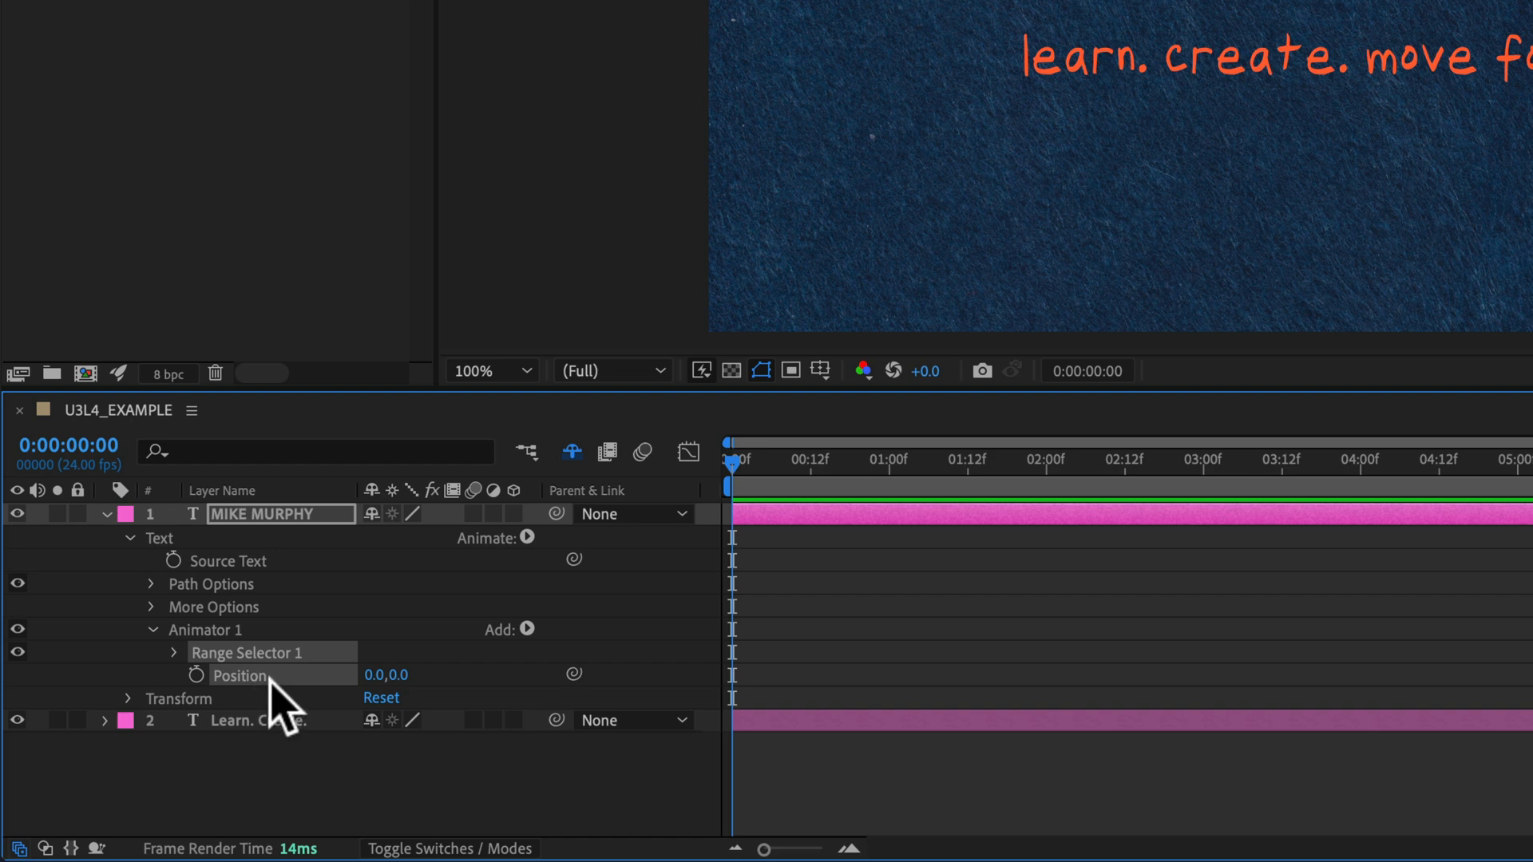
Add Rotation, Character Offset and Blur properties to MIKE MURPHY's Animator 1
left_click(526, 630)
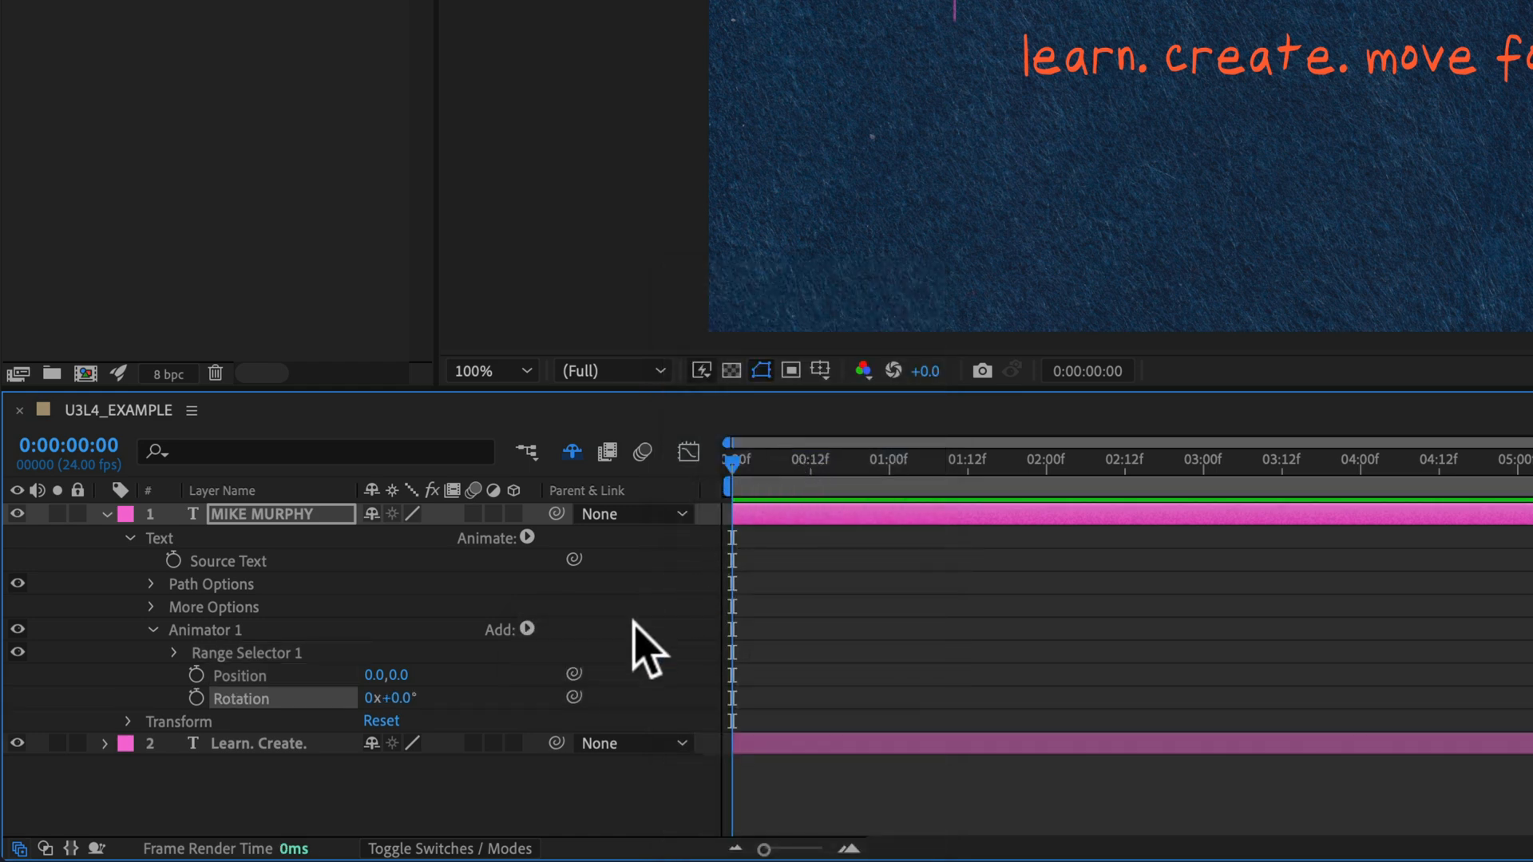
left_click(525, 629)
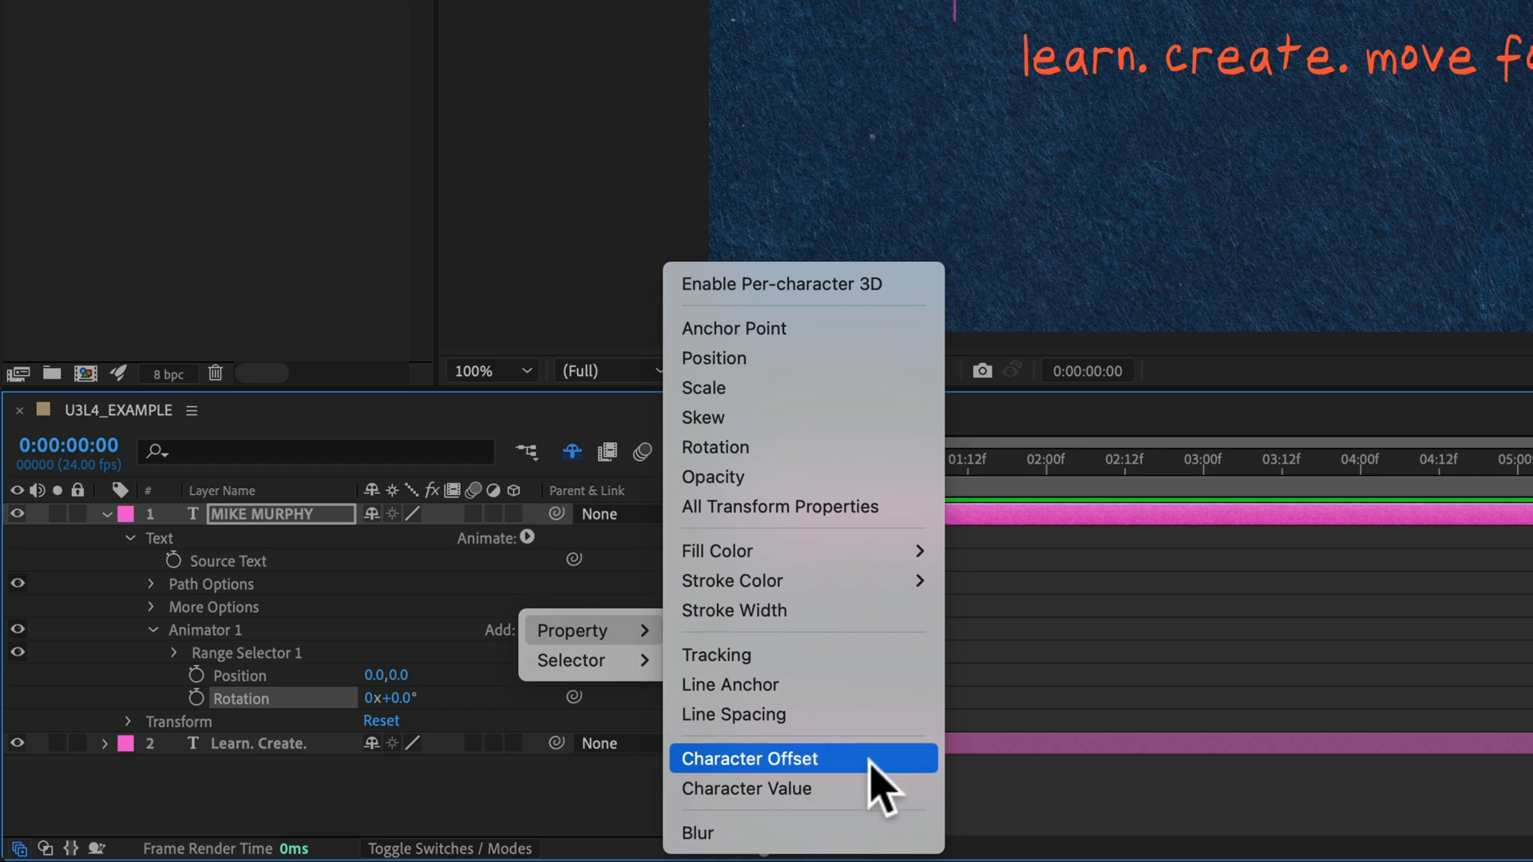
left_click(749, 757)
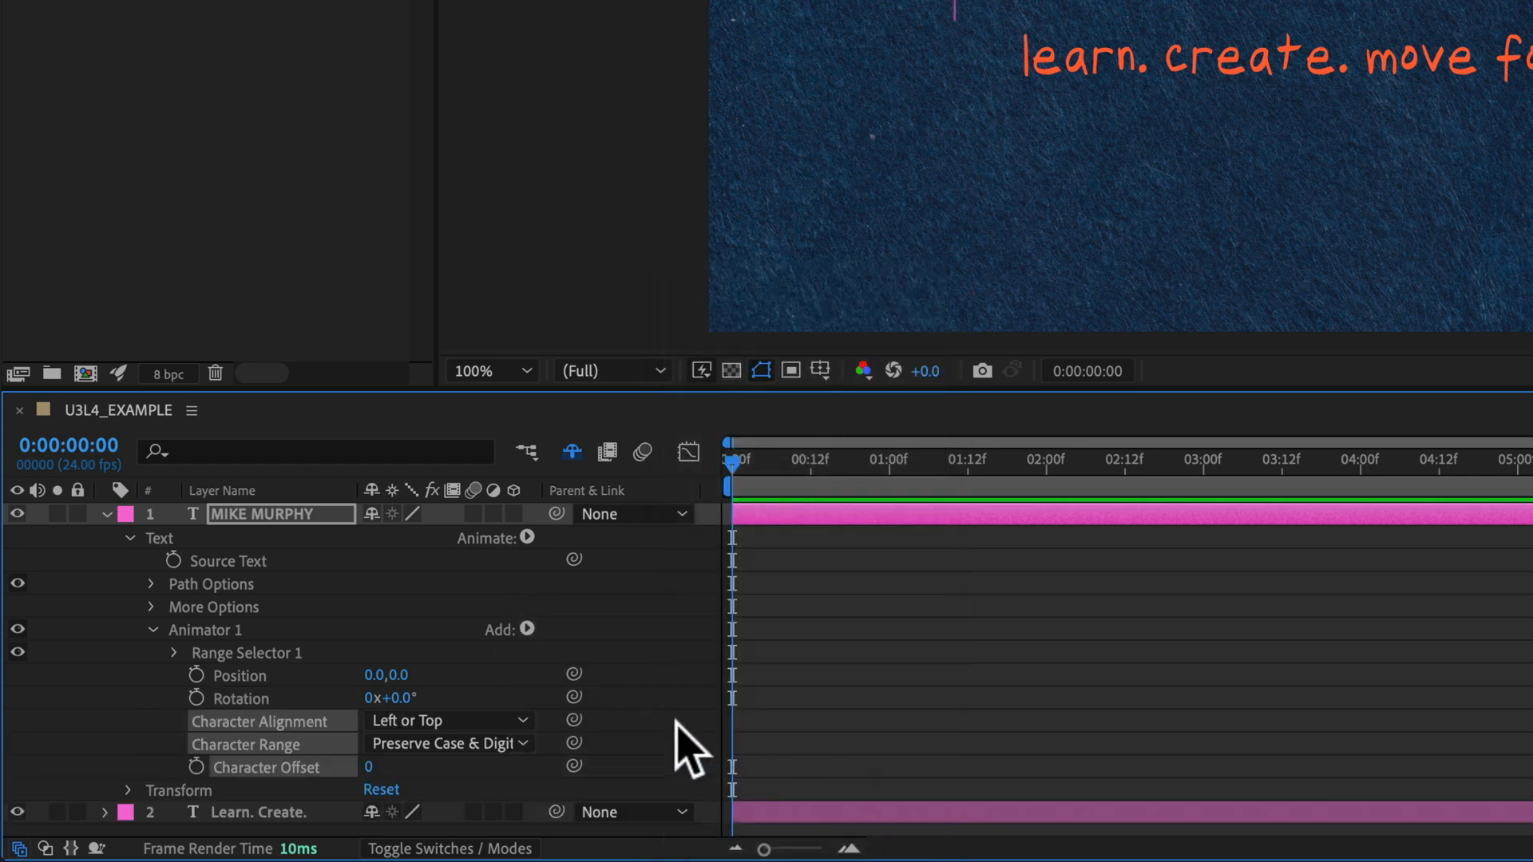
left_click(525, 629)
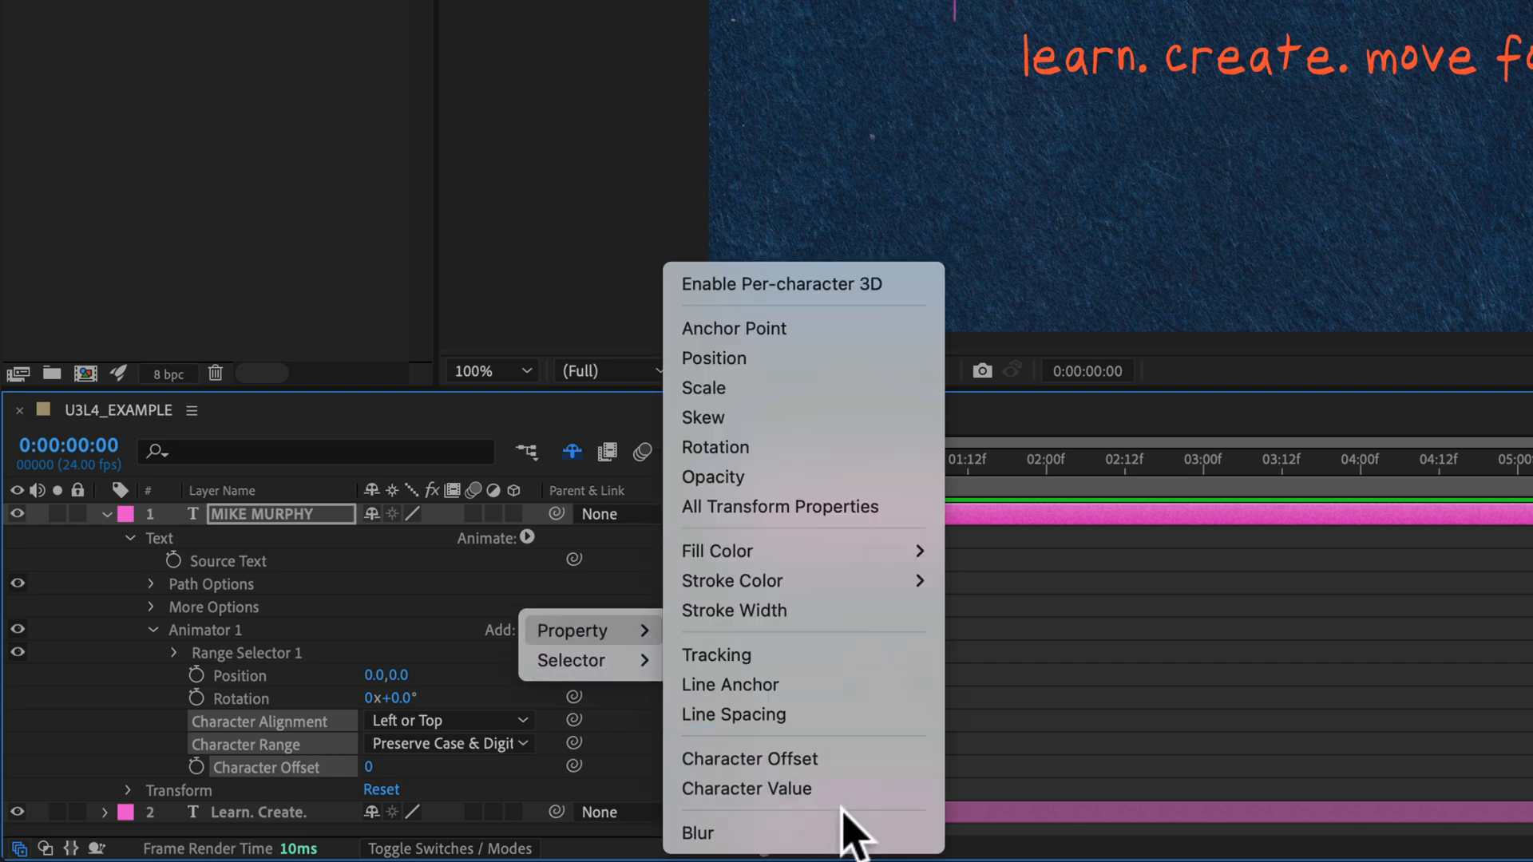
left_click(698, 832)
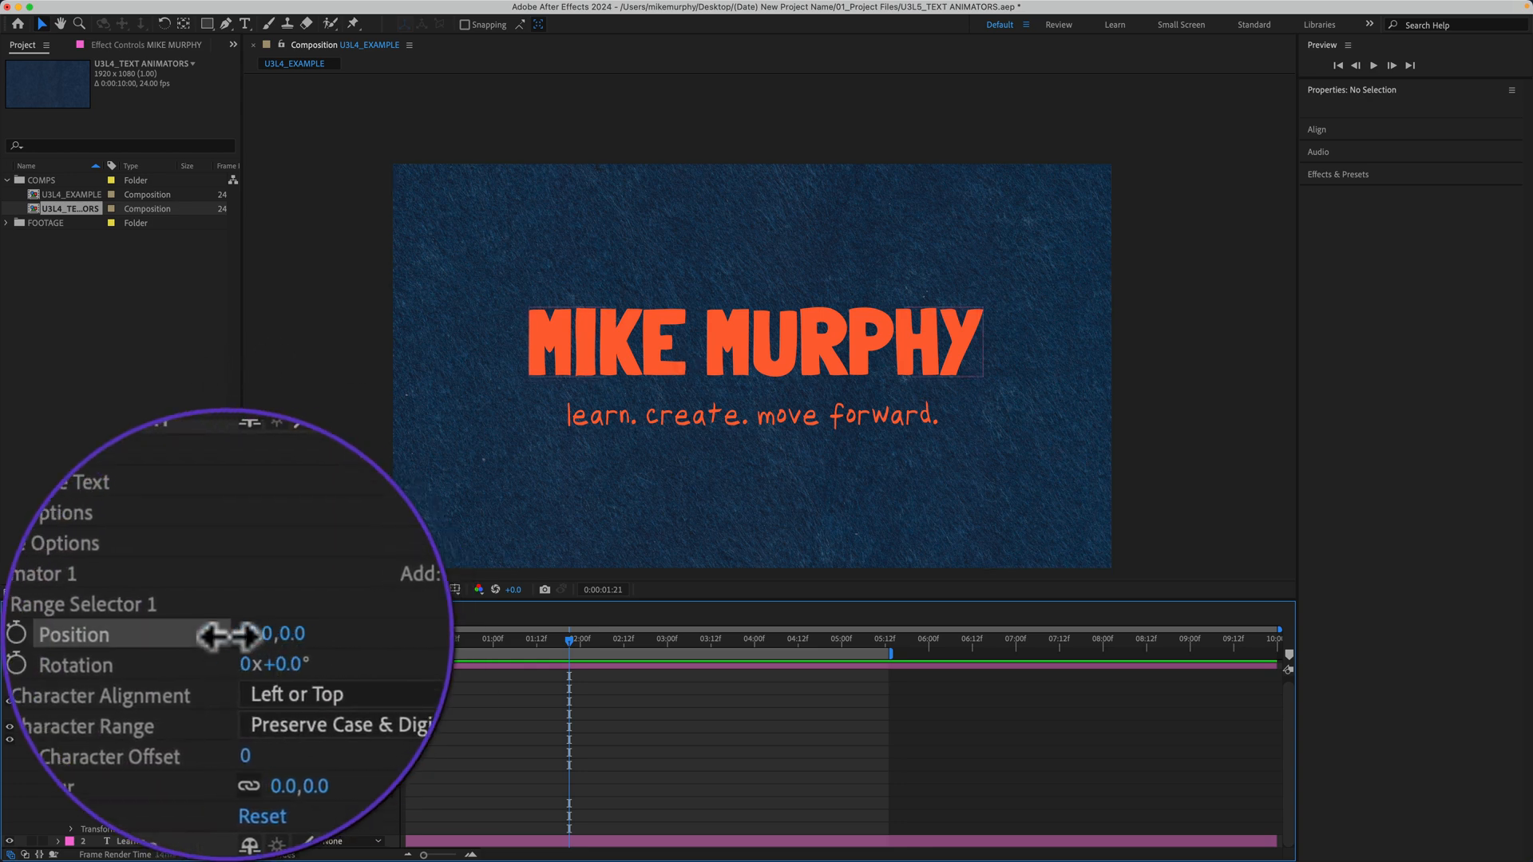
Set Position to -1599,0 and Rotation -90°, then keyframe Range Selector End at 100% at the timeline start
left_click(752, 342)
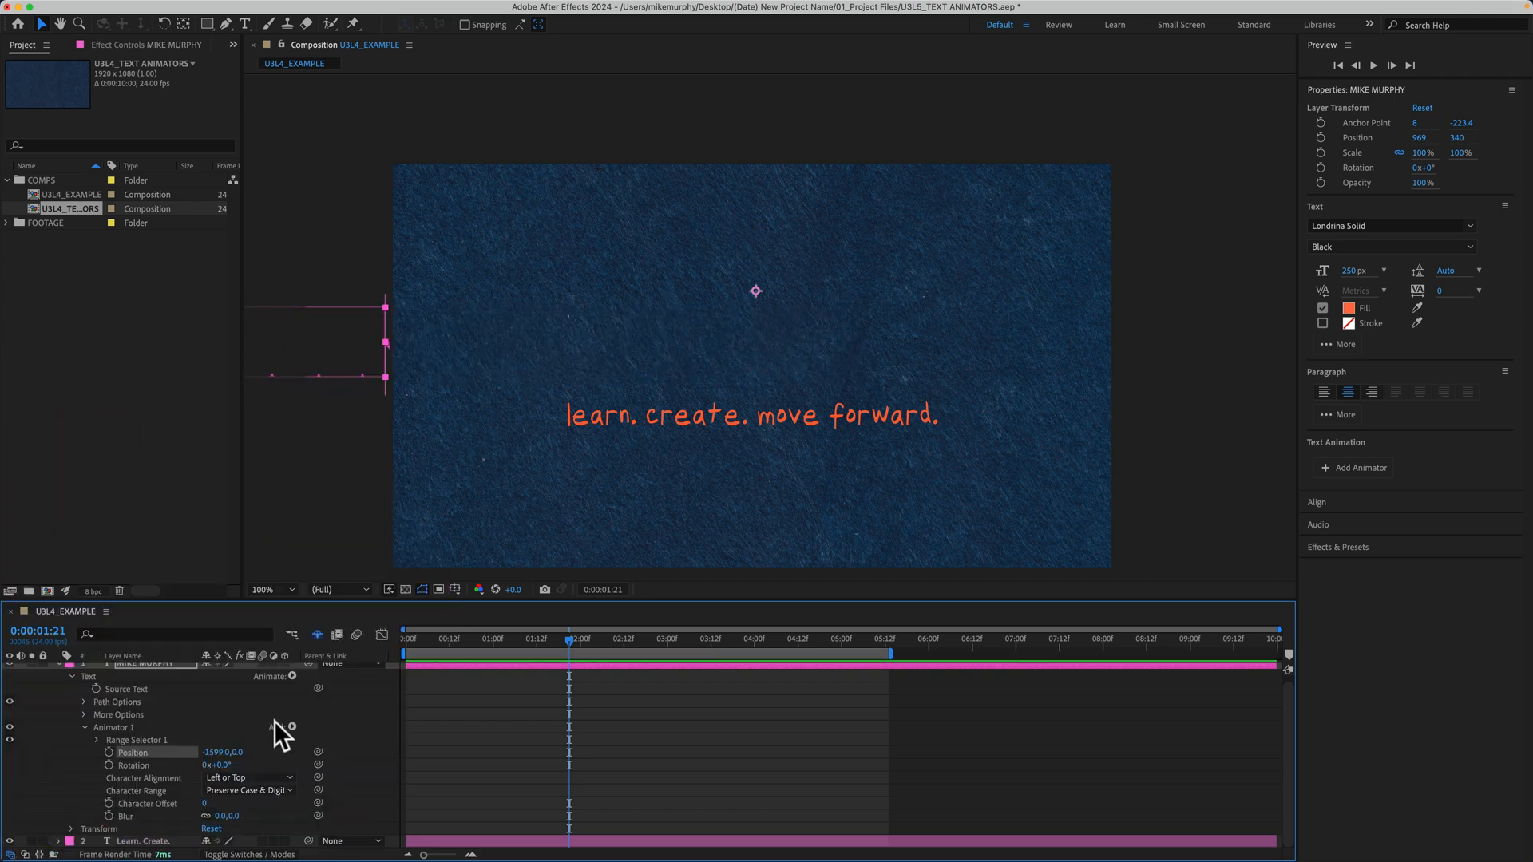
left_click(411, 639)
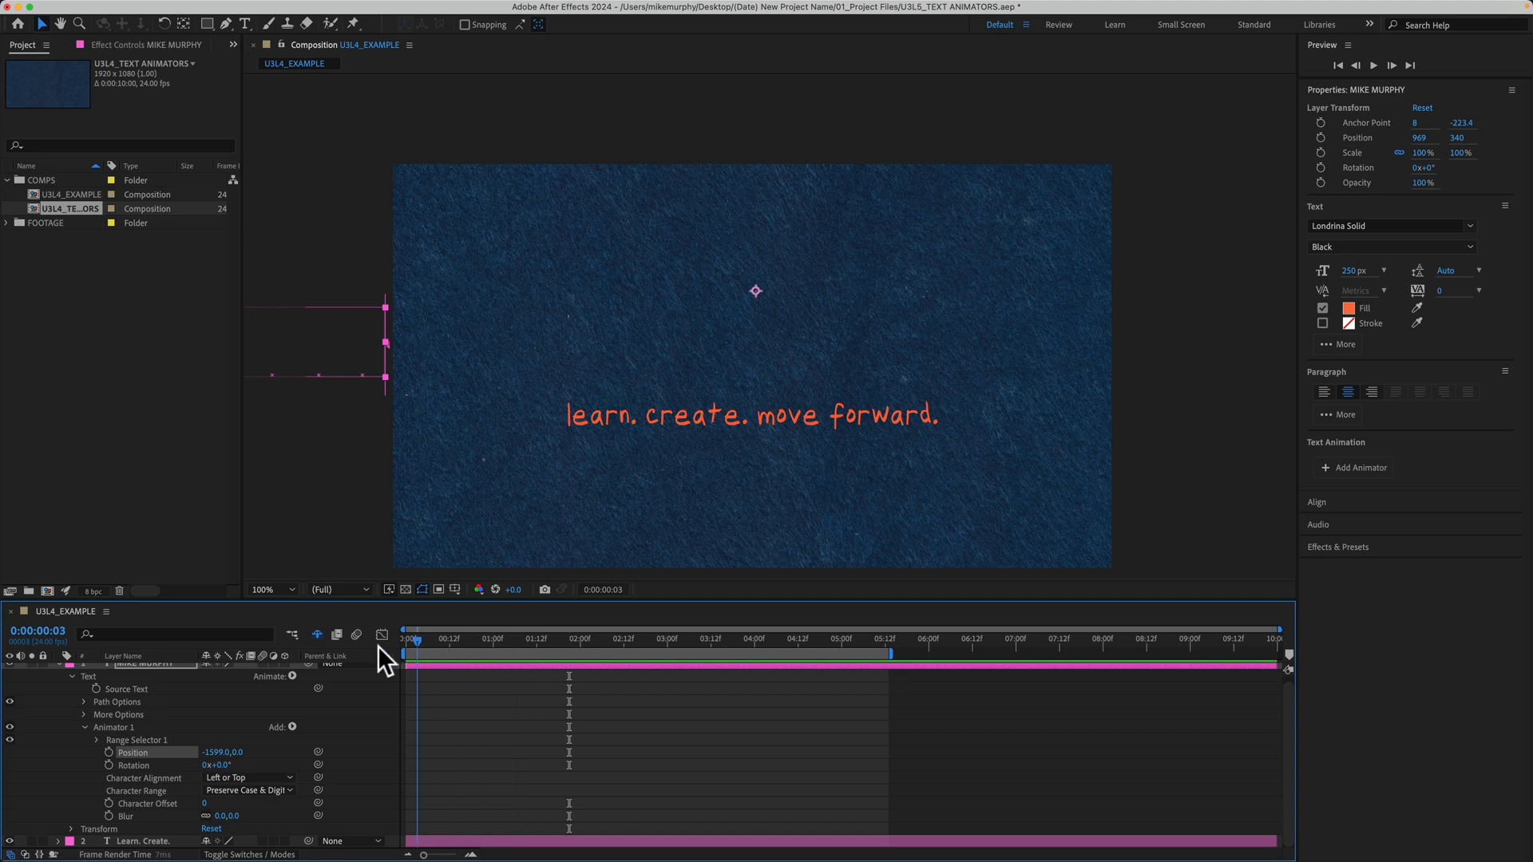
left_click(96, 740)
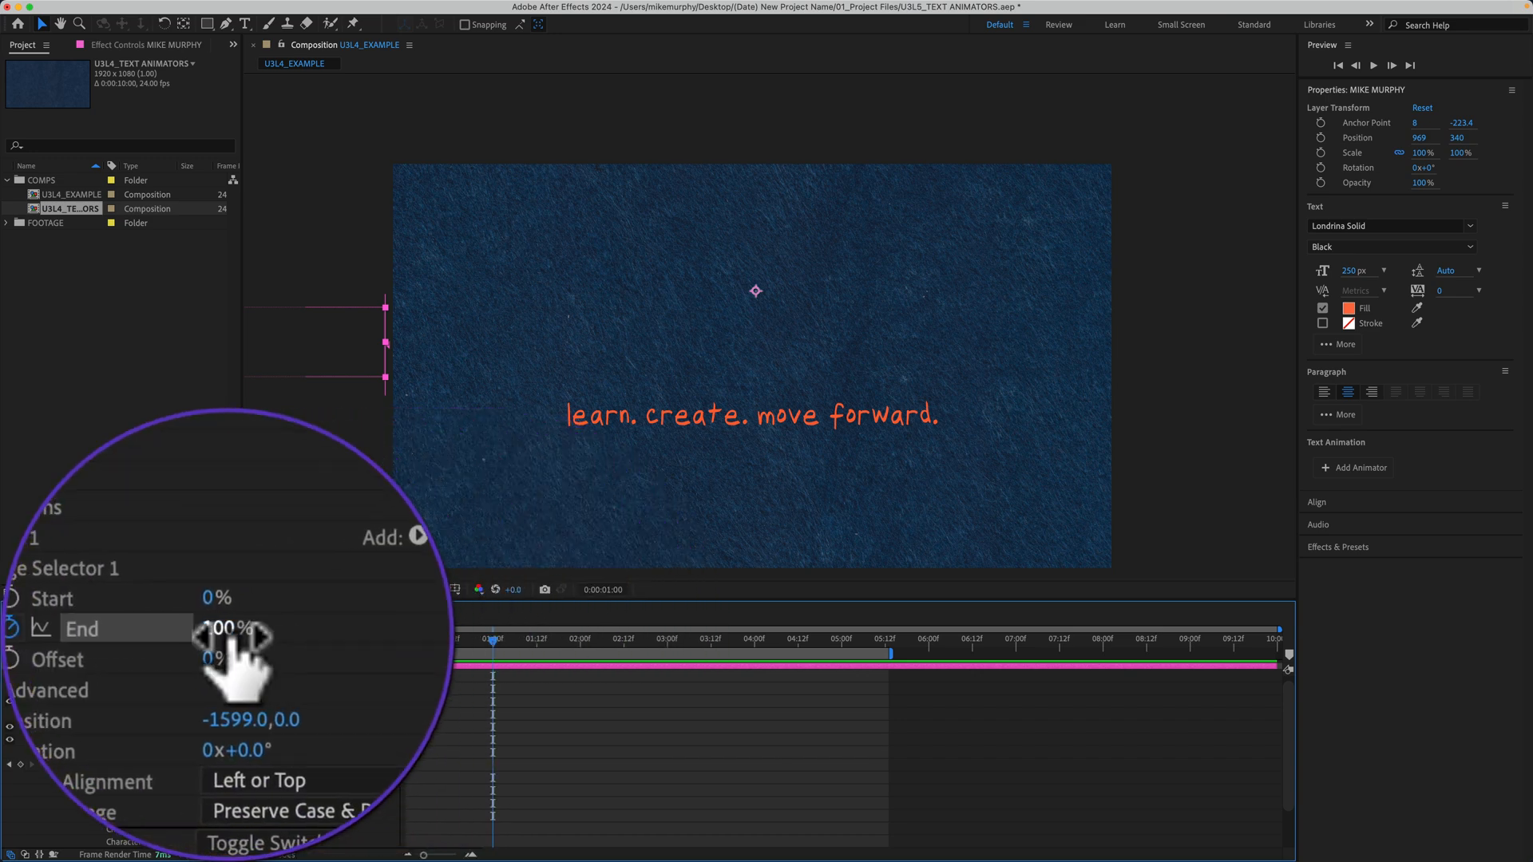
left_click_drag(254, 626, 220, 626)
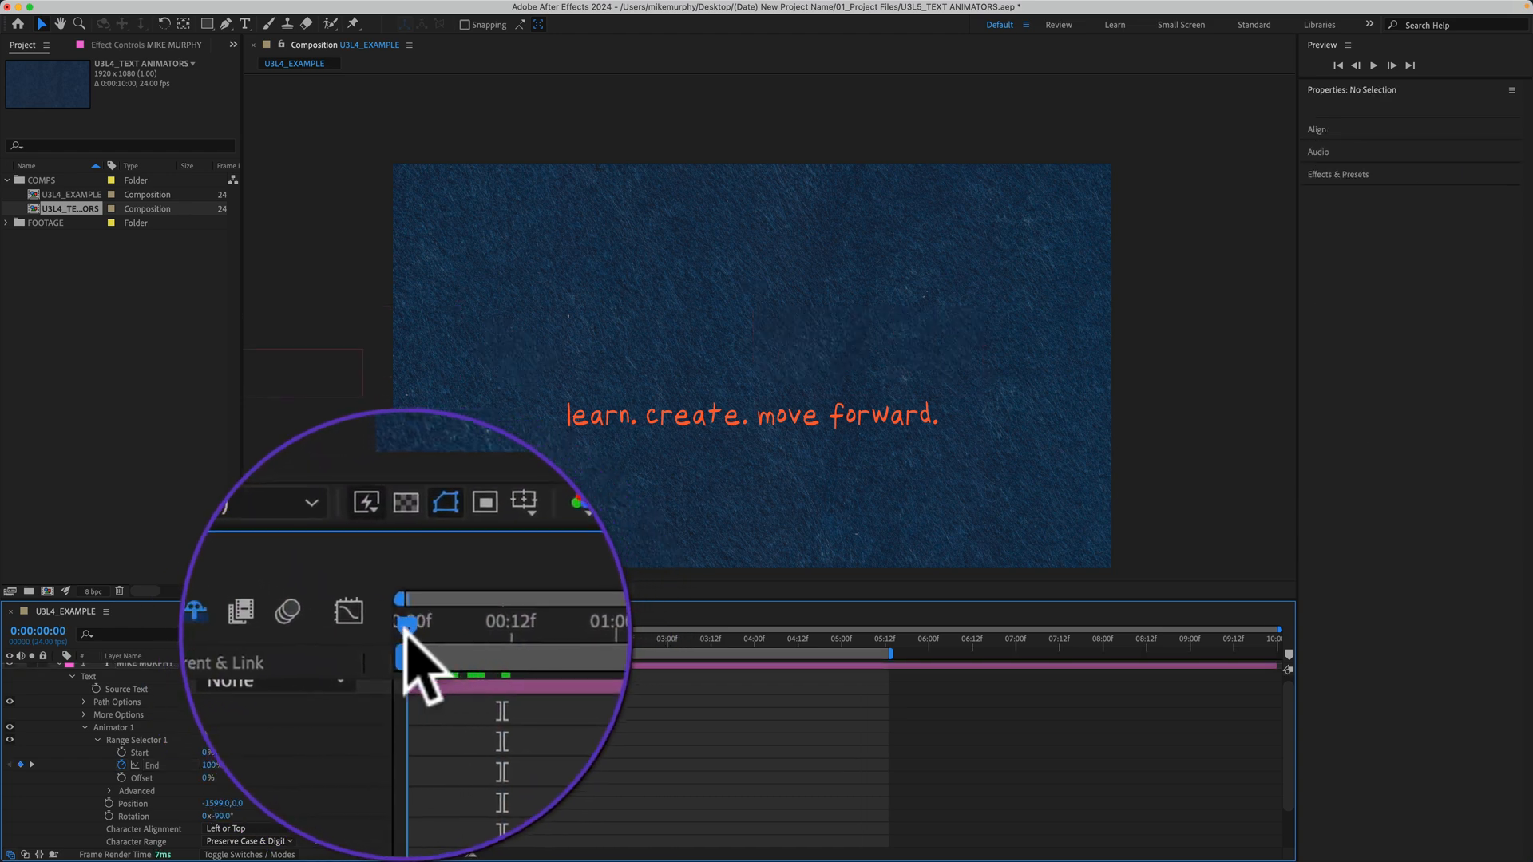
left_click_drag(401, 624, 420, 625)
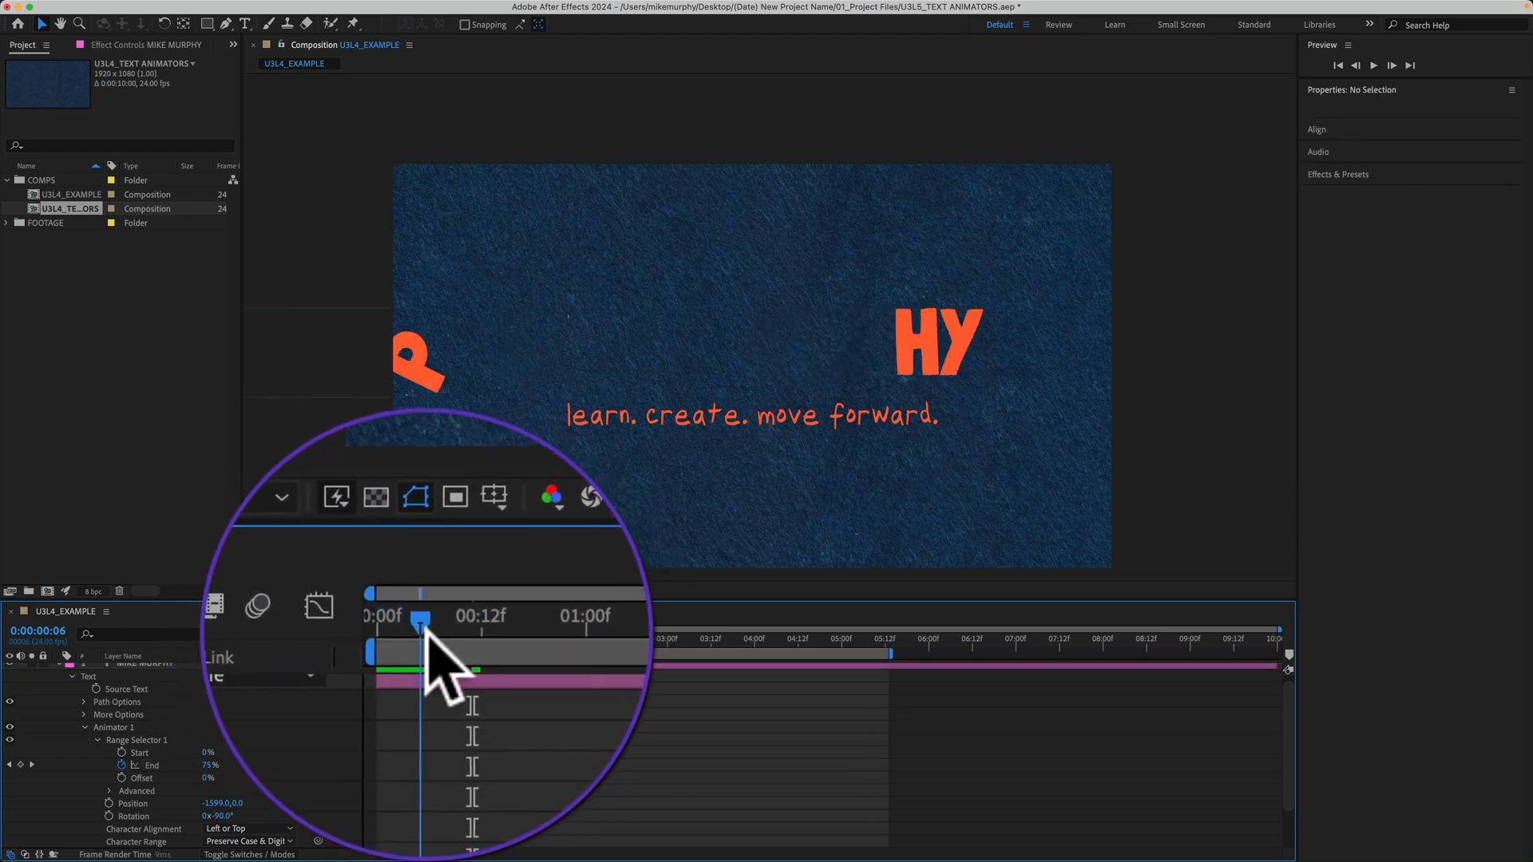
left_click_drag(420, 645, 460, 645)
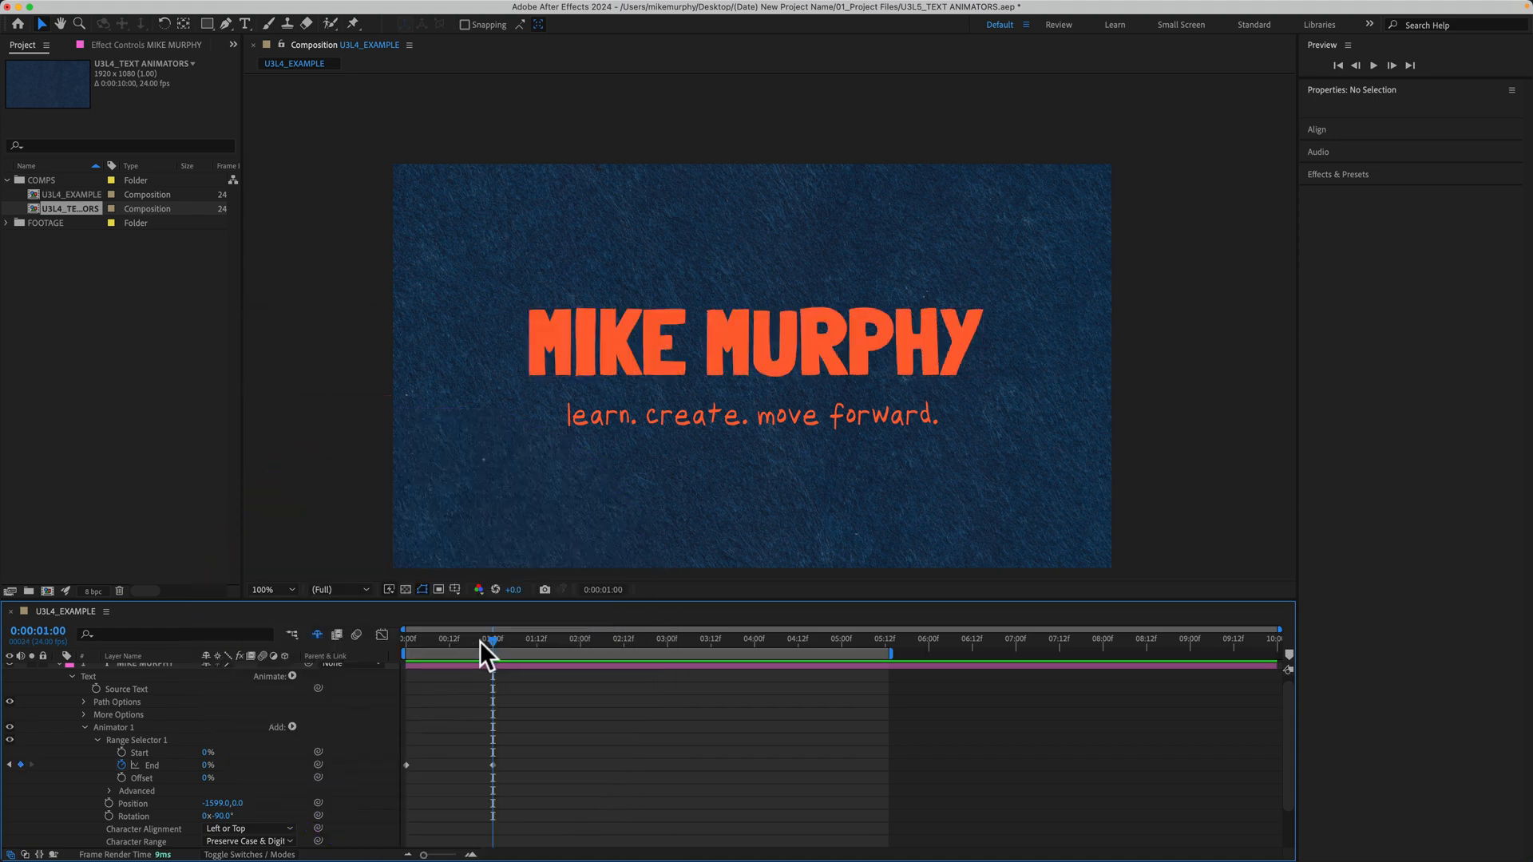
left_click_drag(492, 639, 464, 639)
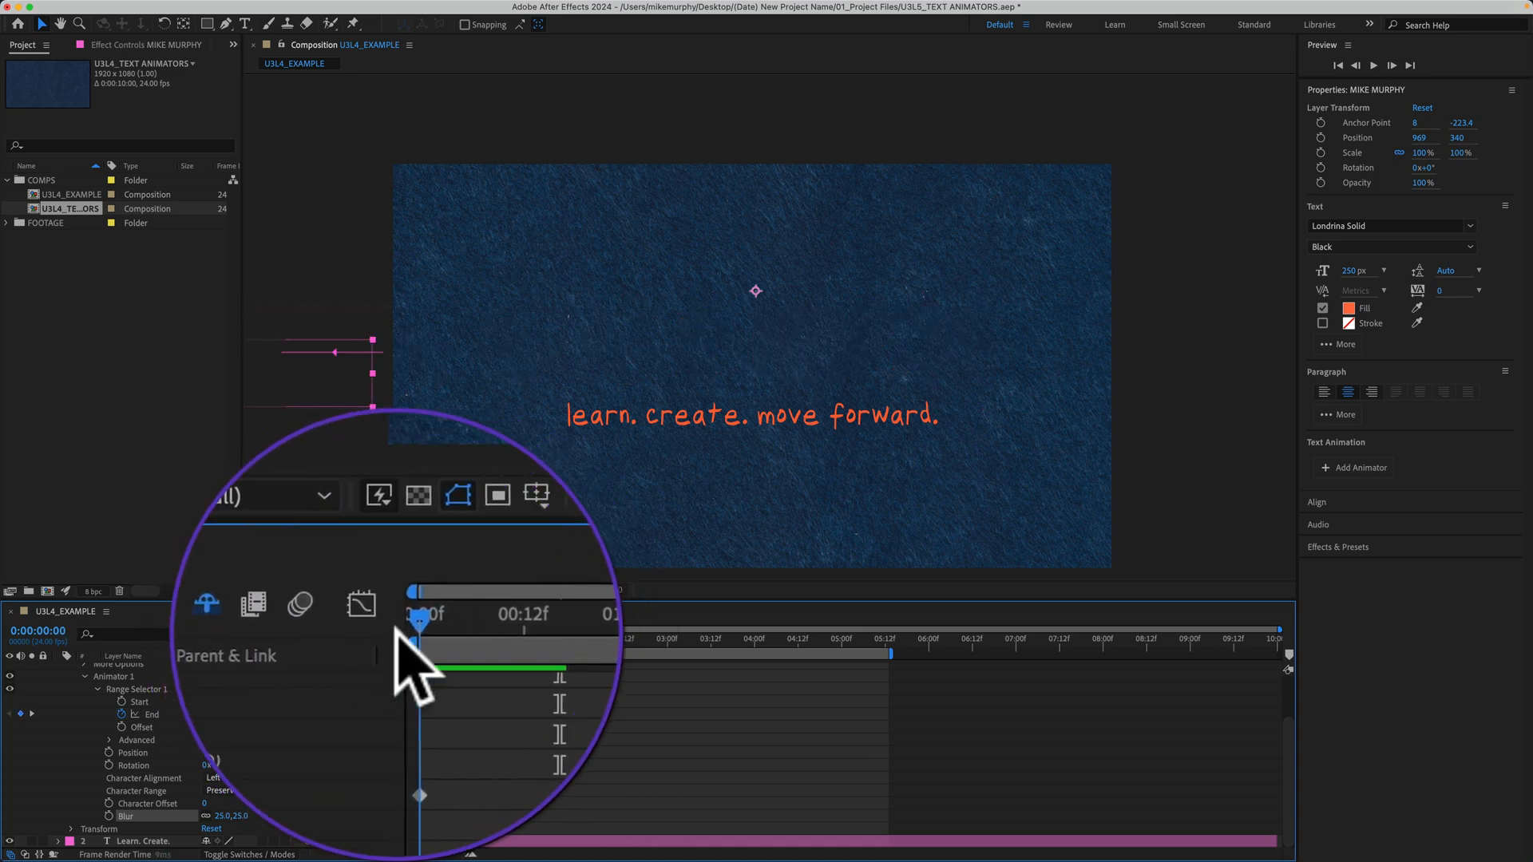
left_click_drag(416, 606, 460, 606)
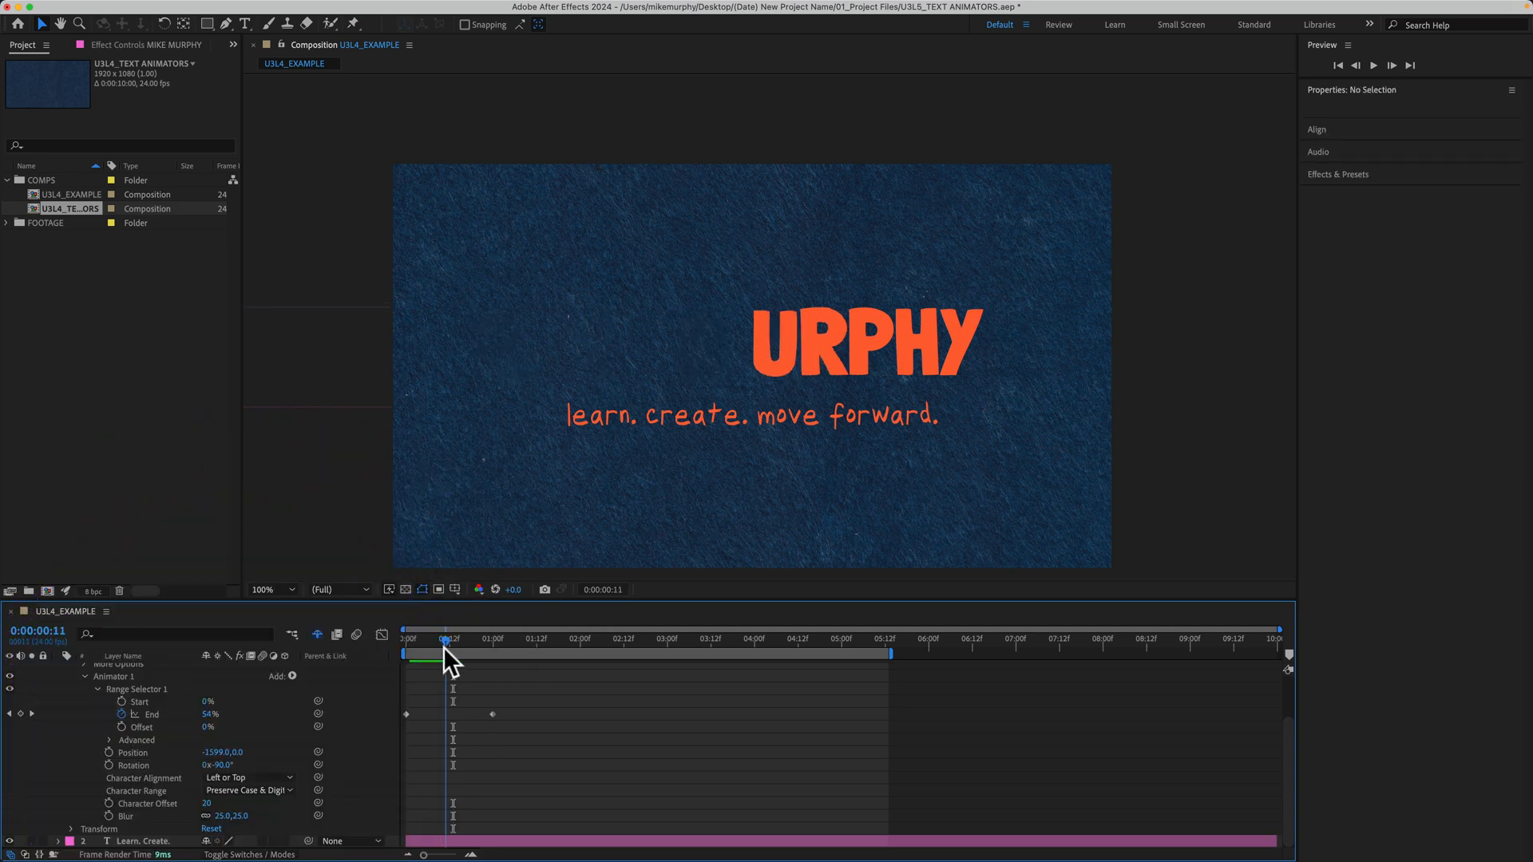
left_click_drag(447, 650, 479, 650)
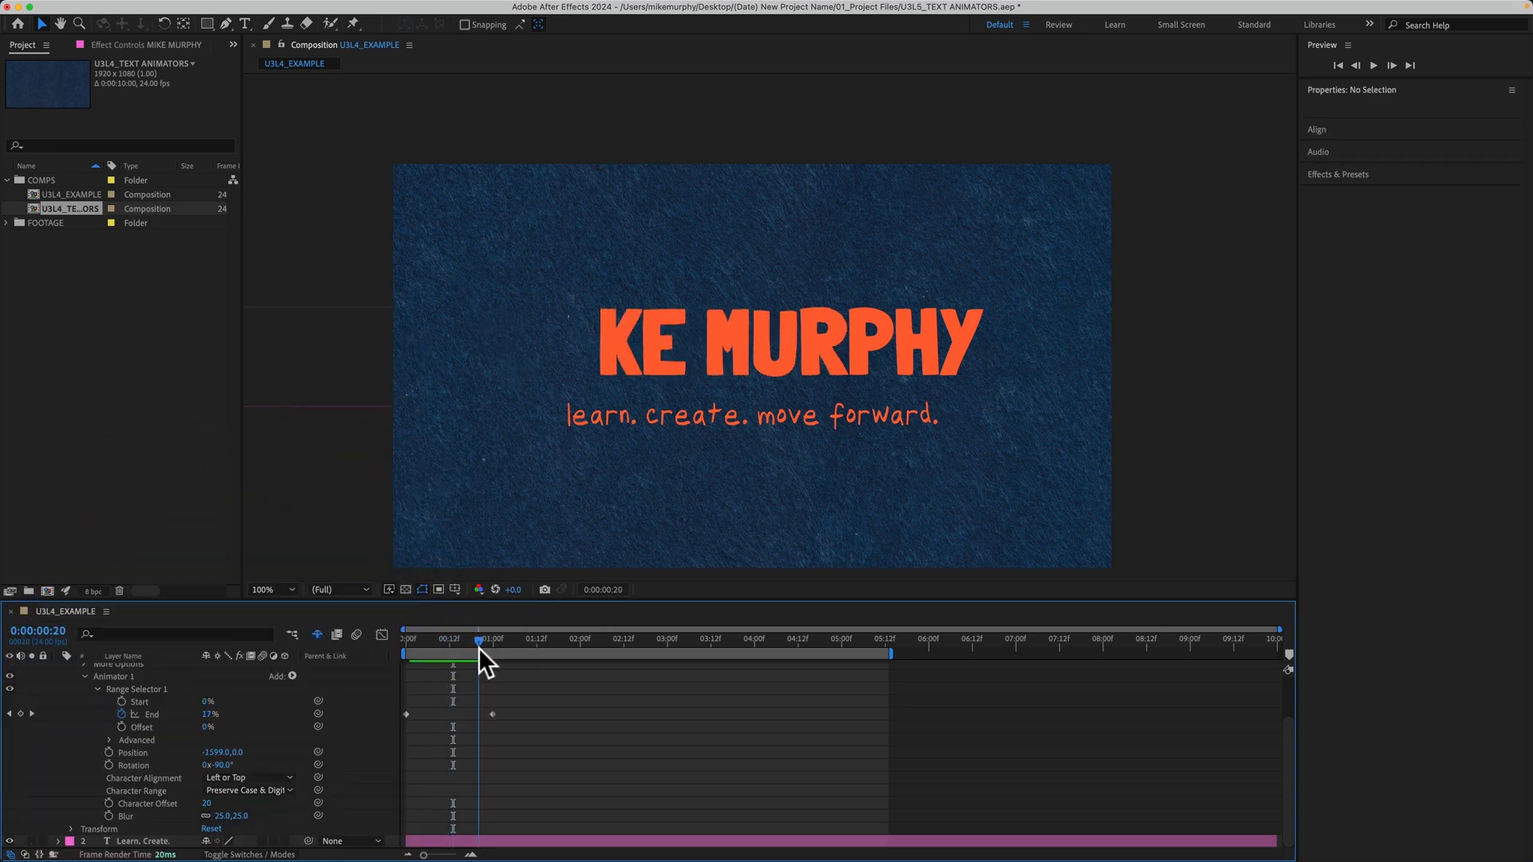
left_click_drag(488, 639, 452, 638)
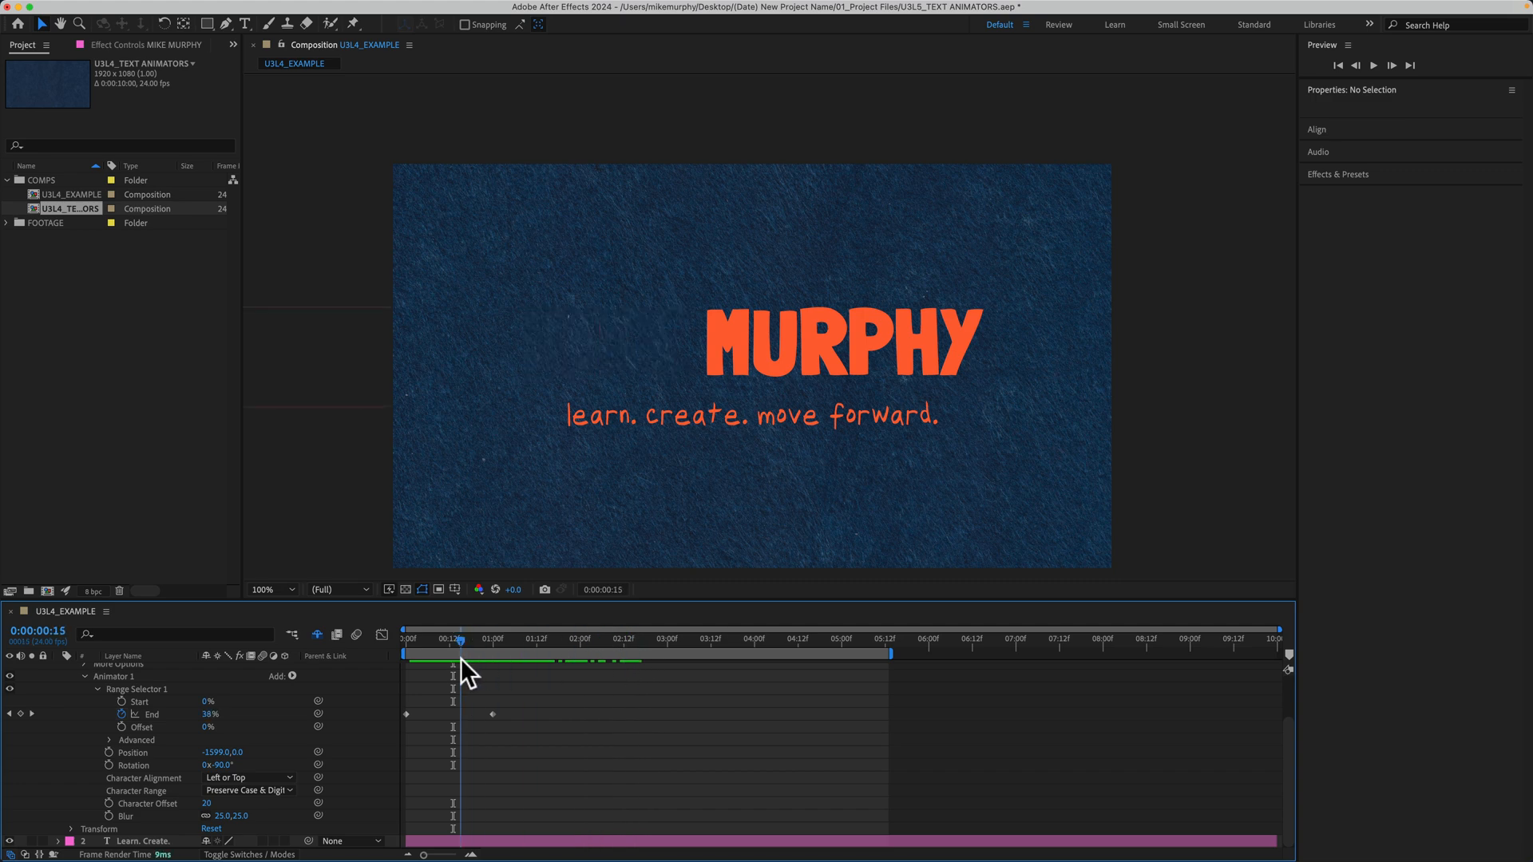
left_click_drag(455, 639, 452, 639)
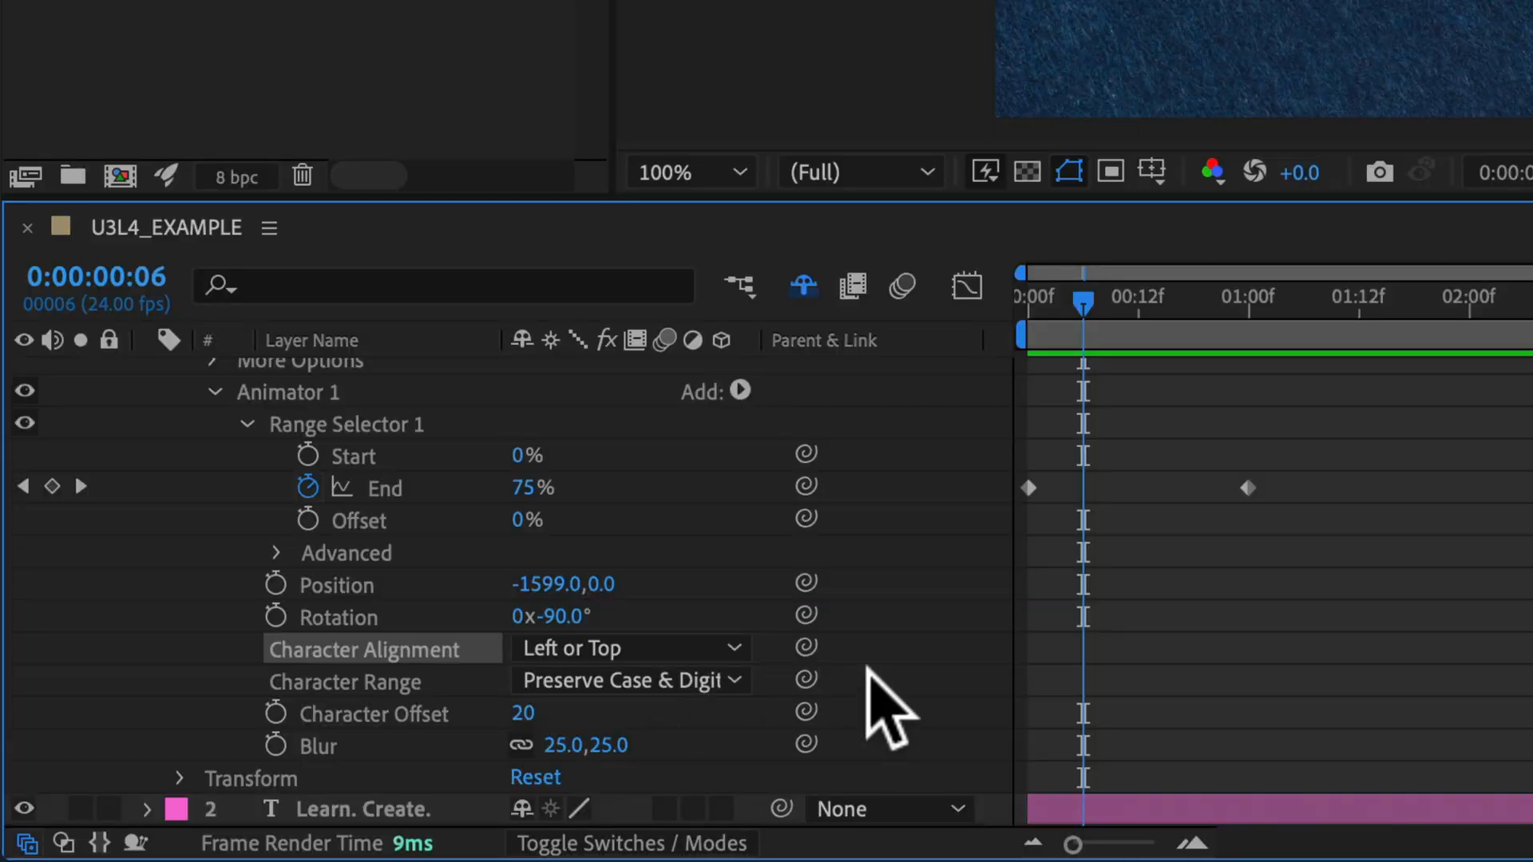
mouse_move(377, 681)
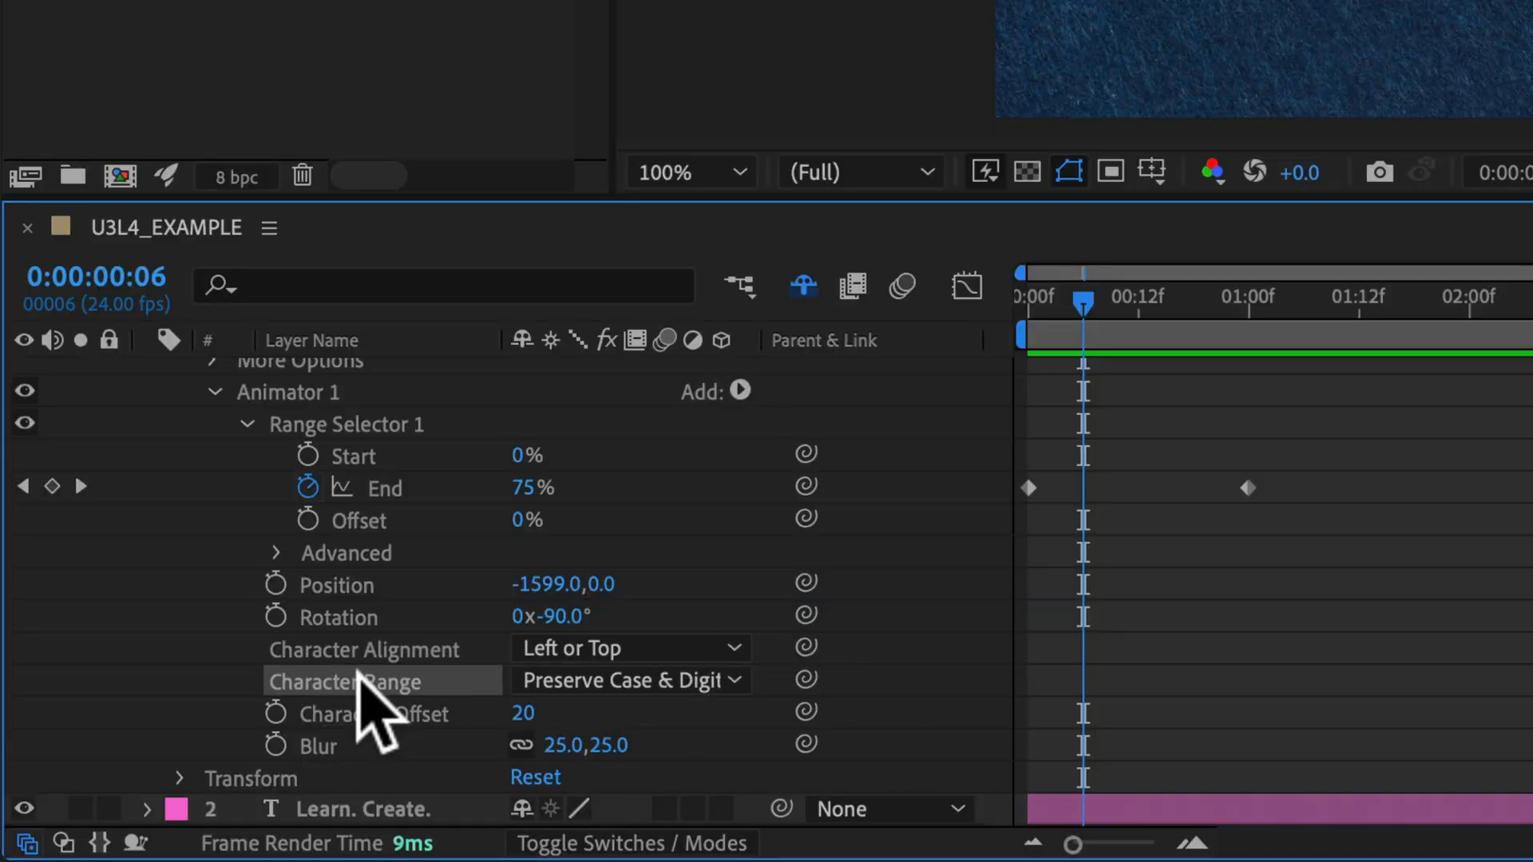
Check the character alignment choices and expand Range Selector 1's Advanced settings
left_click(631, 647)
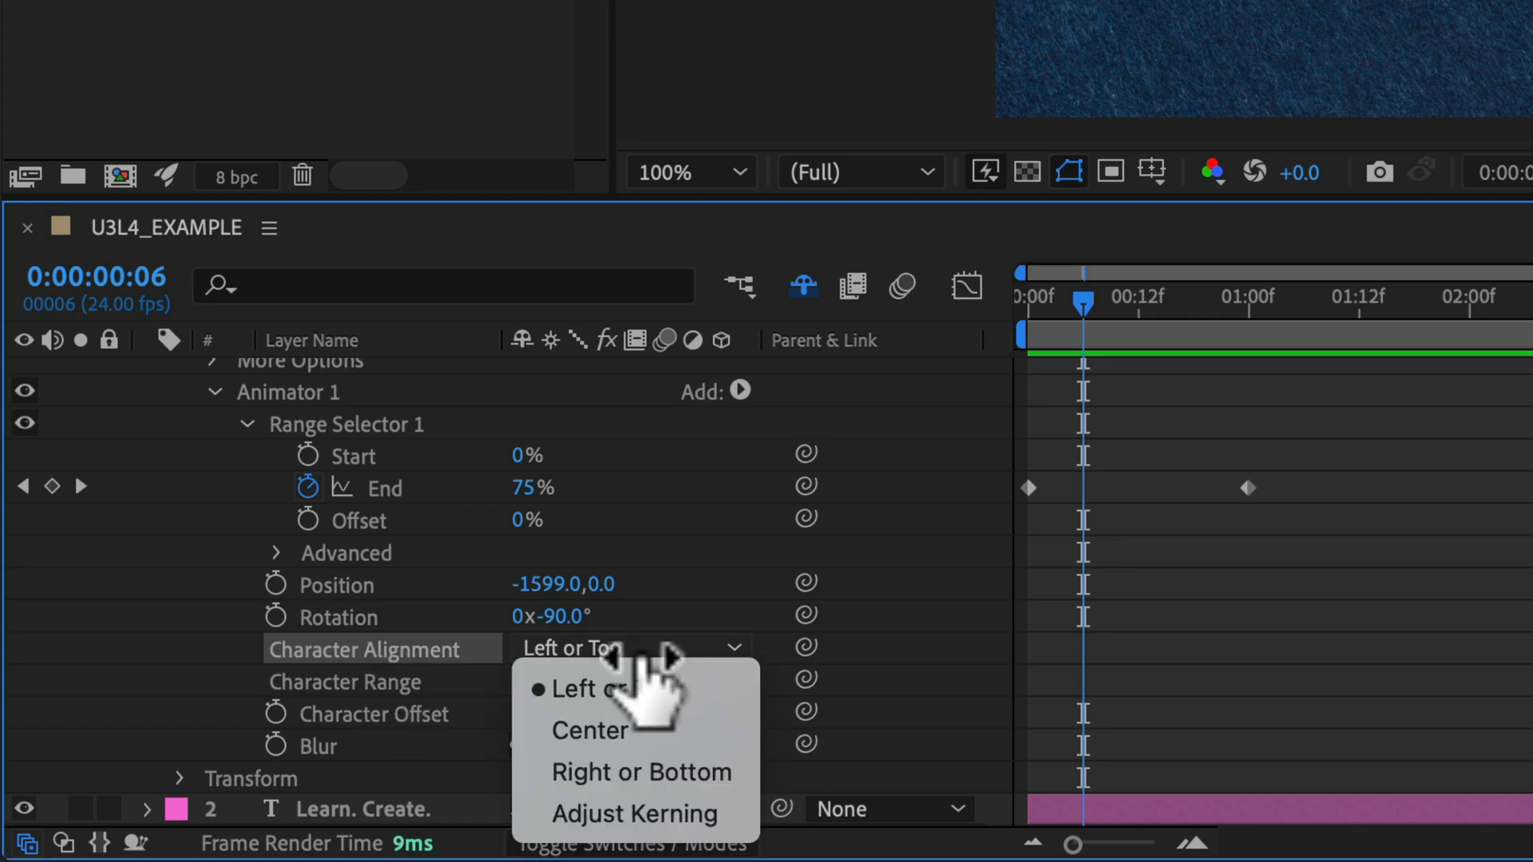
left_click(581, 688)
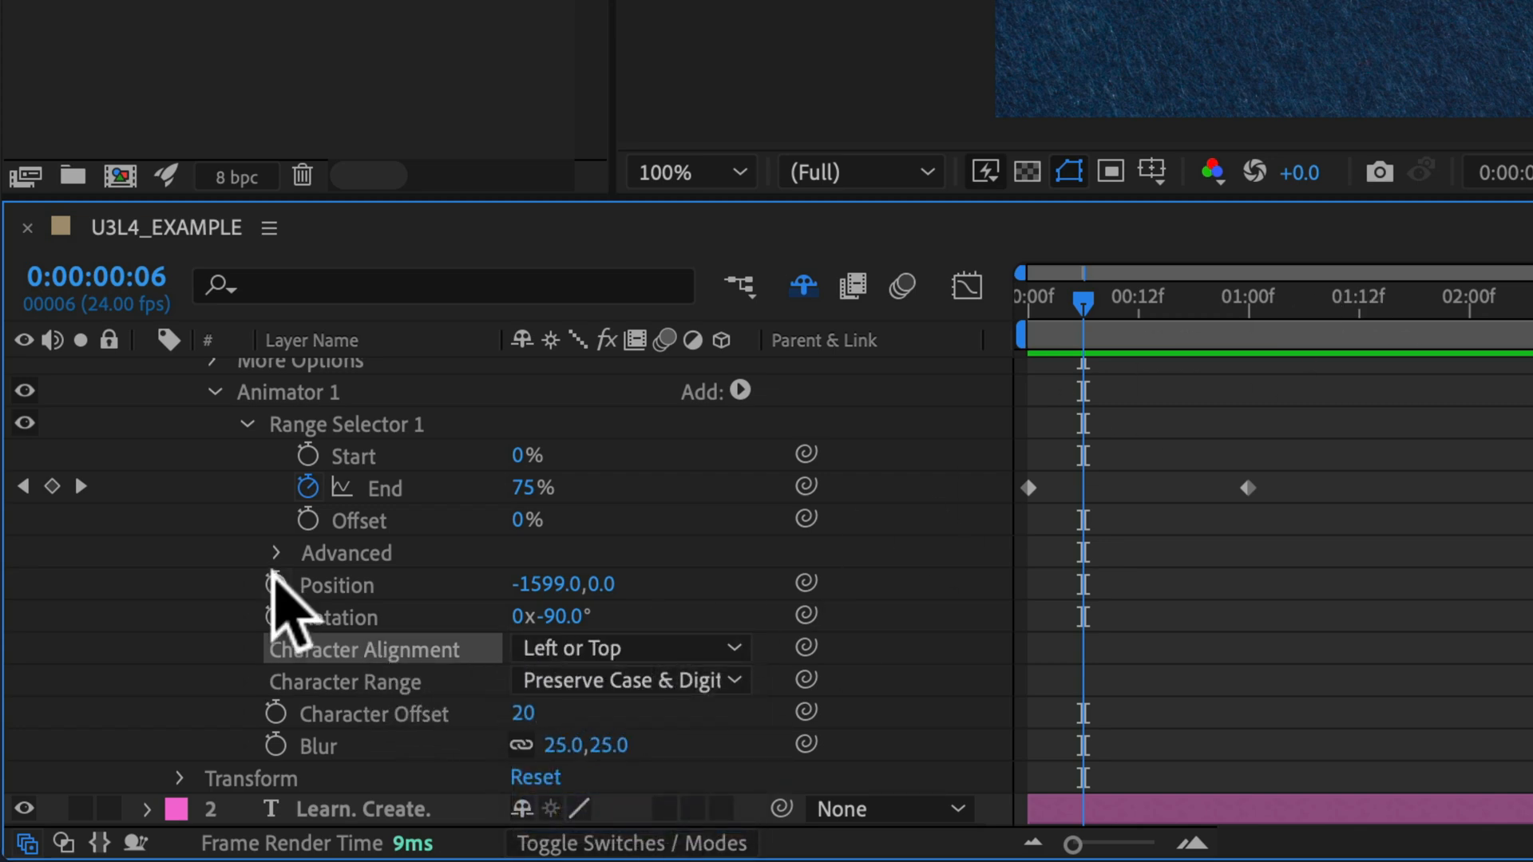
left_click(276, 551)
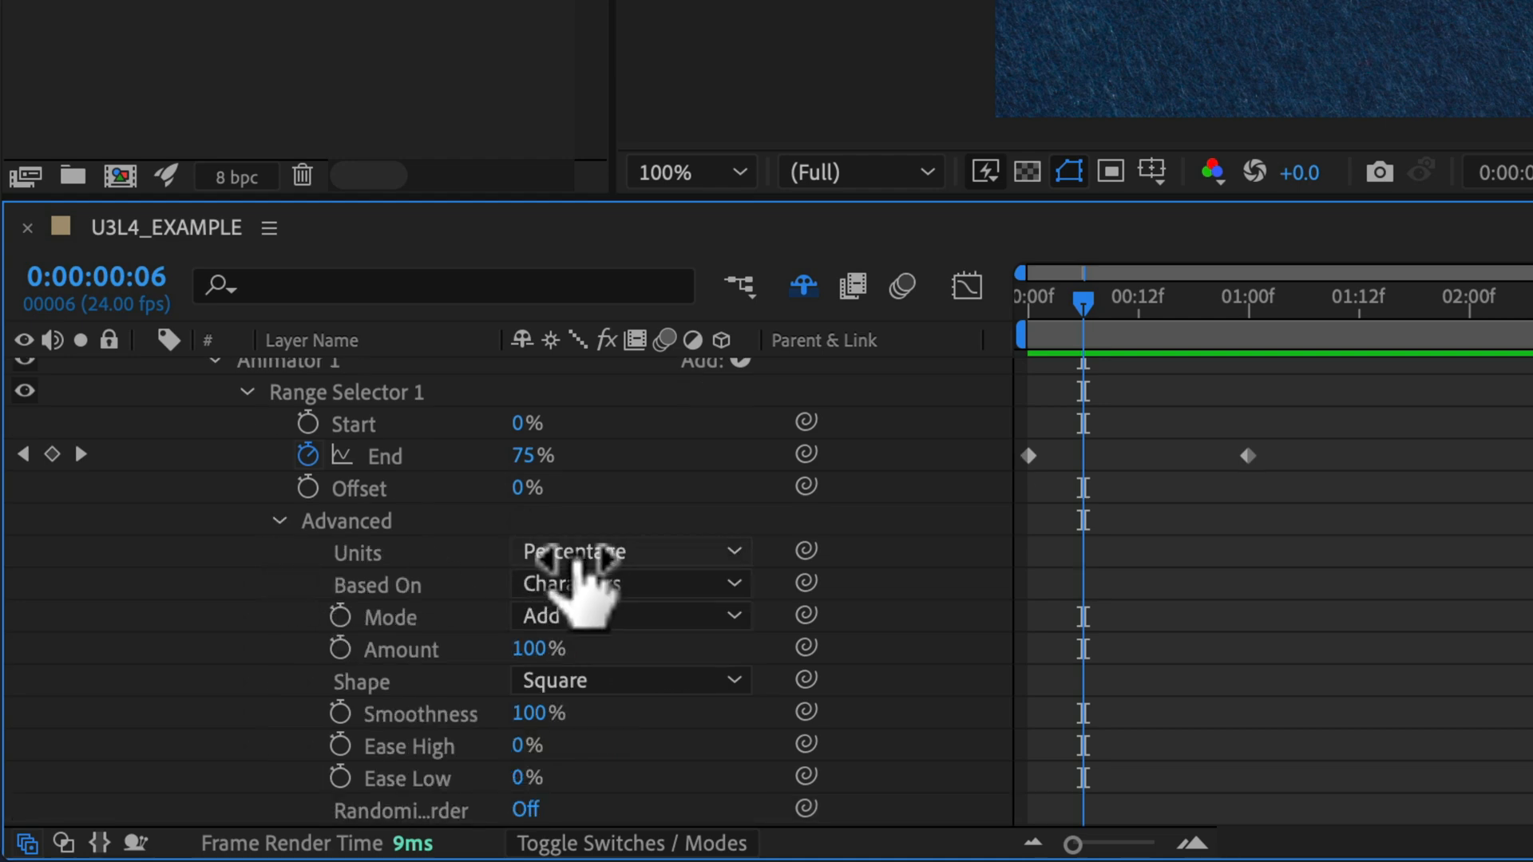
scroll("down", 3)
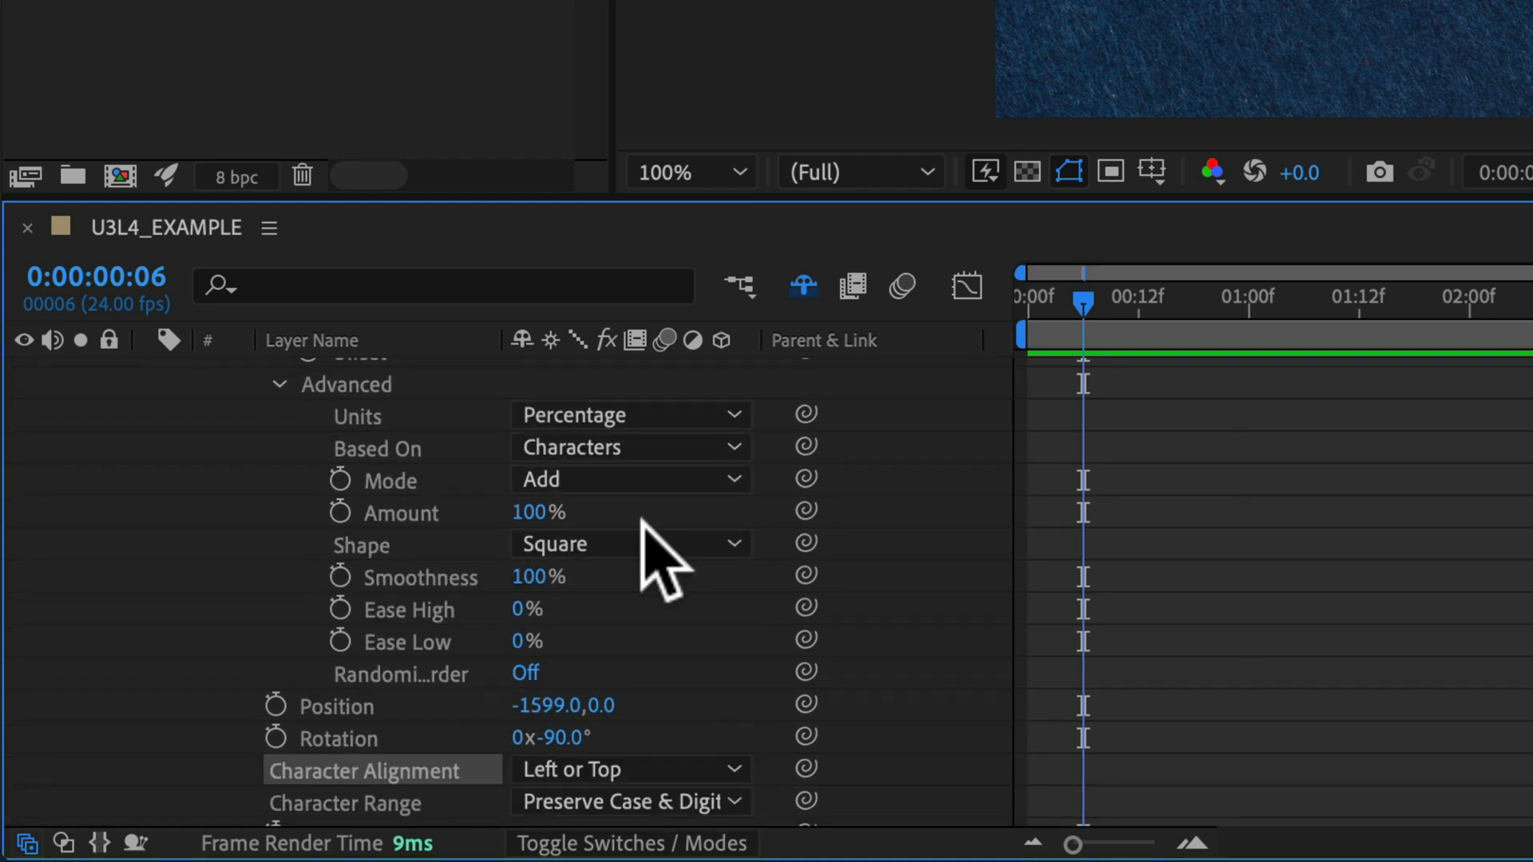
Try basing the range on Words, then turn Randomize Order on so letters arrive out of order
left_click(630, 447)
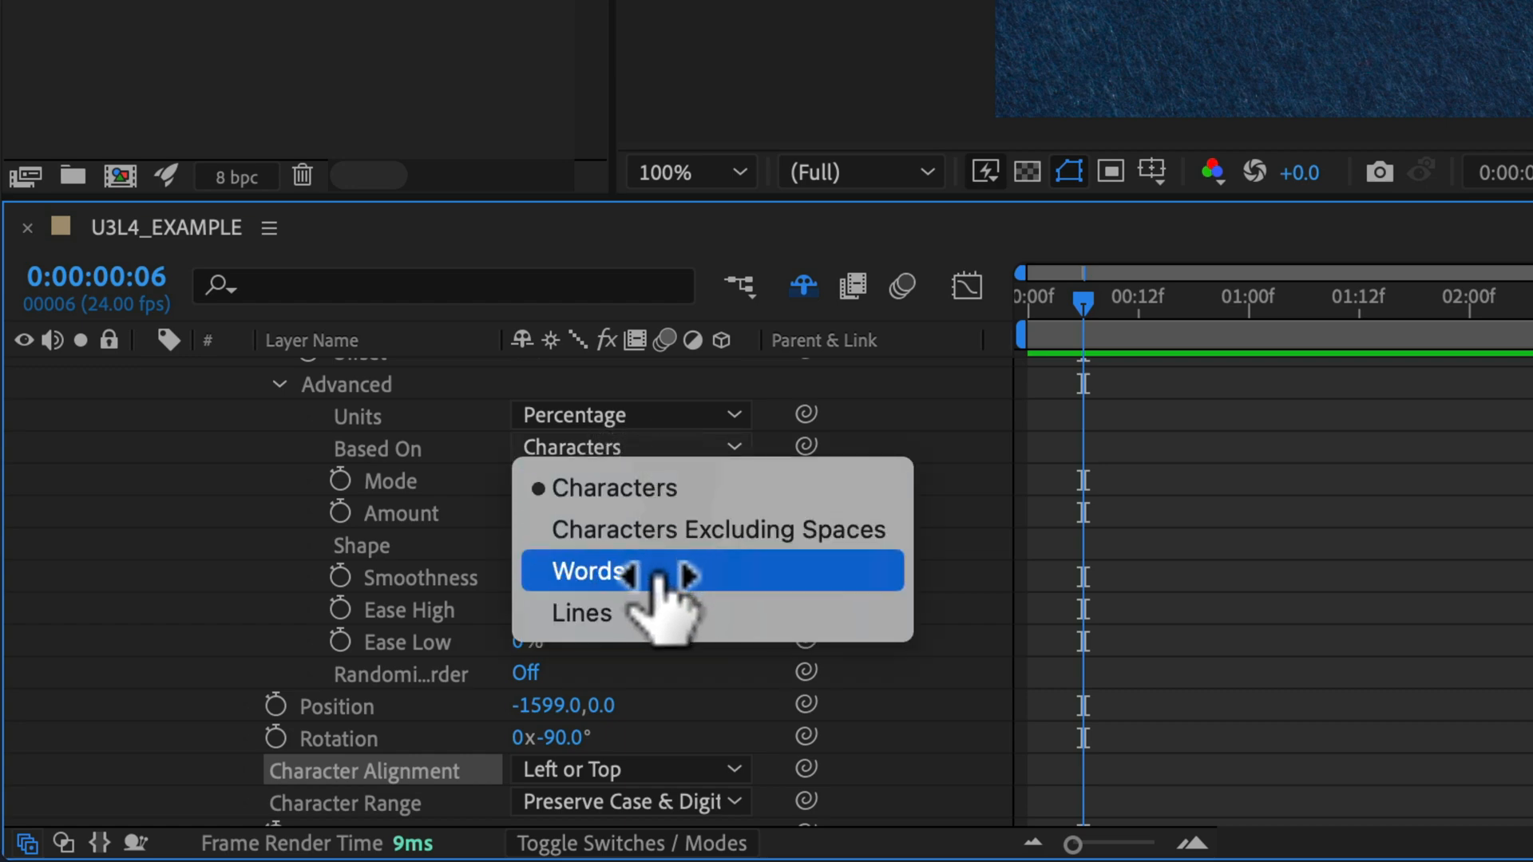
left_click(584, 572)
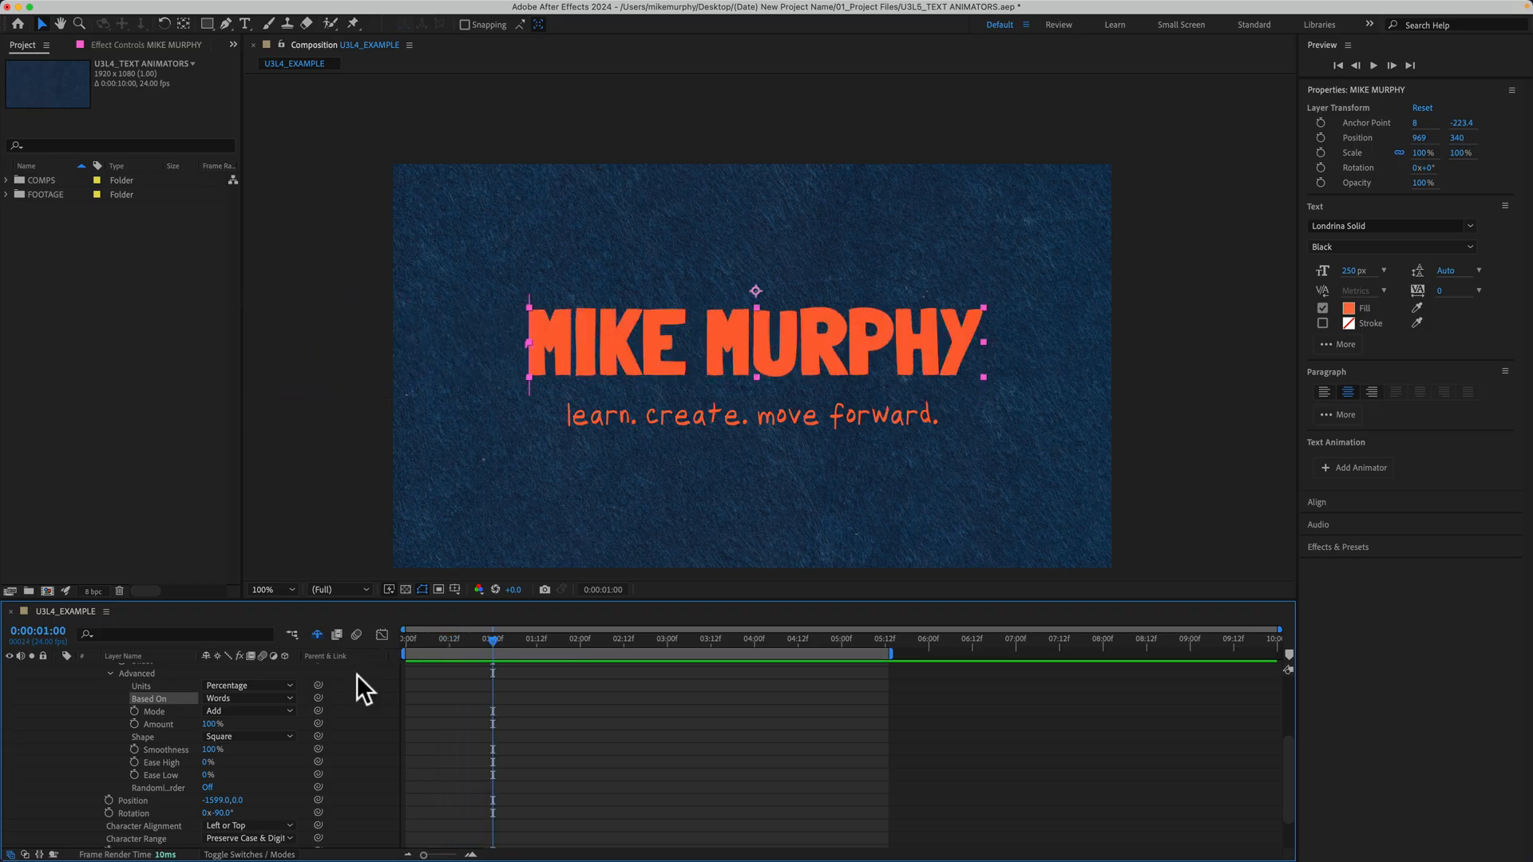
left_click(248, 698)
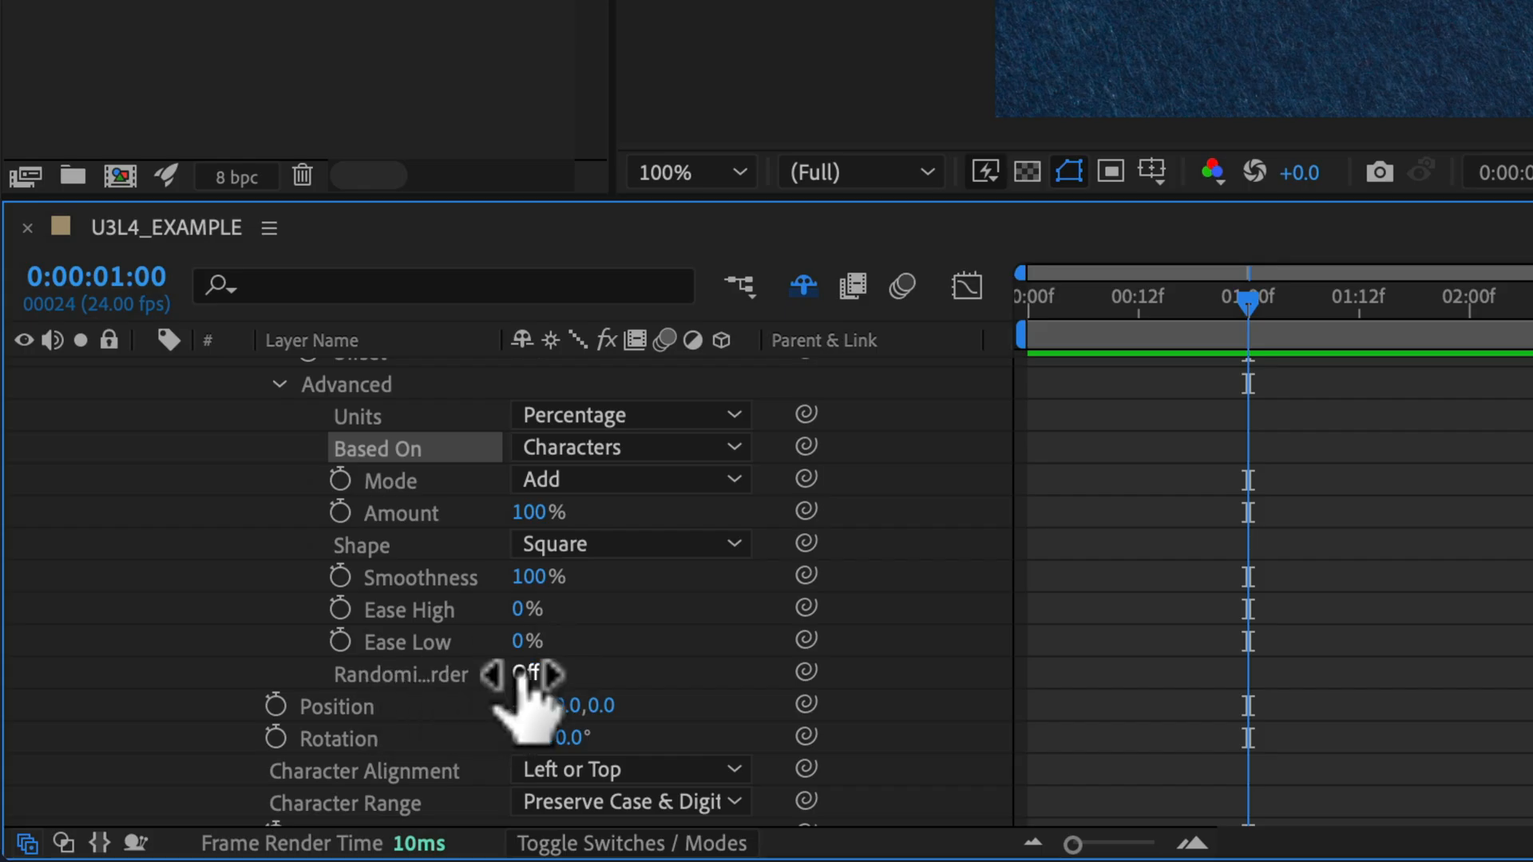
left_click(558, 674)
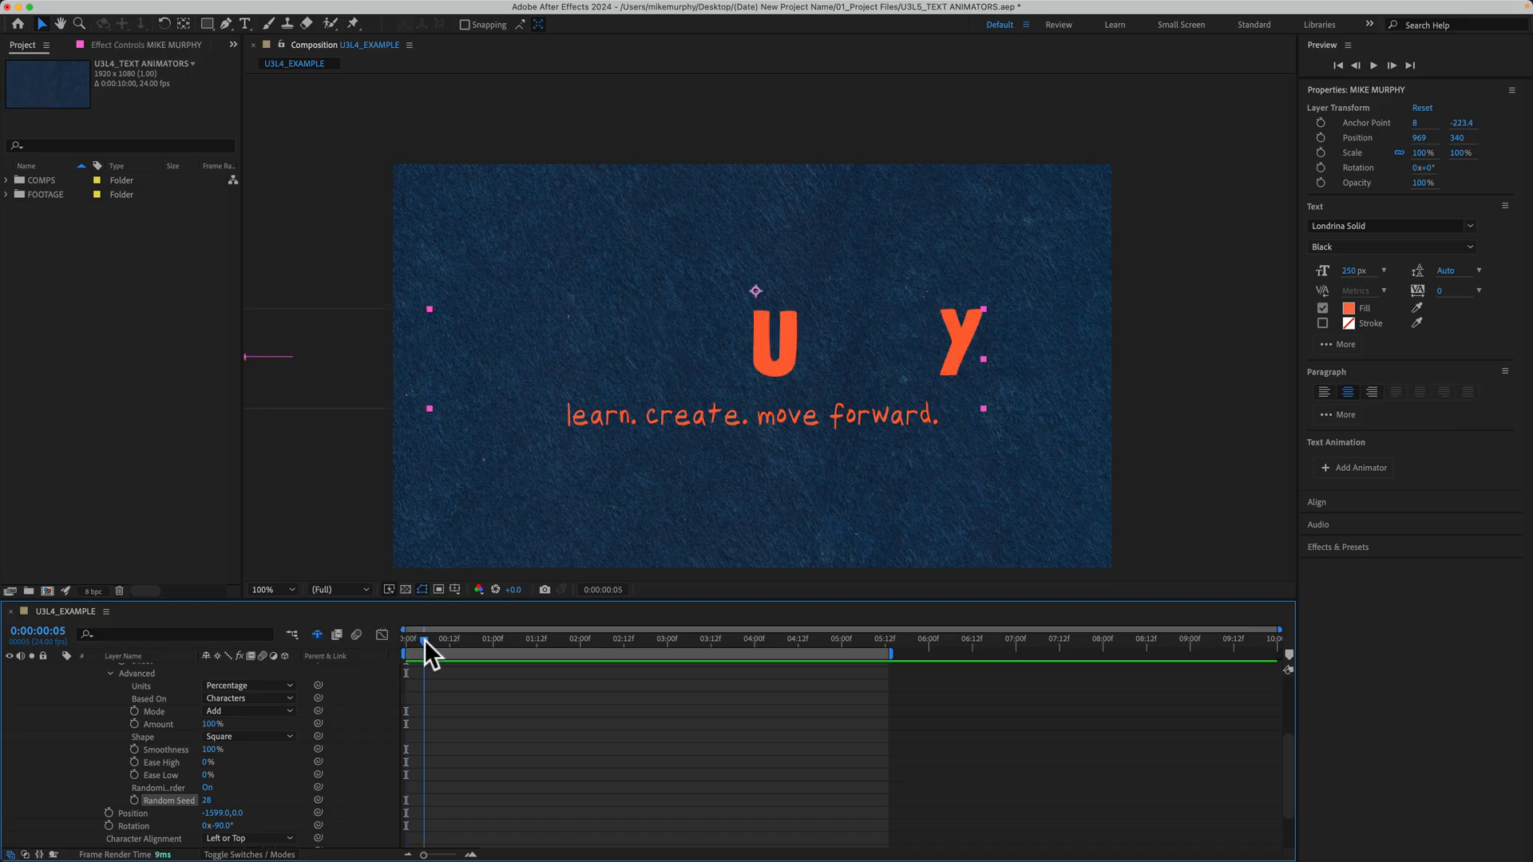
Preview the randomized title animation and copy MIKE MURPHY's Animator 1 via Edit > Copy
left_click_drag(425, 638, 455, 639)
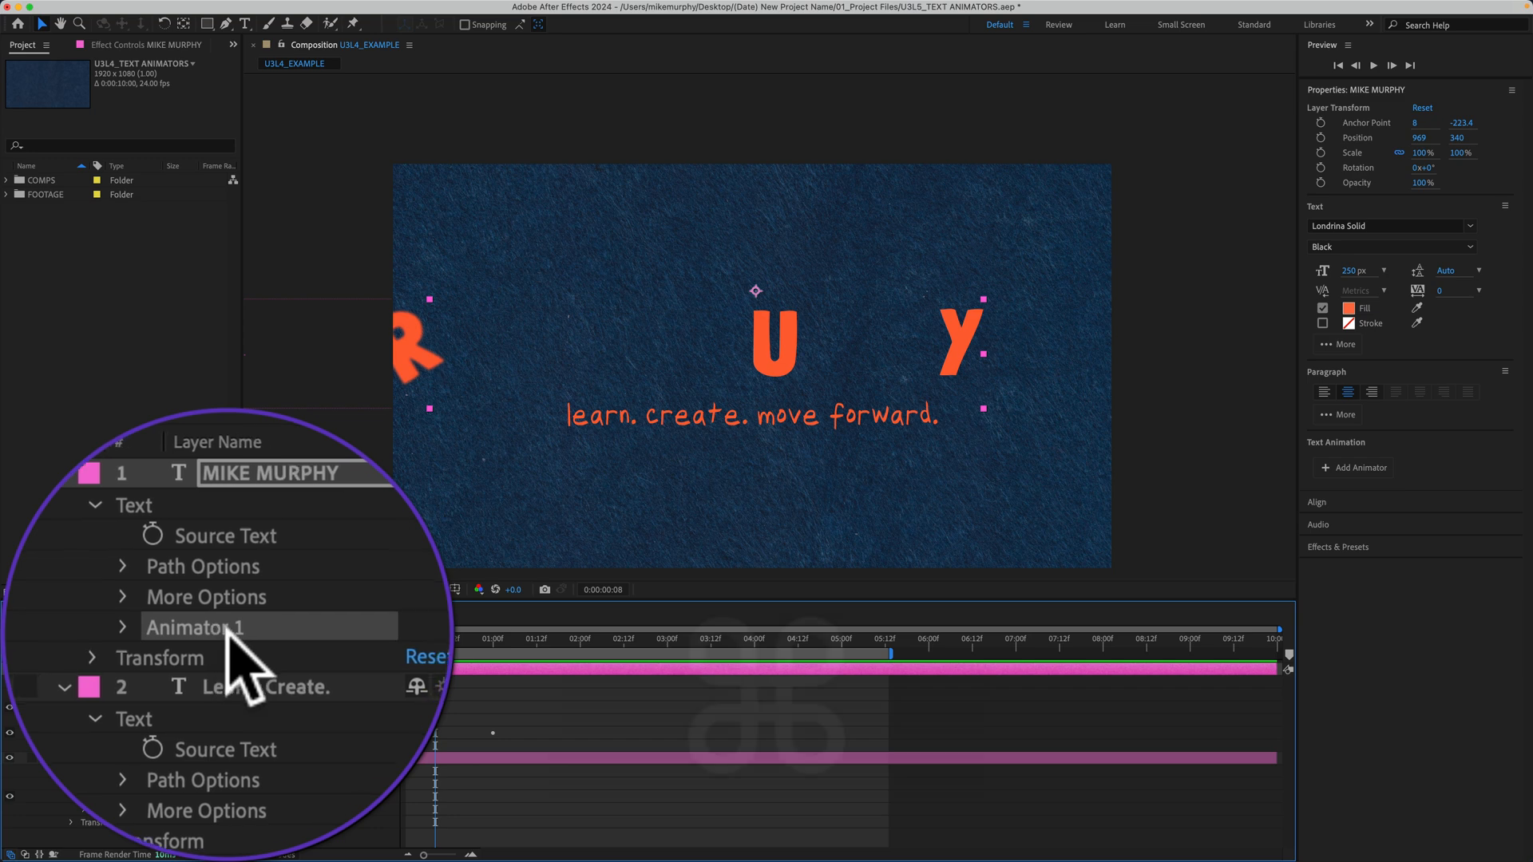
key("cmd+c")
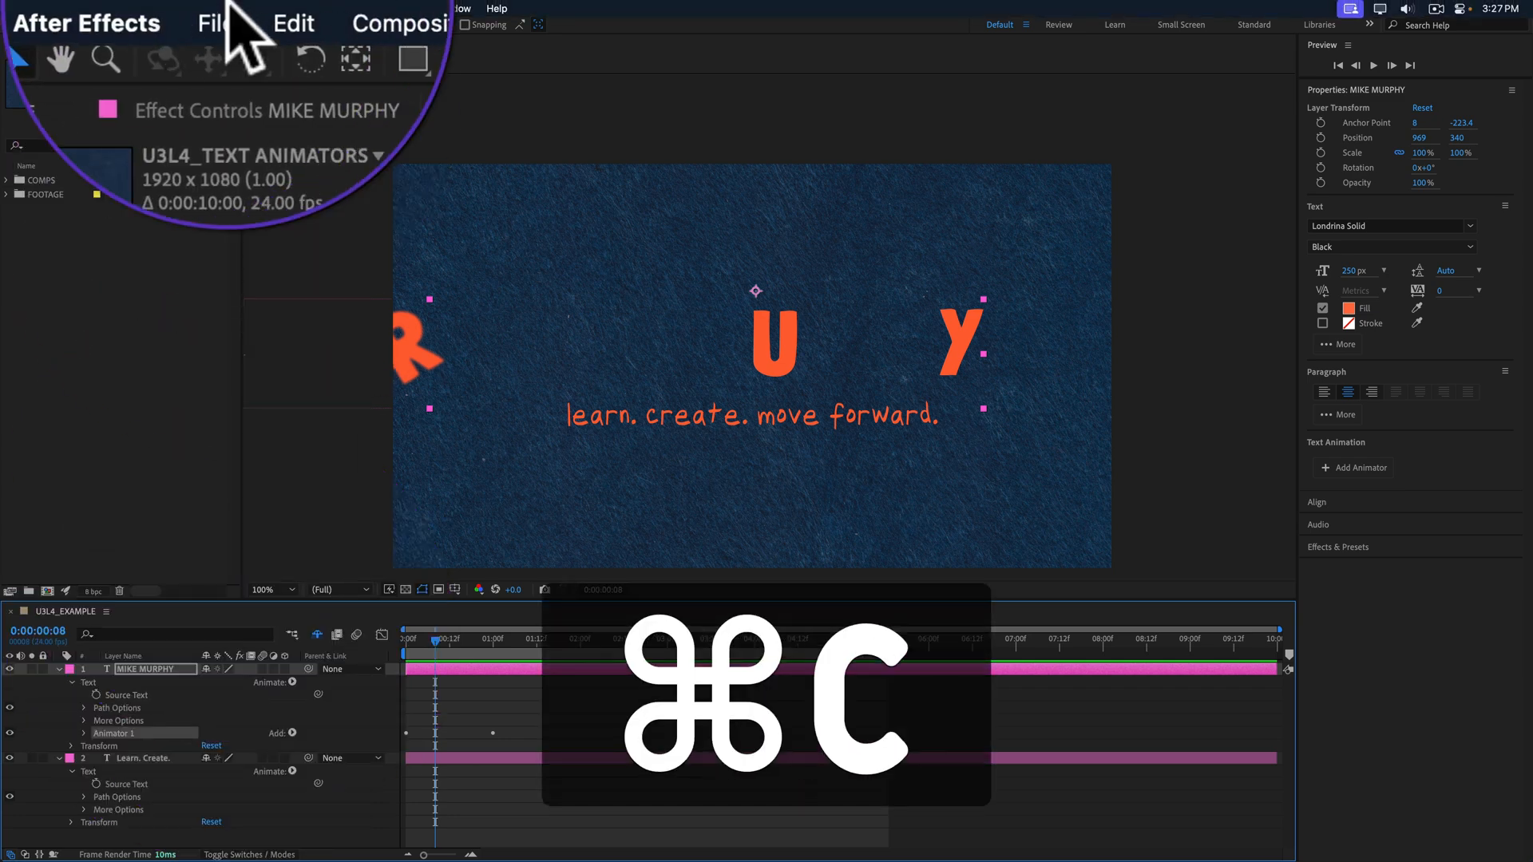
left_click(156, 8)
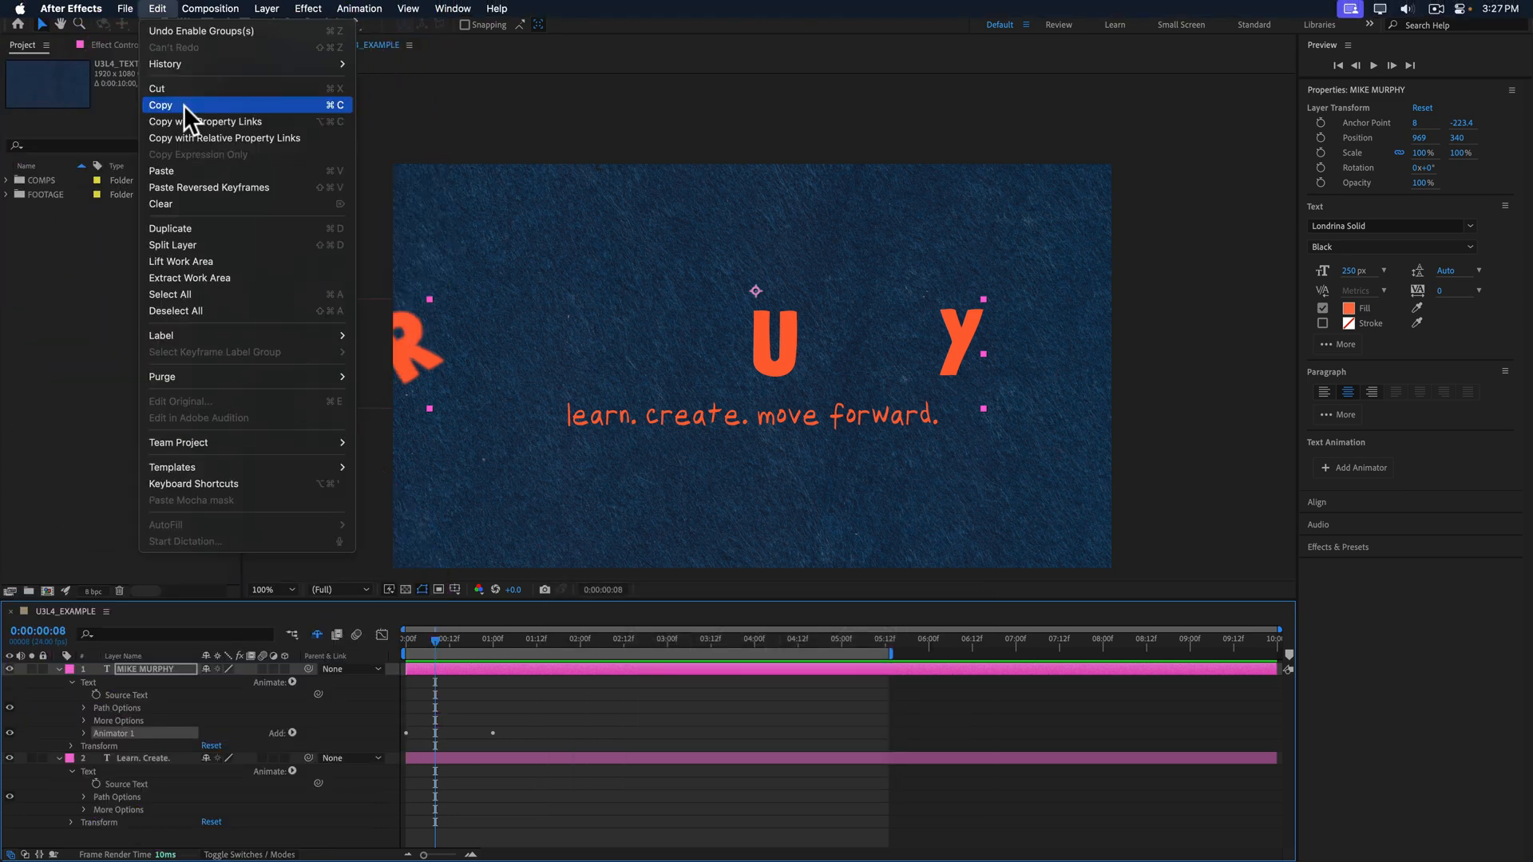
left_click(159, 105)
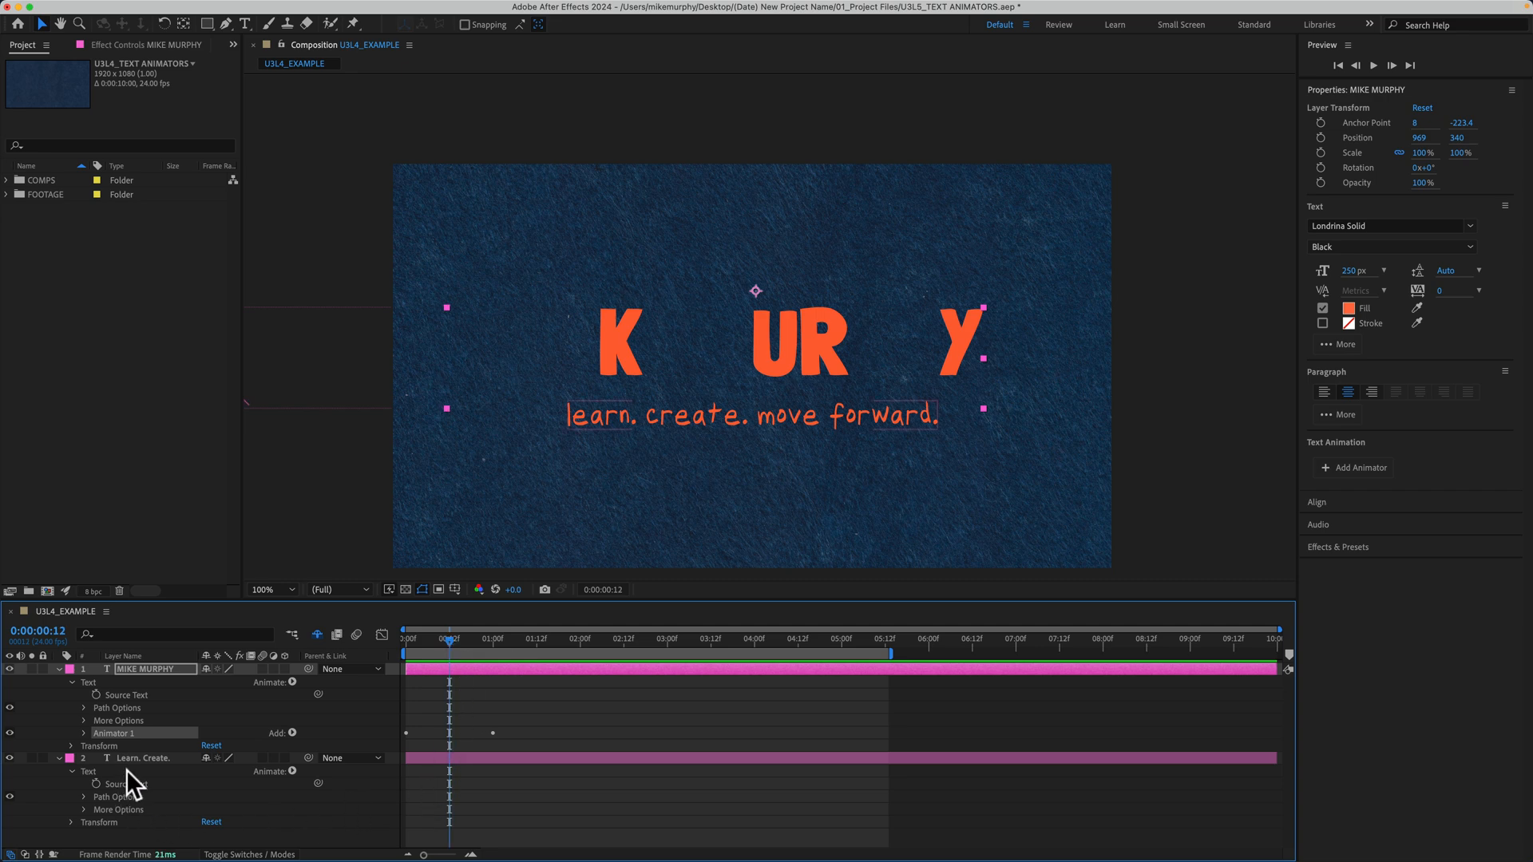
Paste the animator onto the 'learn. create. move forward.' layer and scrub to preview both lines flying in
left_click(147, 757)
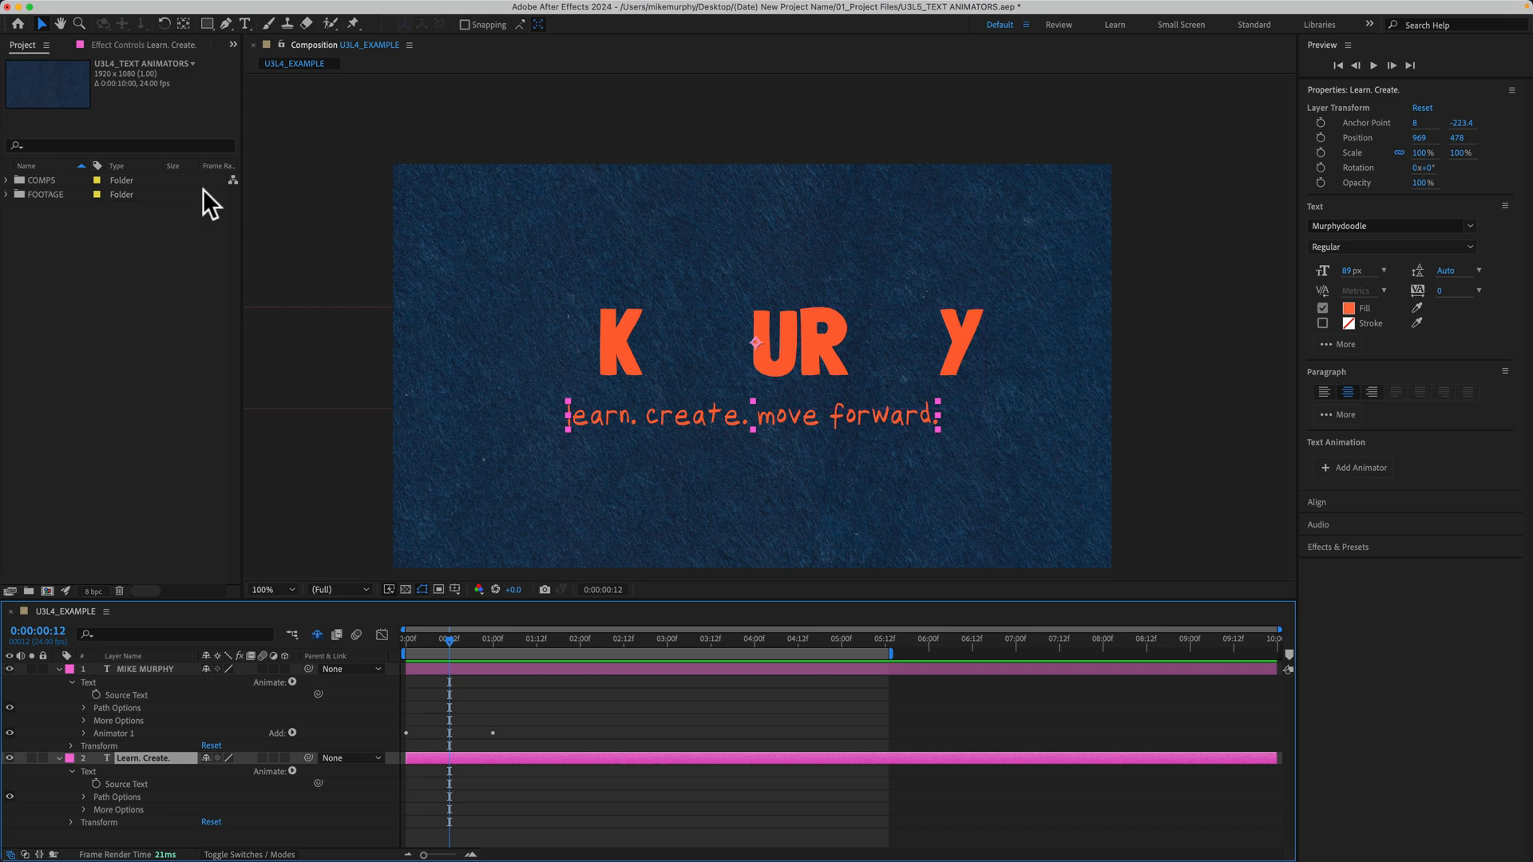
left_click(156, 7)
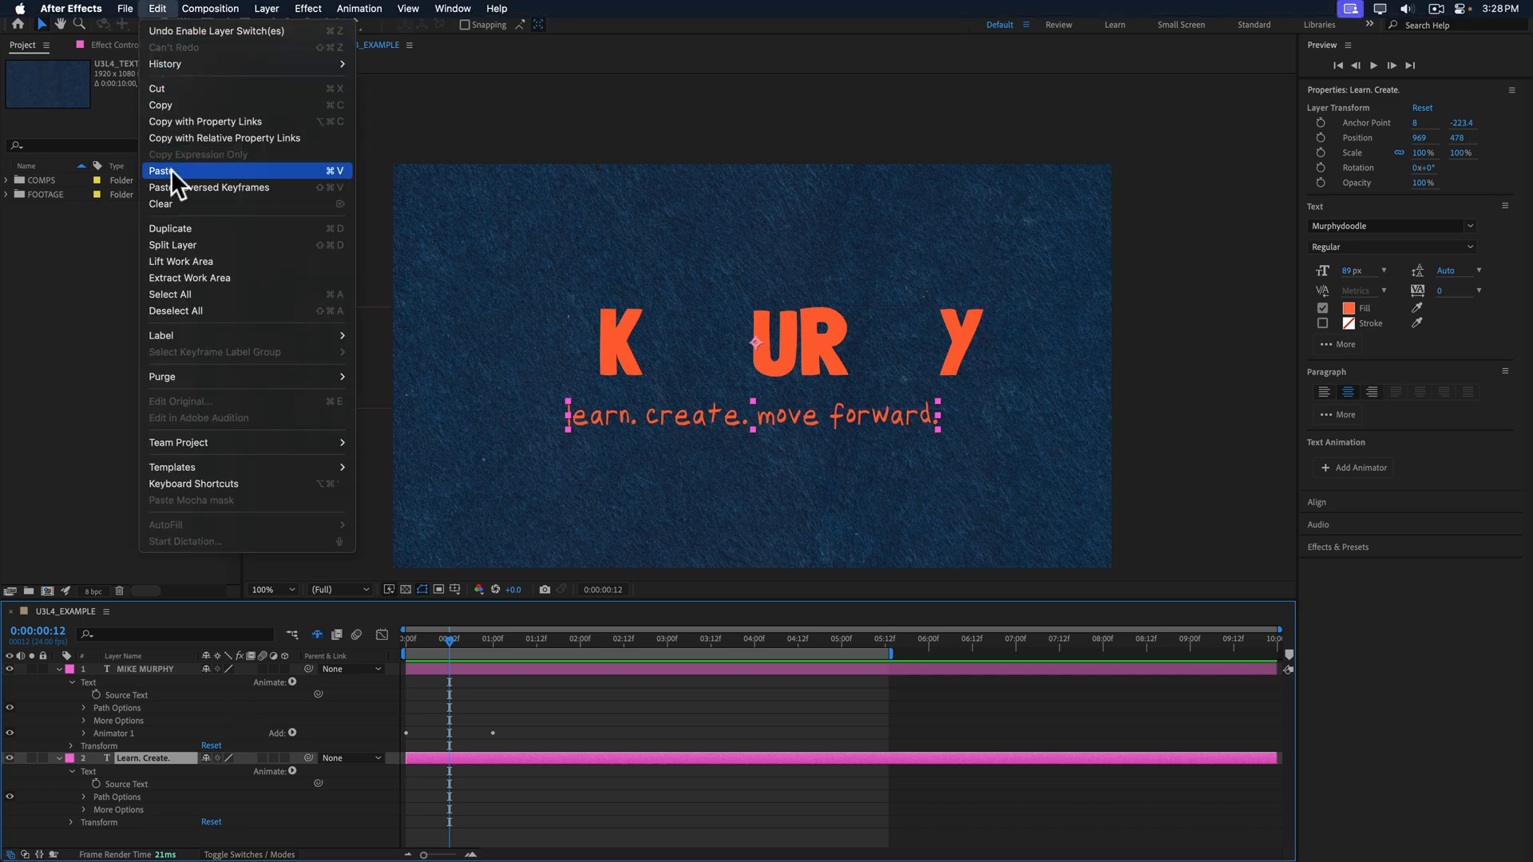
key("cmd")
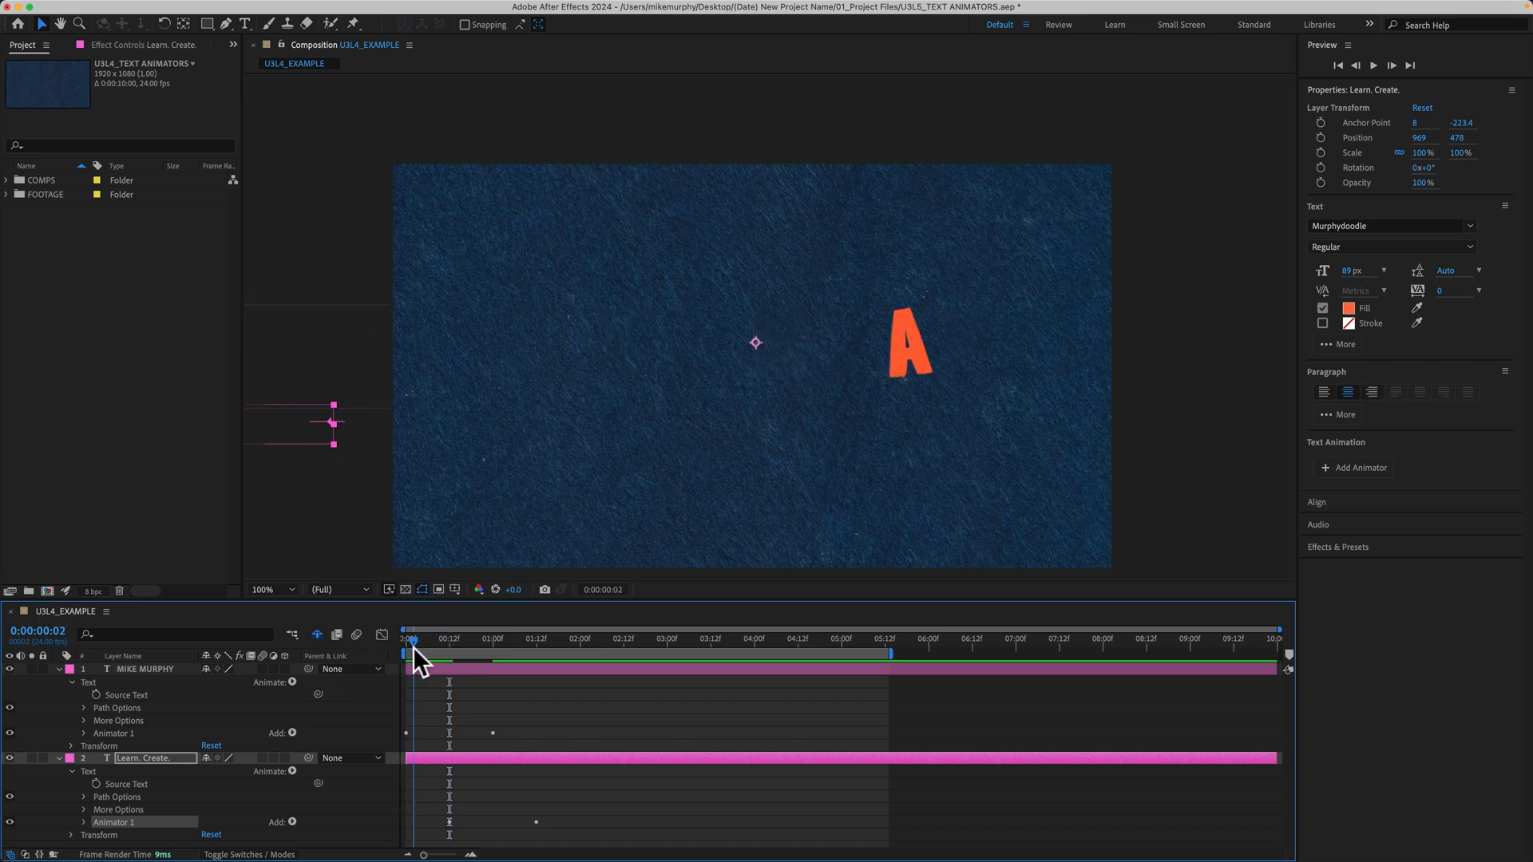
left_click_drag(412, 656, 445, 656)
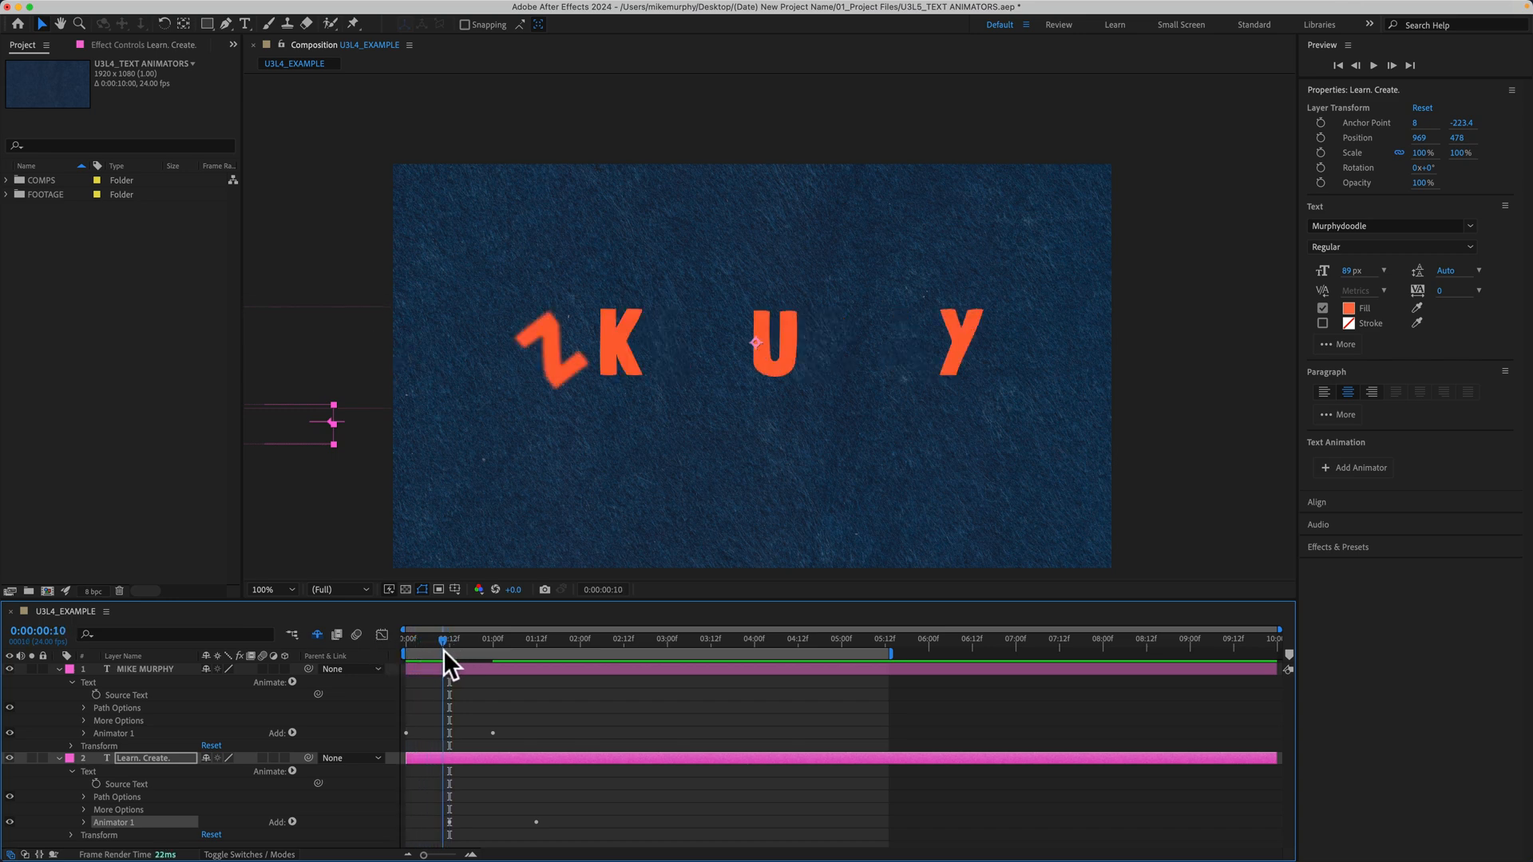
left_click_drag(446, 639, 468, 639)
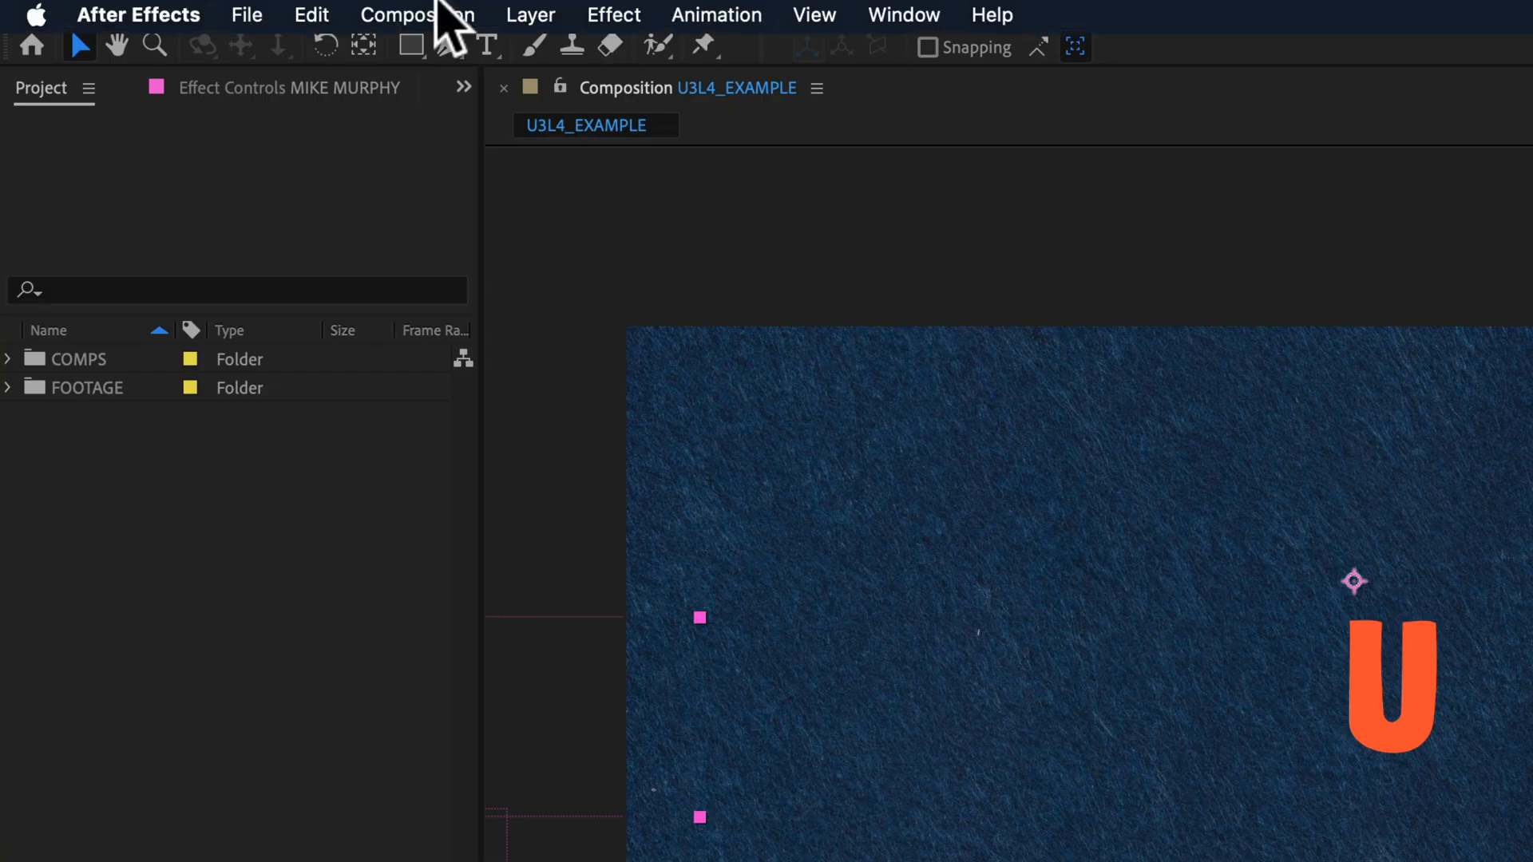
left_click(716, 14)
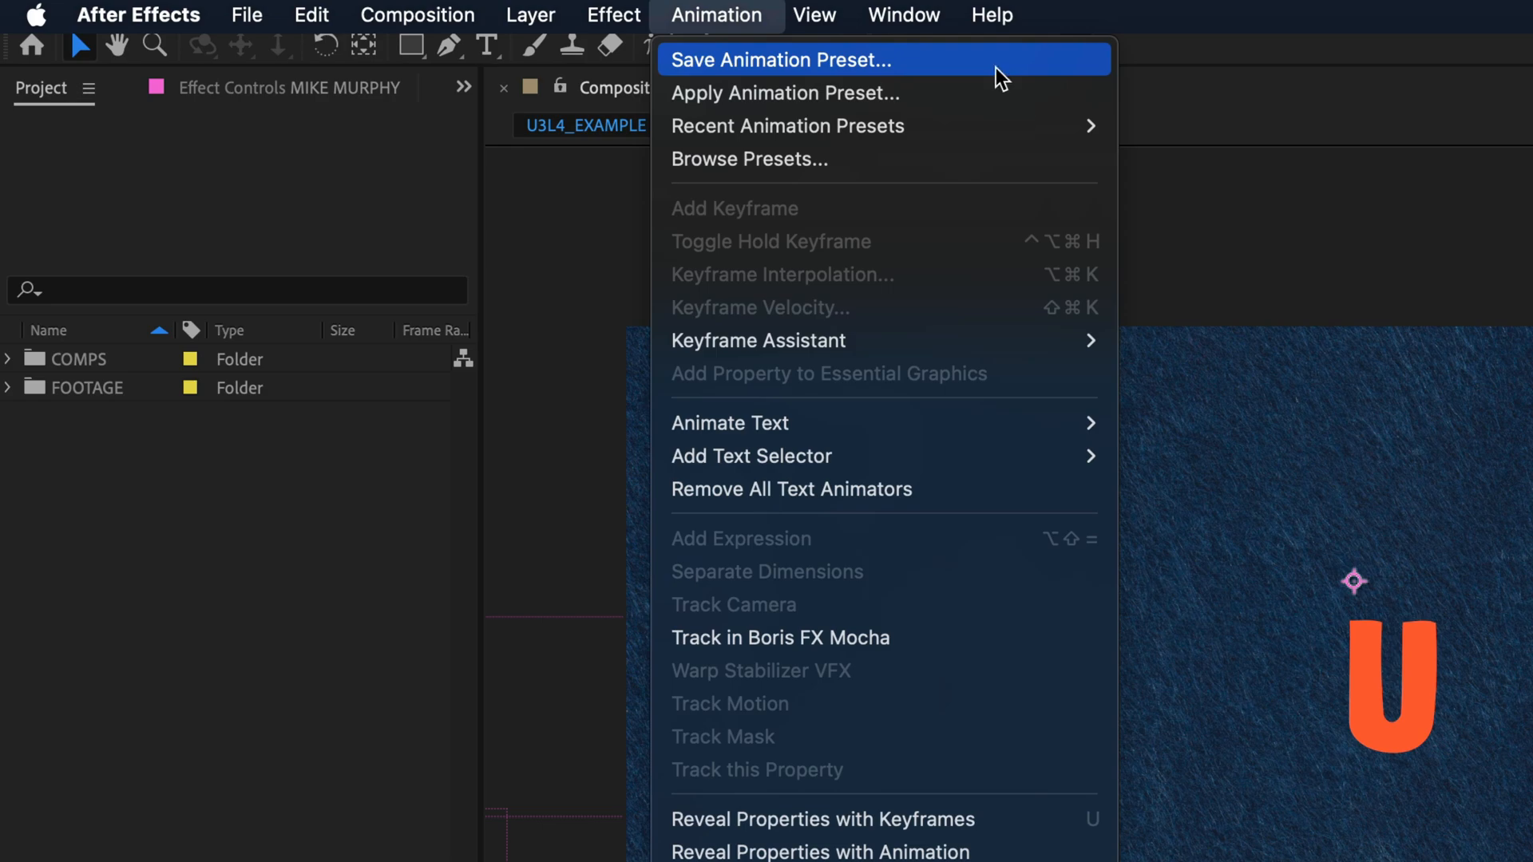
left_click(780, 59)
type("U3L5_TEXT-POSITION.ffx")
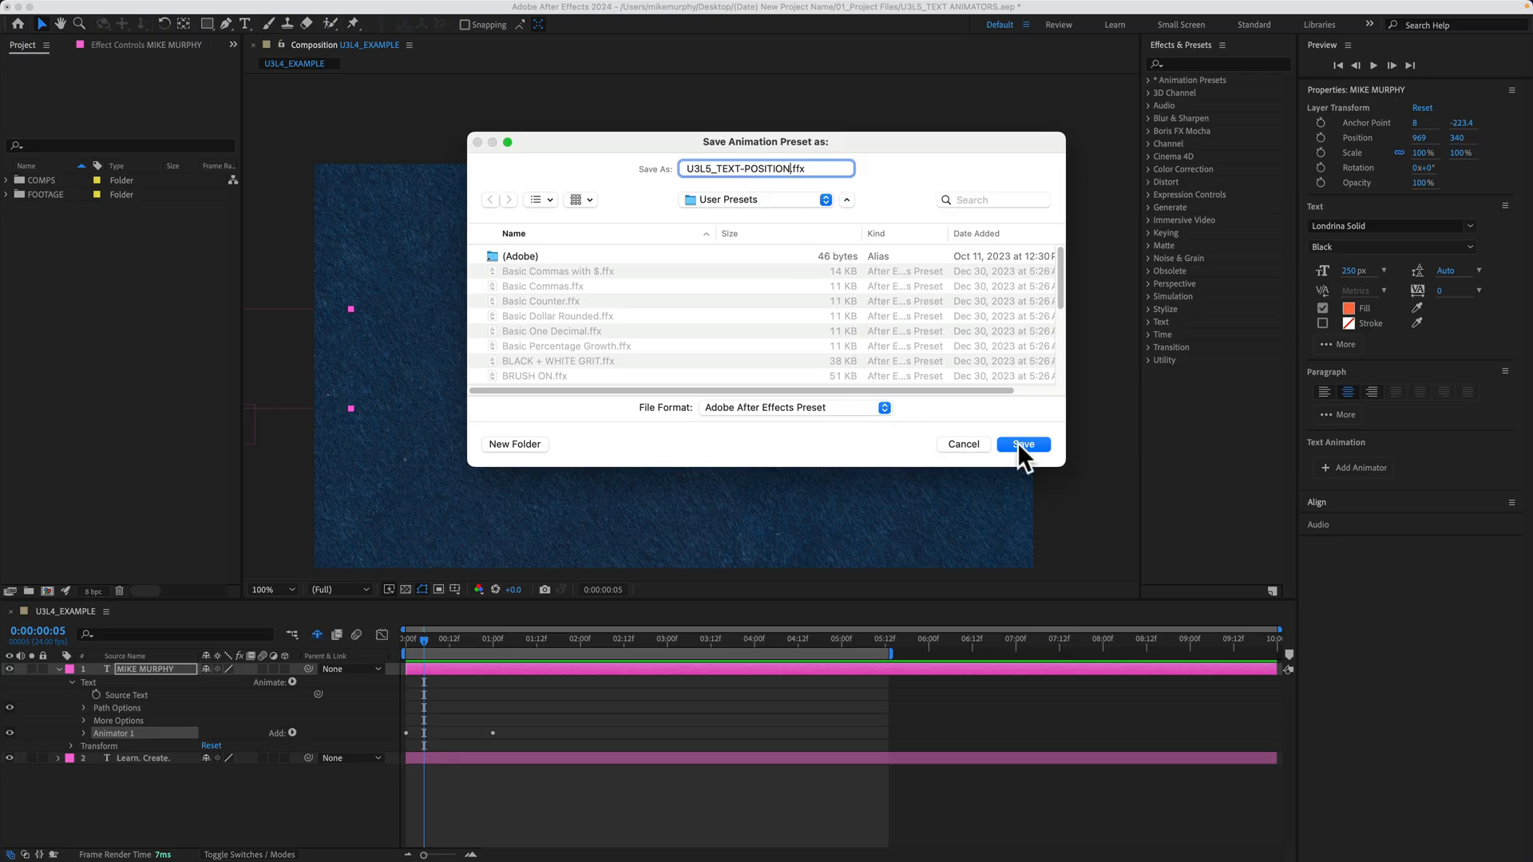
left_click(1022, 444)
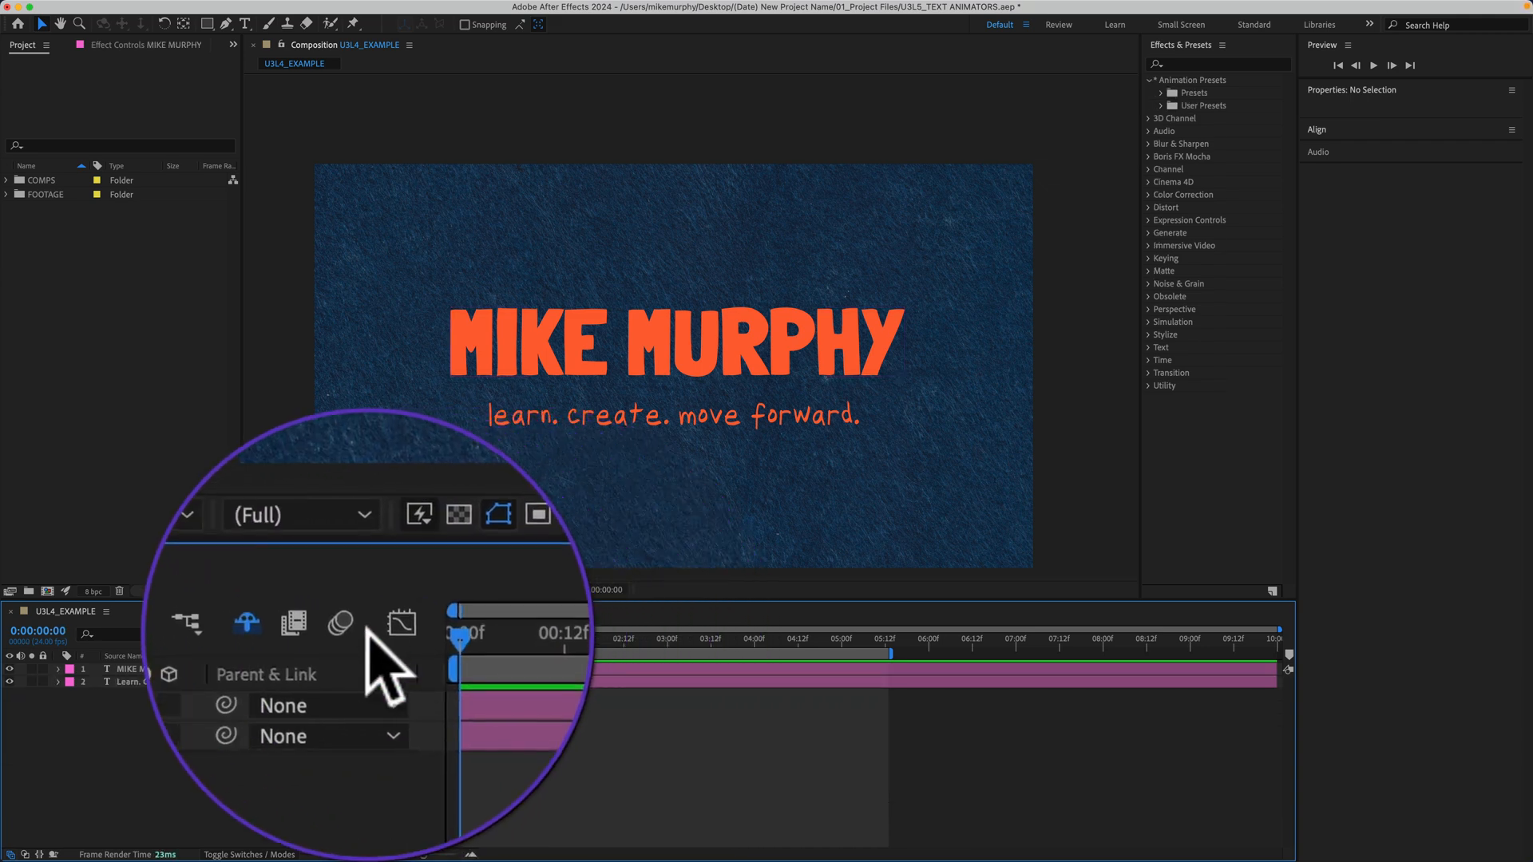
Apply U3L5_TEXT-POSITION from User Presets to the MIKE MURPHY title, then to the Learn. Create. subtitle
left_click(235, 629)
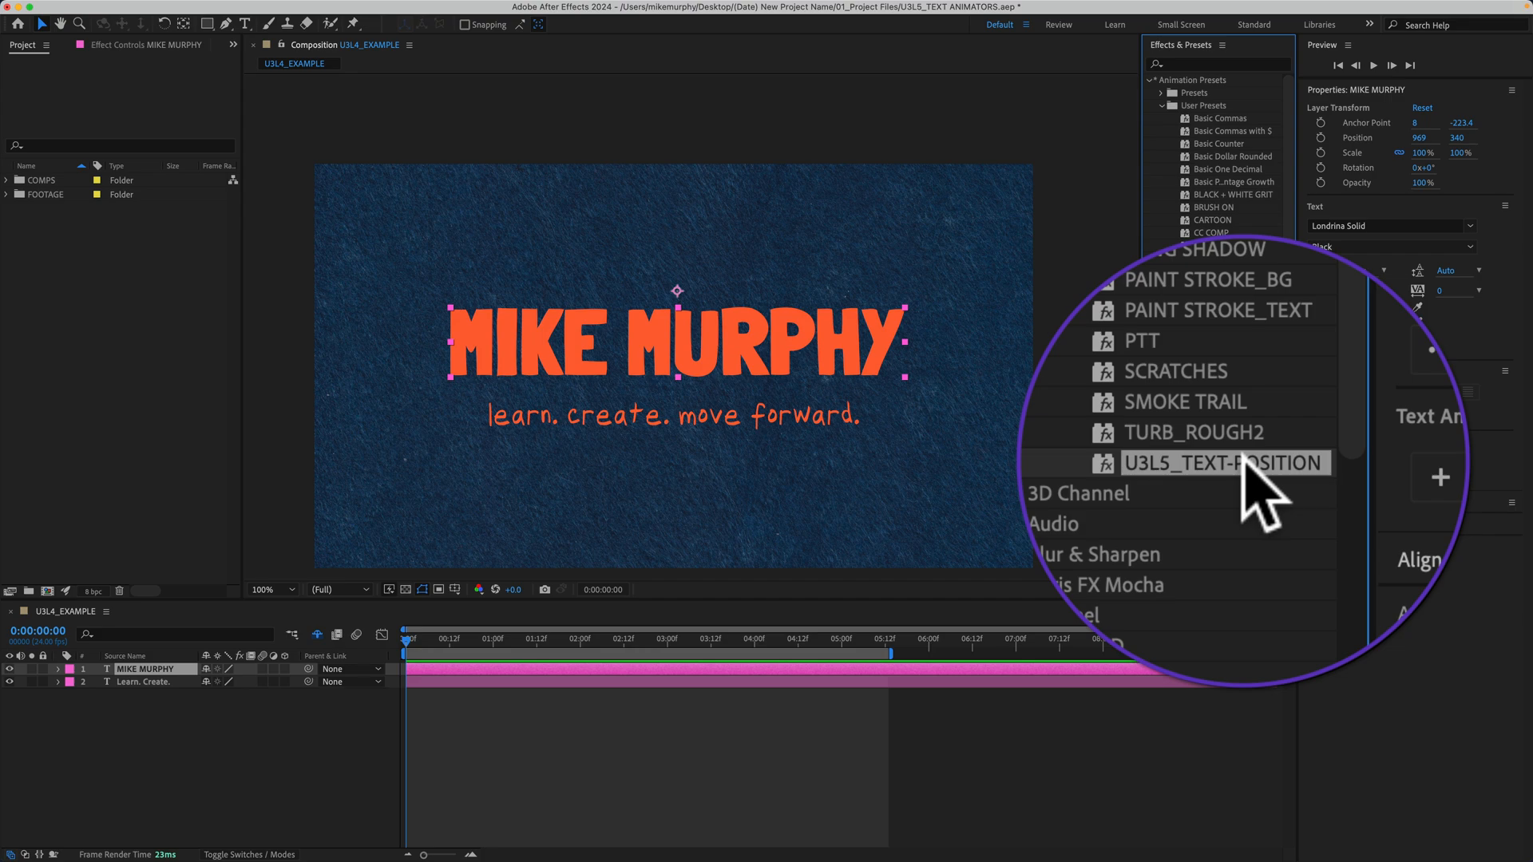
double_click(1222, 463)
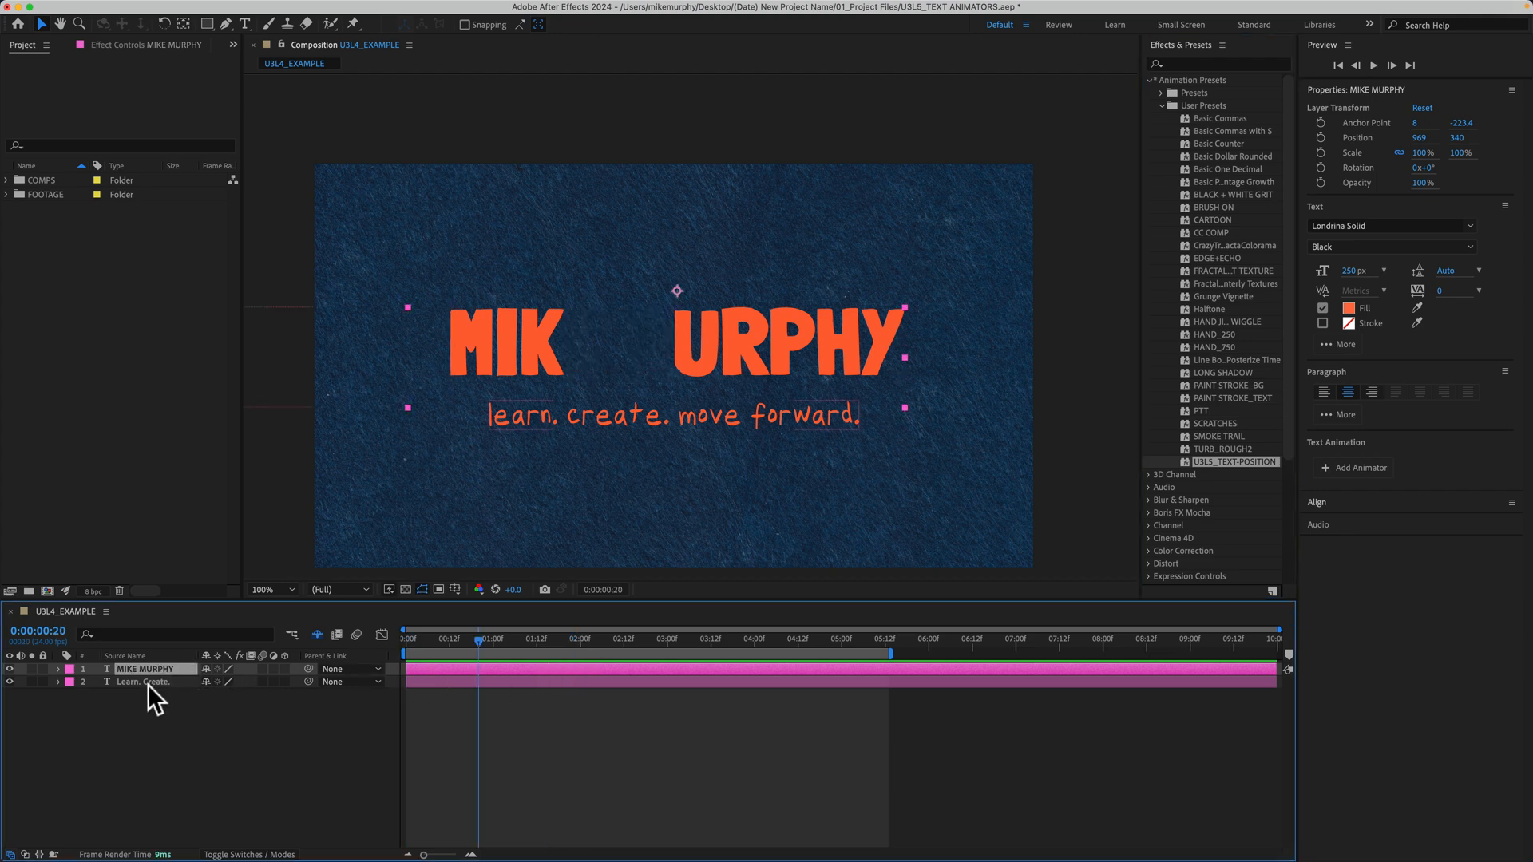
left_click(142, 682)
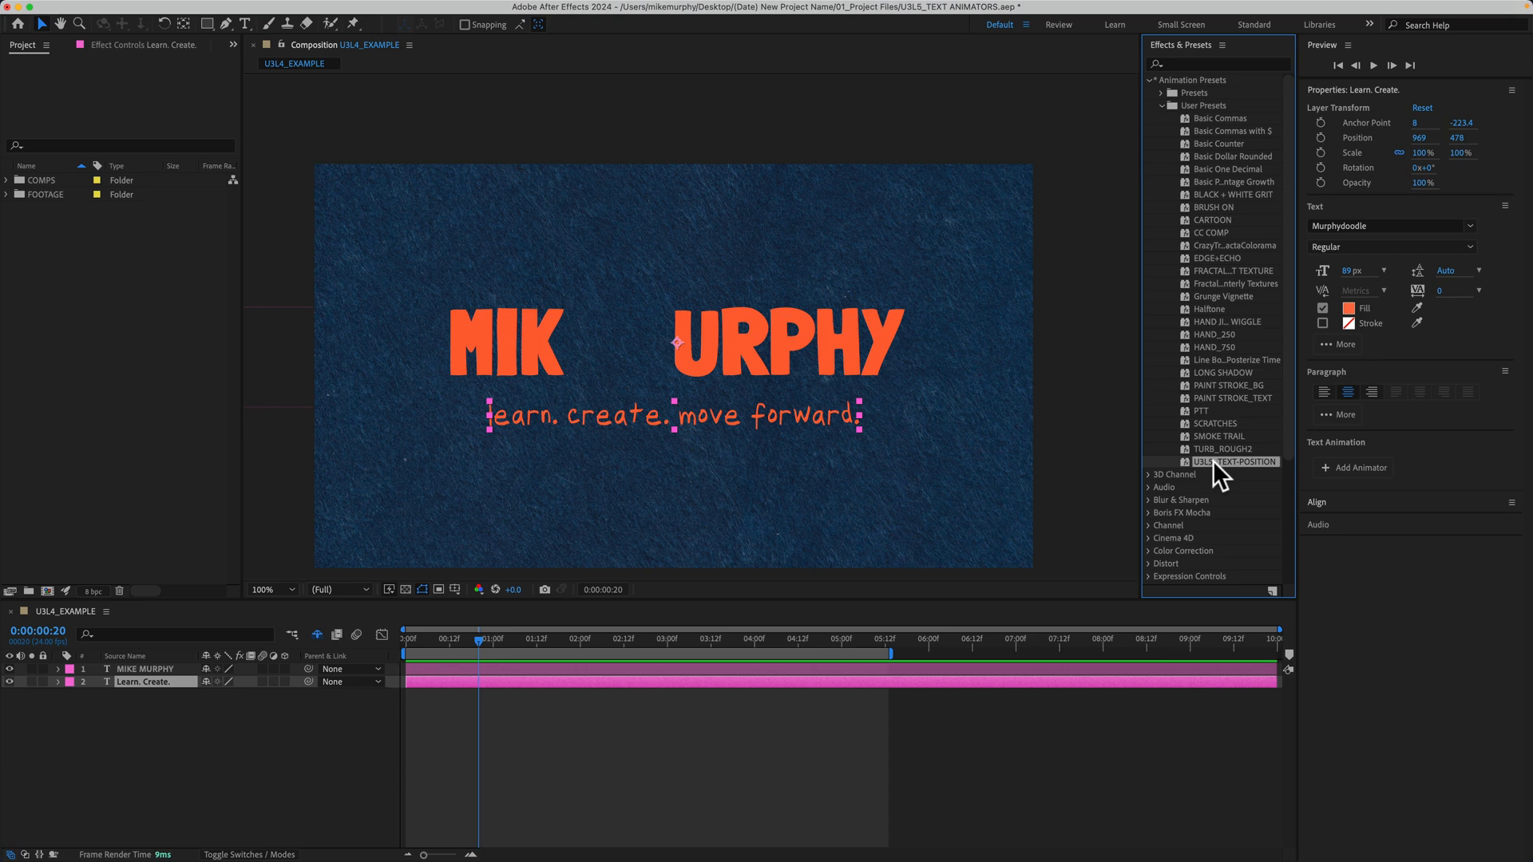
left_click(152, 682)
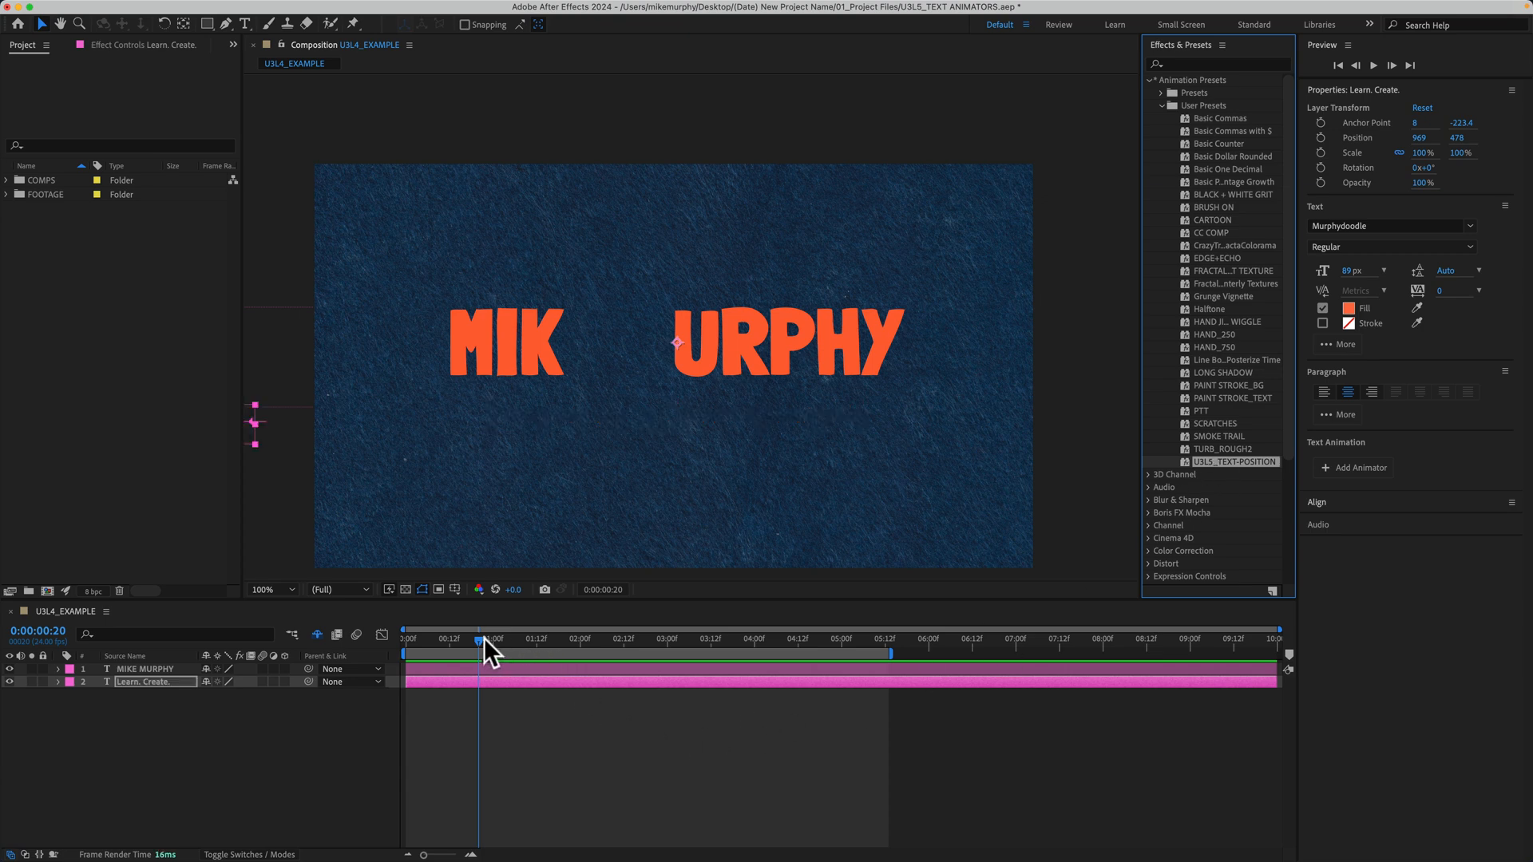